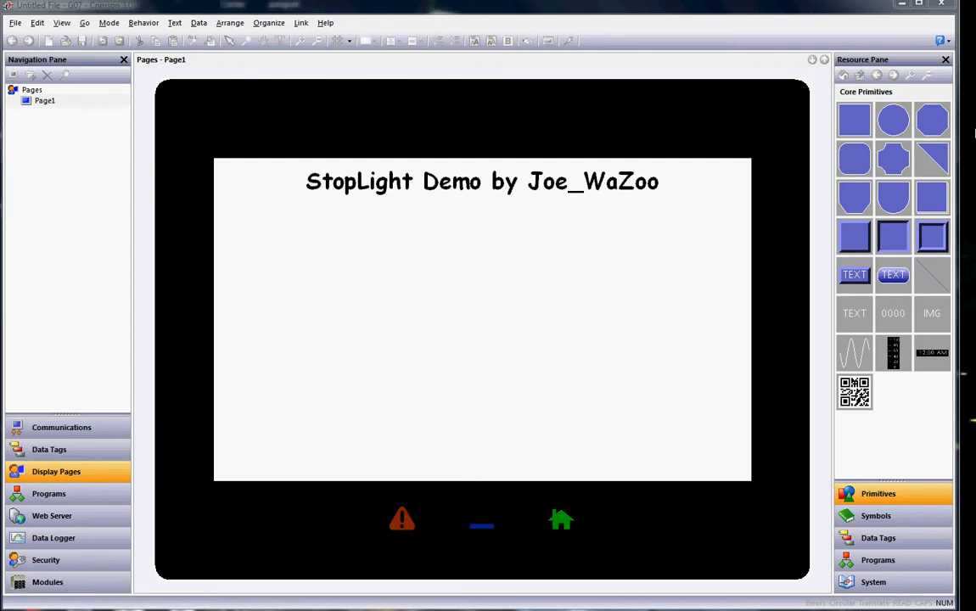
mouse_move(970, 134)
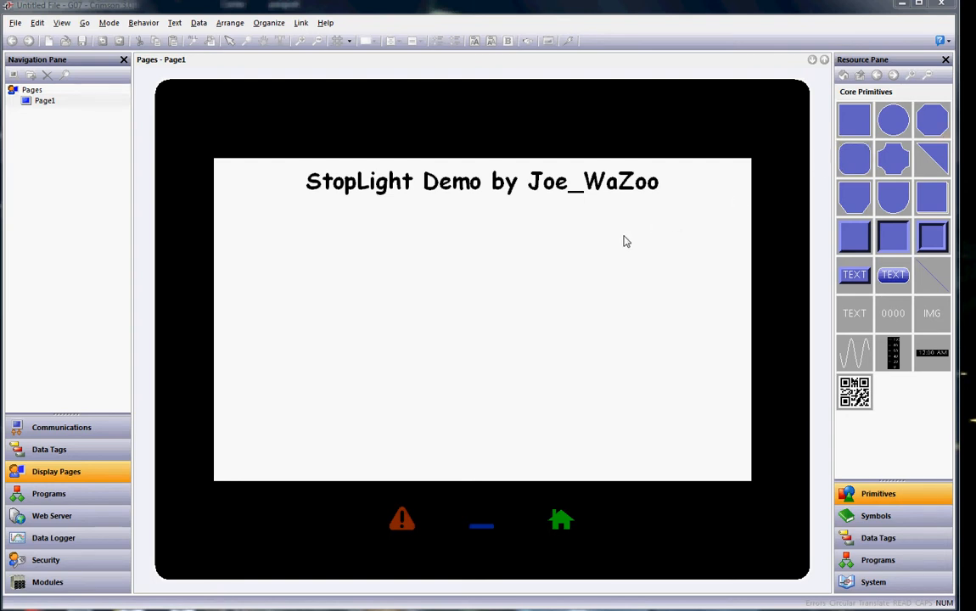
mouse_move(590, 258)
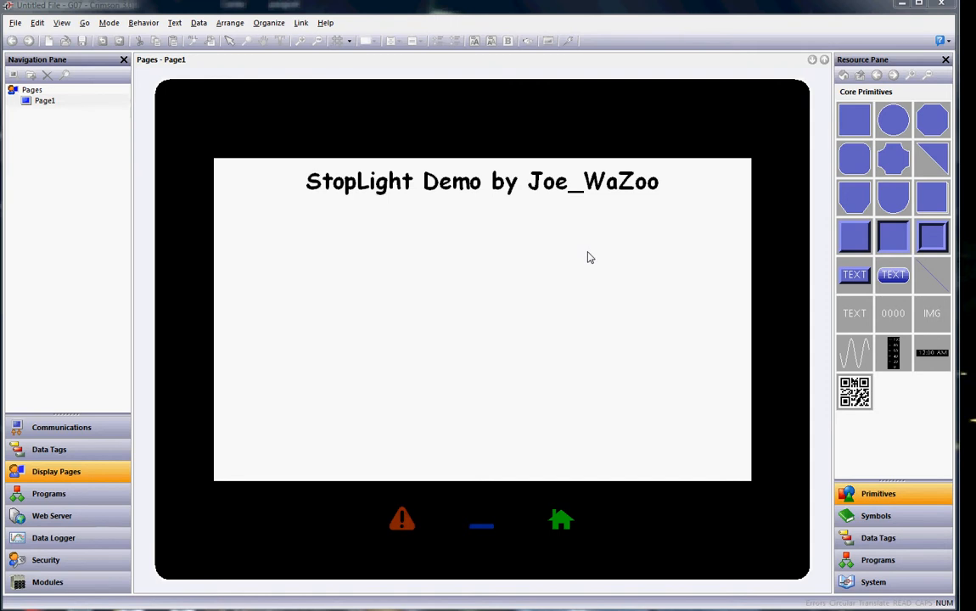
mouse_move(314, 351)
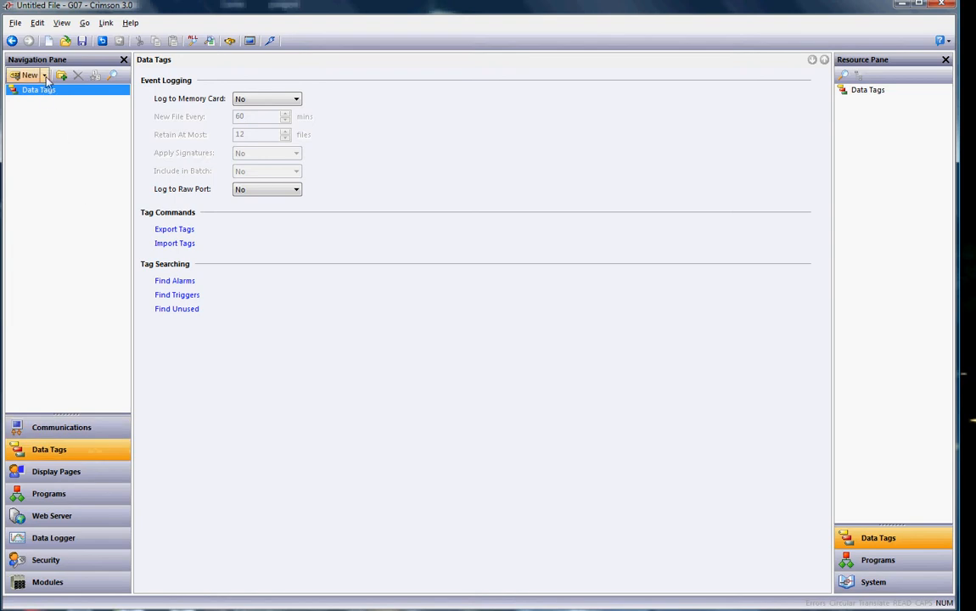
mouse_move(34, 90)
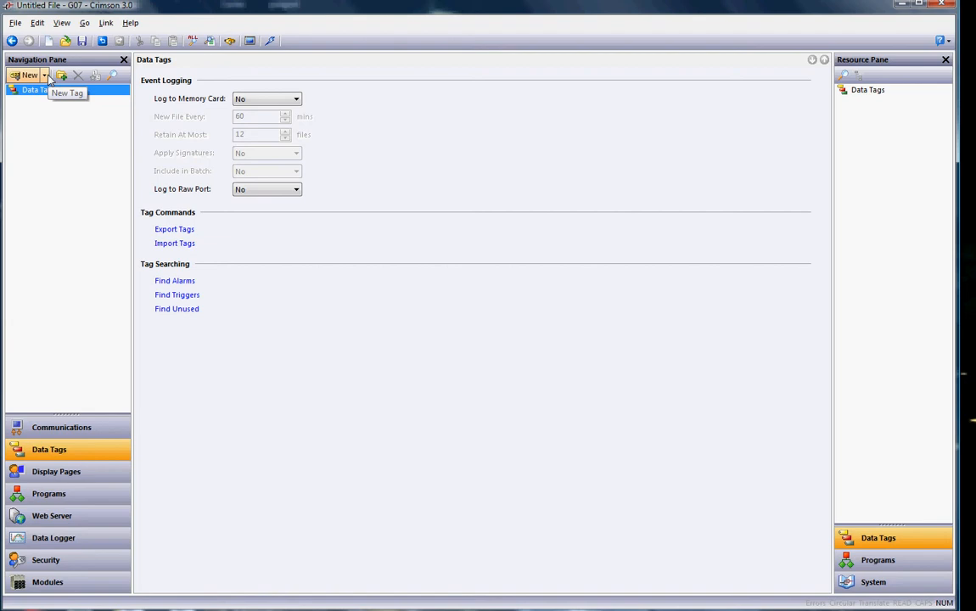
Create new flag tags under Data Tags and name them Red, Yellow and Green.
left_click(44, 75)
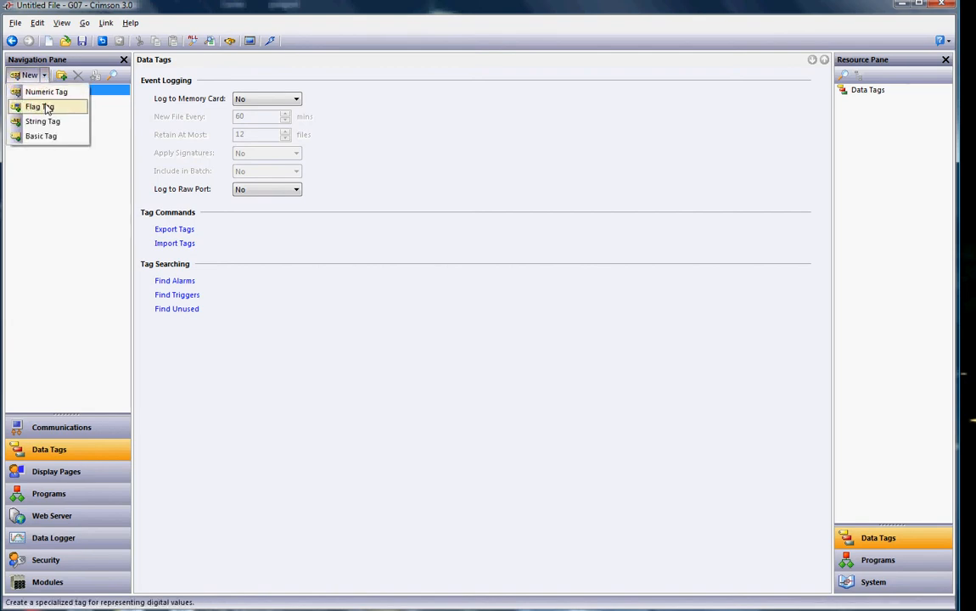
left_click(39, 105)
type("Red")
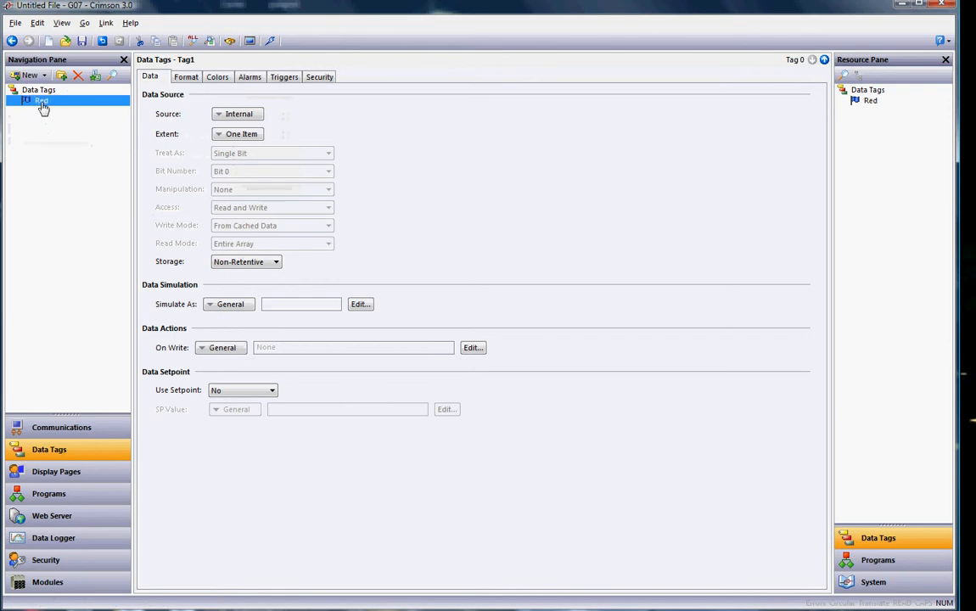
left_click(25, 75)
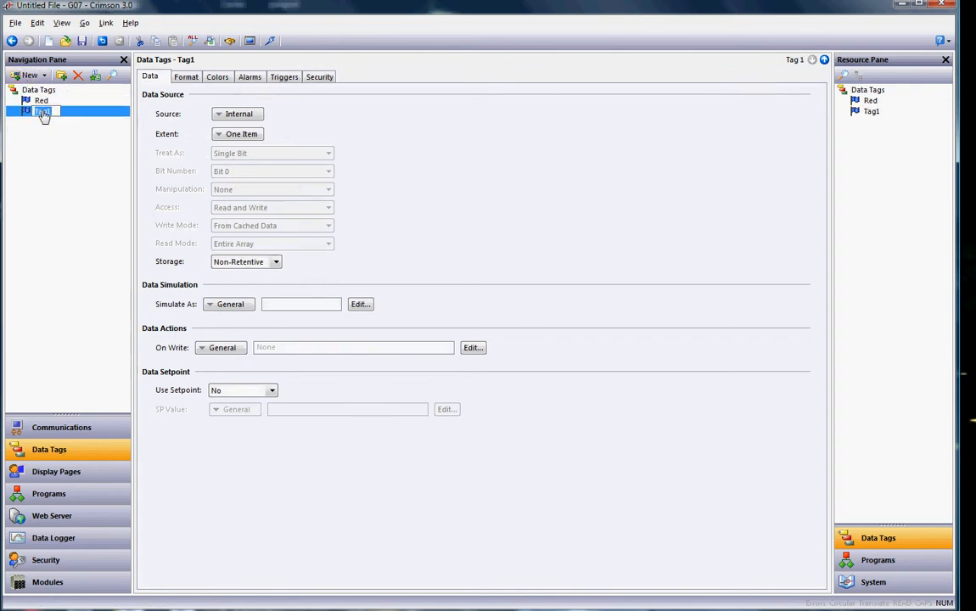
type("Yellow")
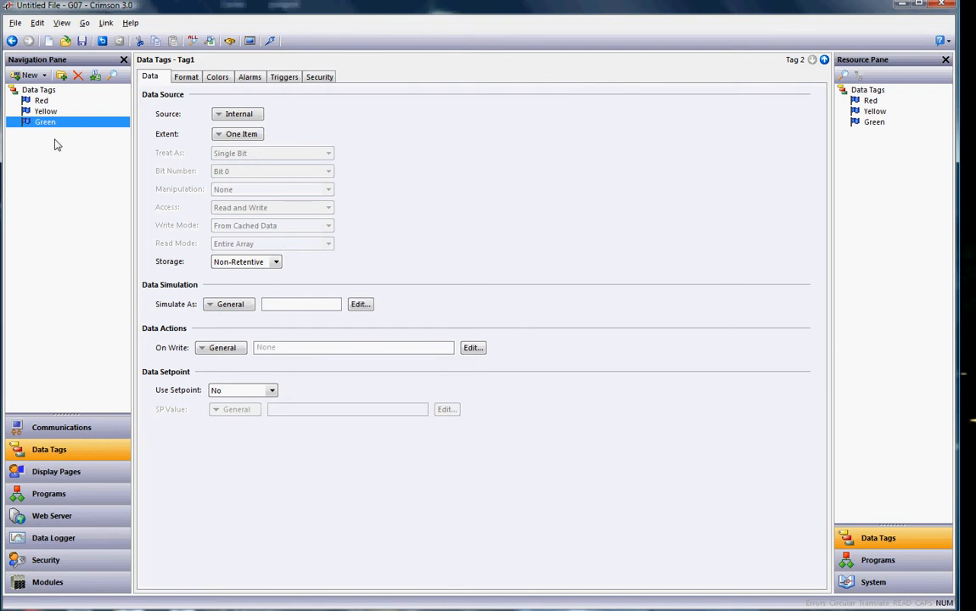
Create a new string tag and rename it Street_Name.
left_click(44, 75)
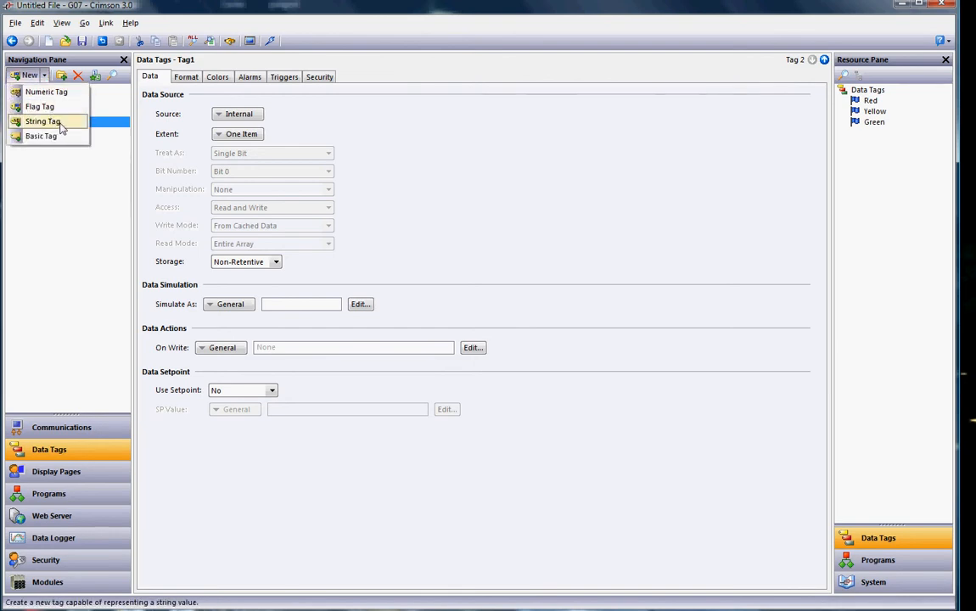
left_click(42, 122)
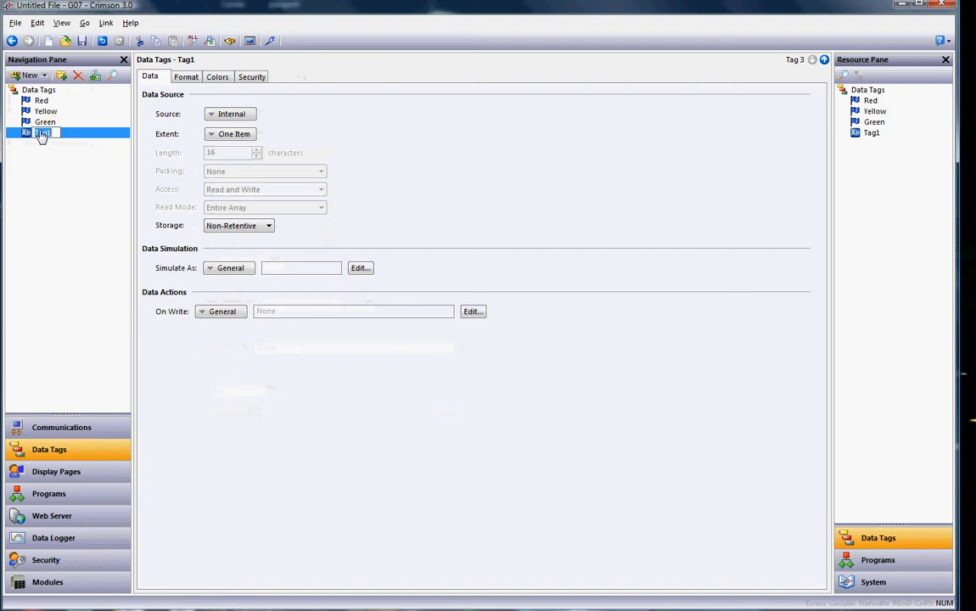
type("Street_Name")
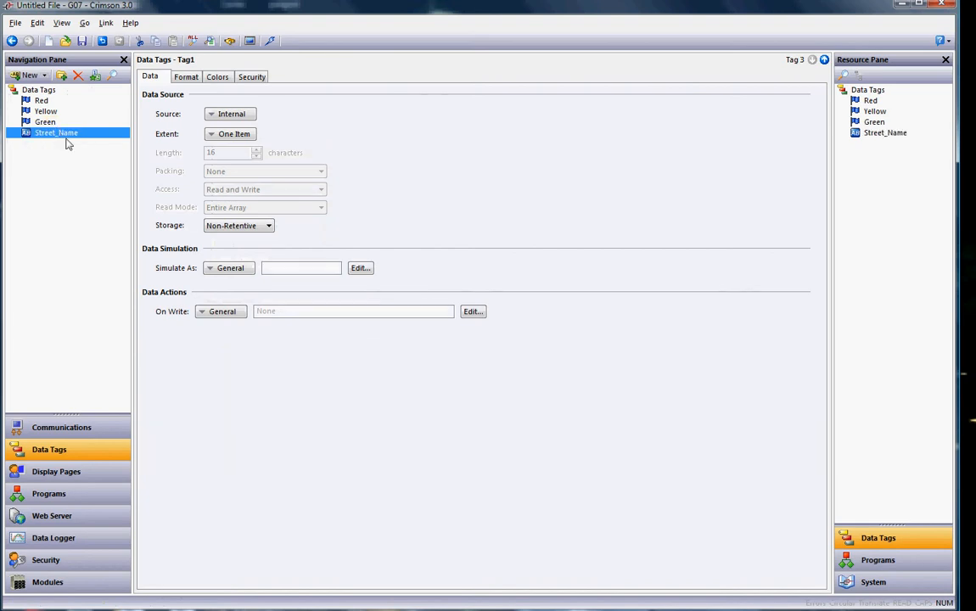
mouse_move(75, 143)
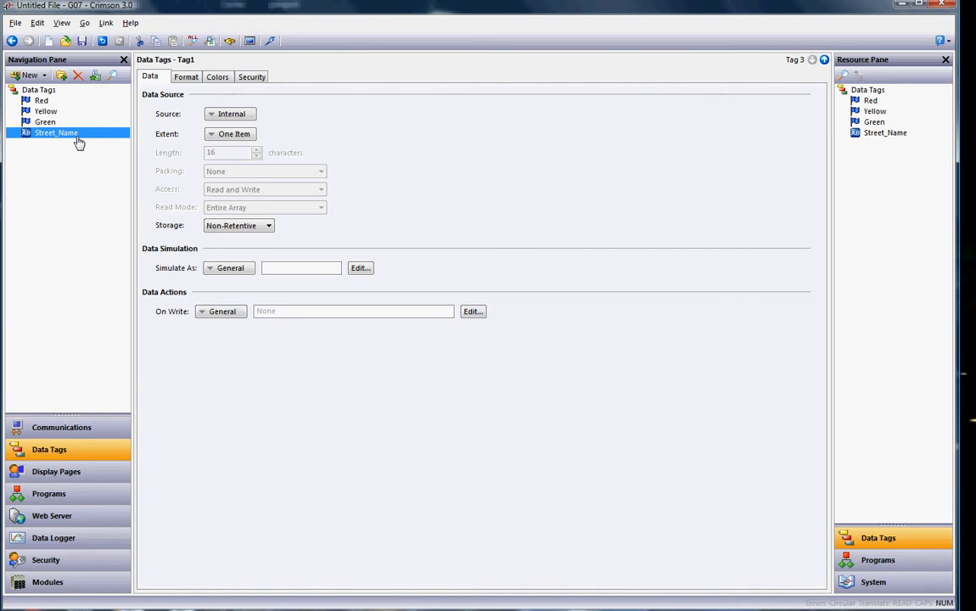
mouse_move(60, 191)
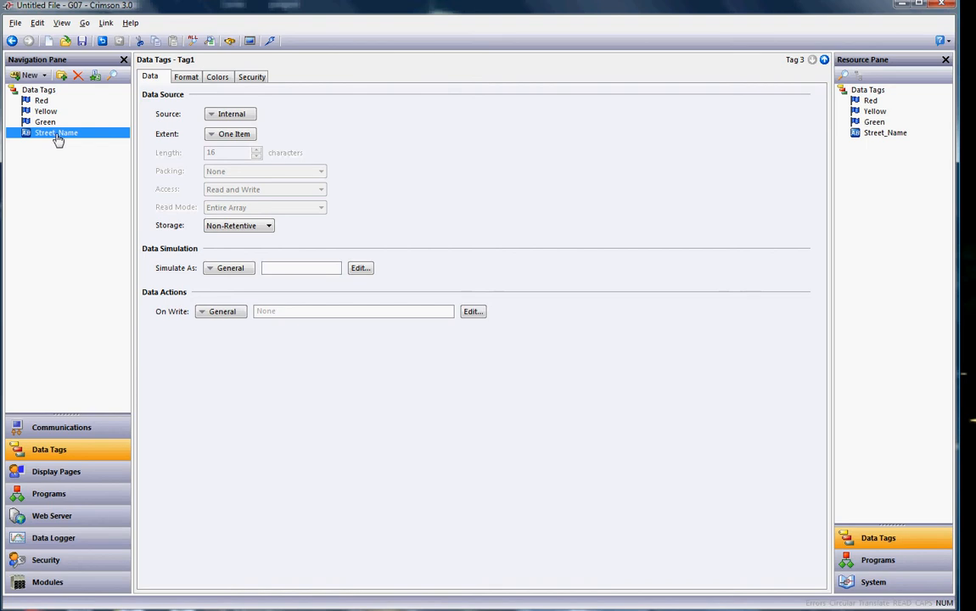
Set Street_Name's source to General with the expression "1st Ave".
left_click(230, 114)
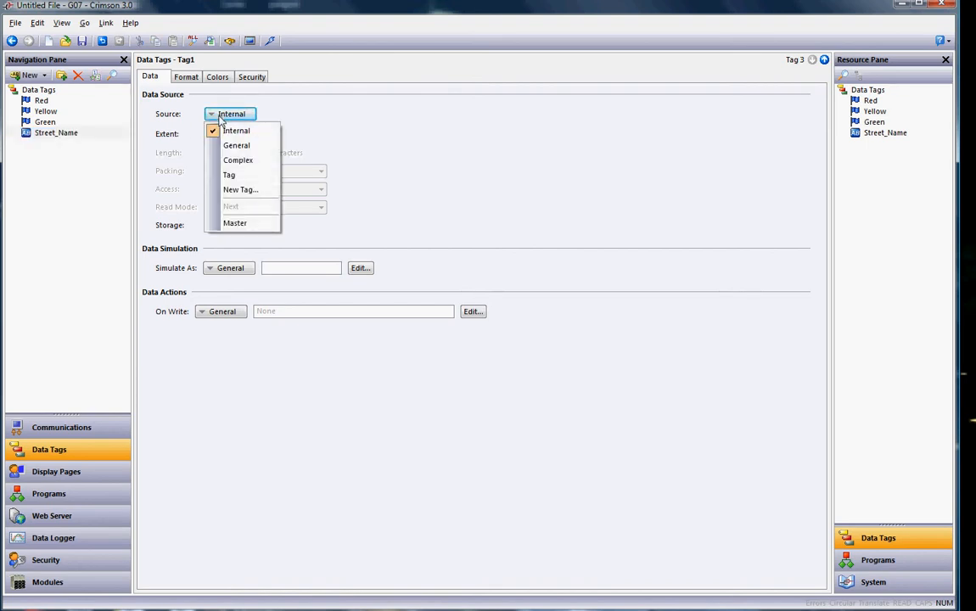
mouse_move(254, 146)
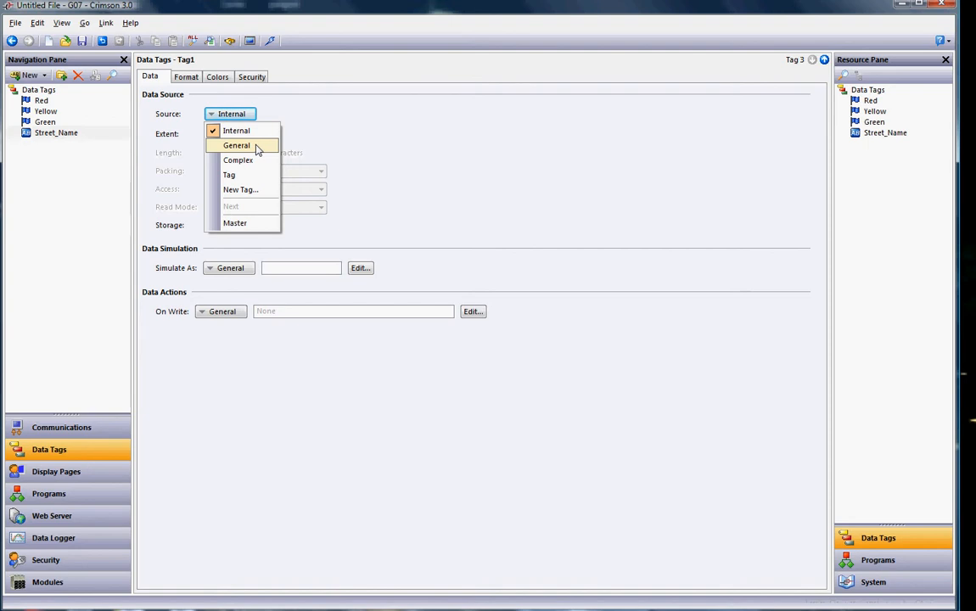
left_click(238, 145)
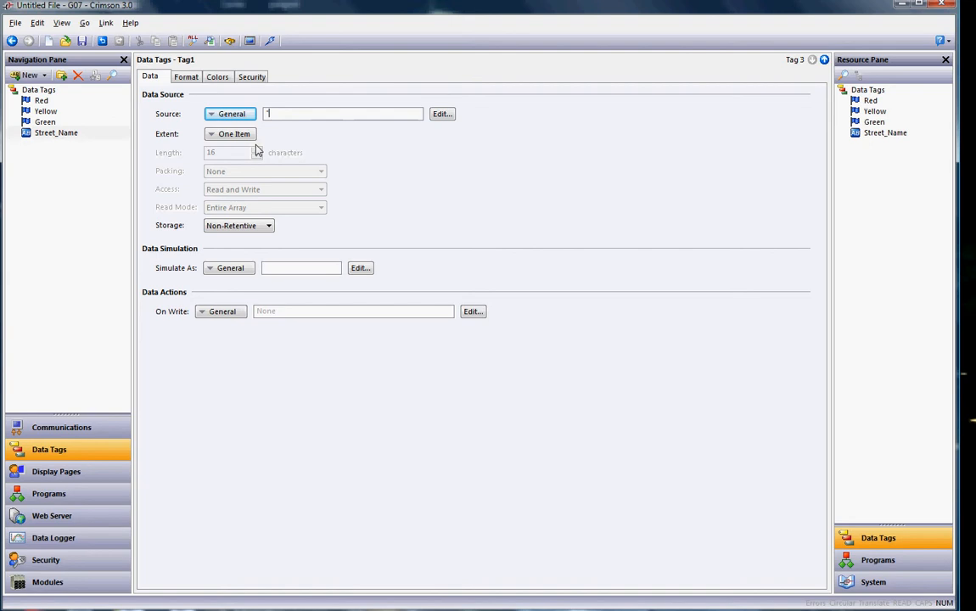
type("2")
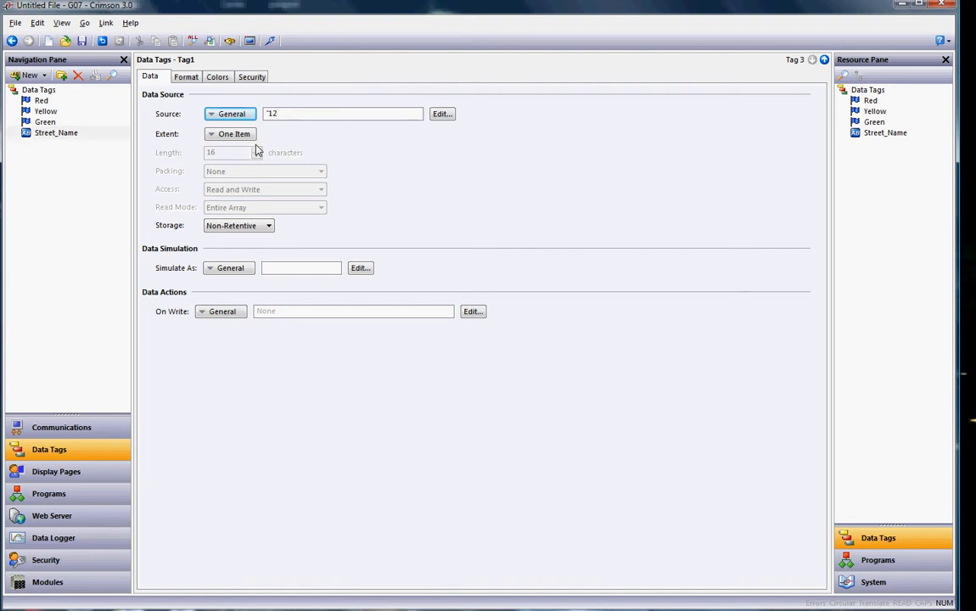
type("1st")
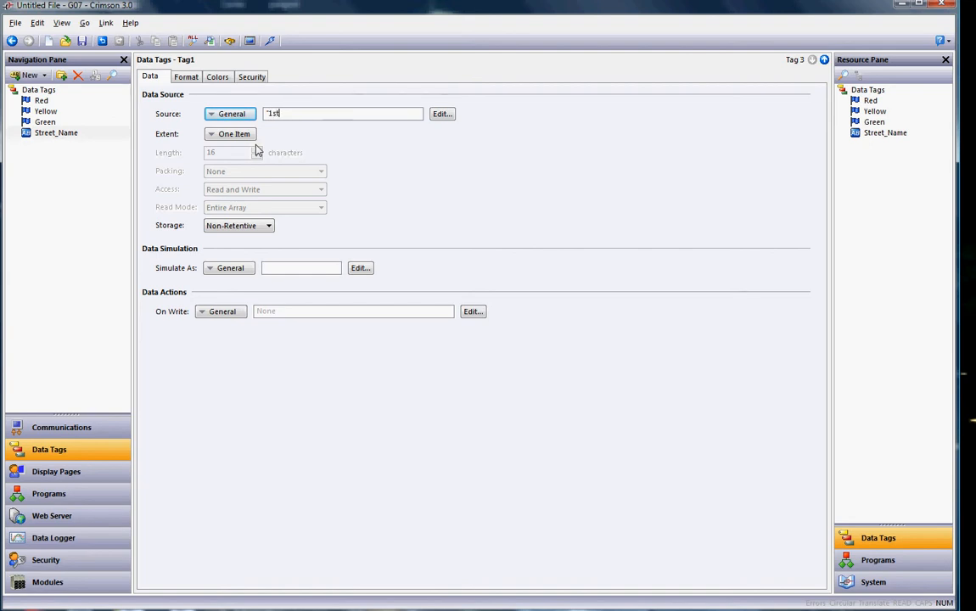
type("Ave\"")
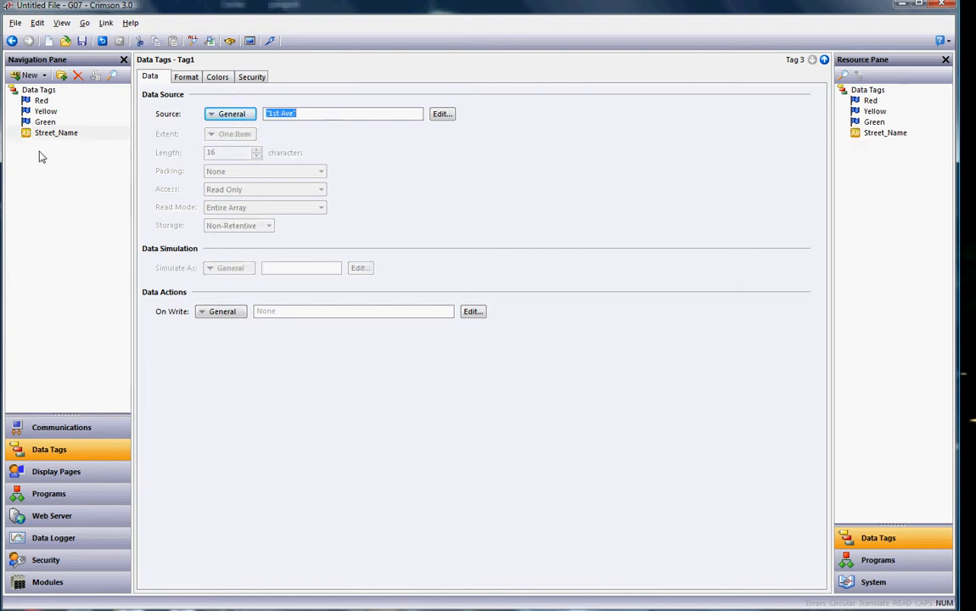
mouse_move(36, 147)
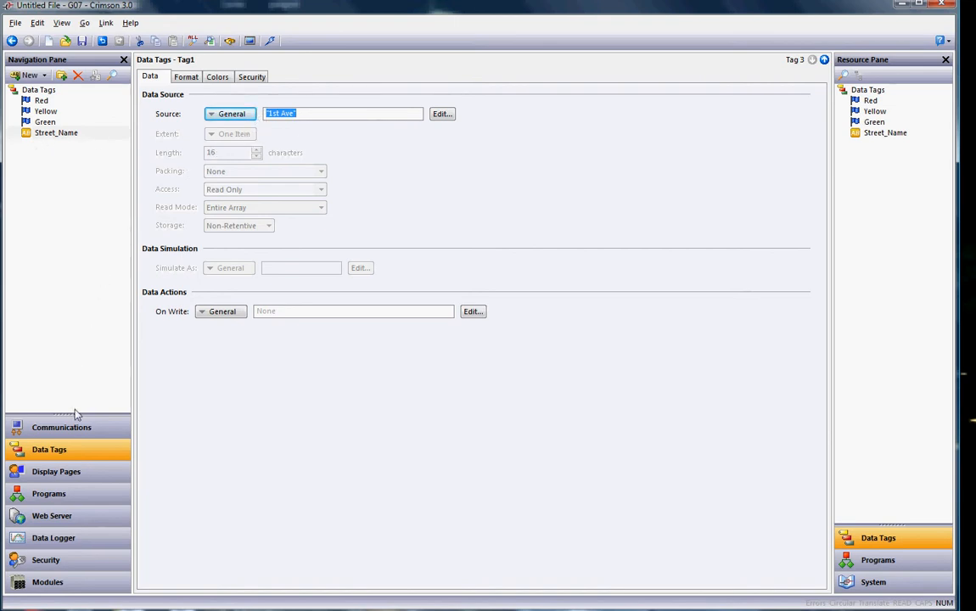
Return to Page1 and browse Primitives to the Glassy Light indicator set.
left_click(56, 472)
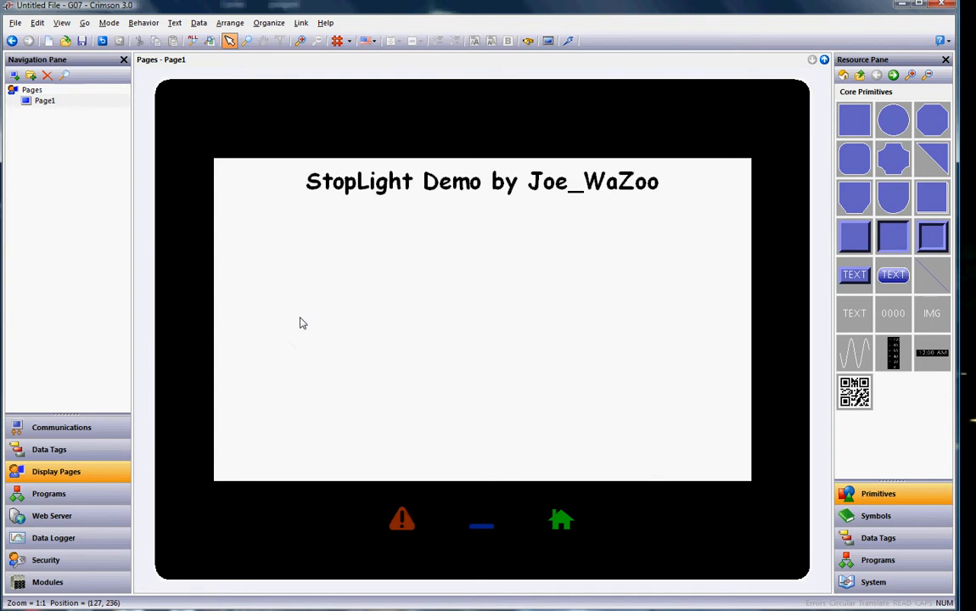
mouse_move(329, 322)
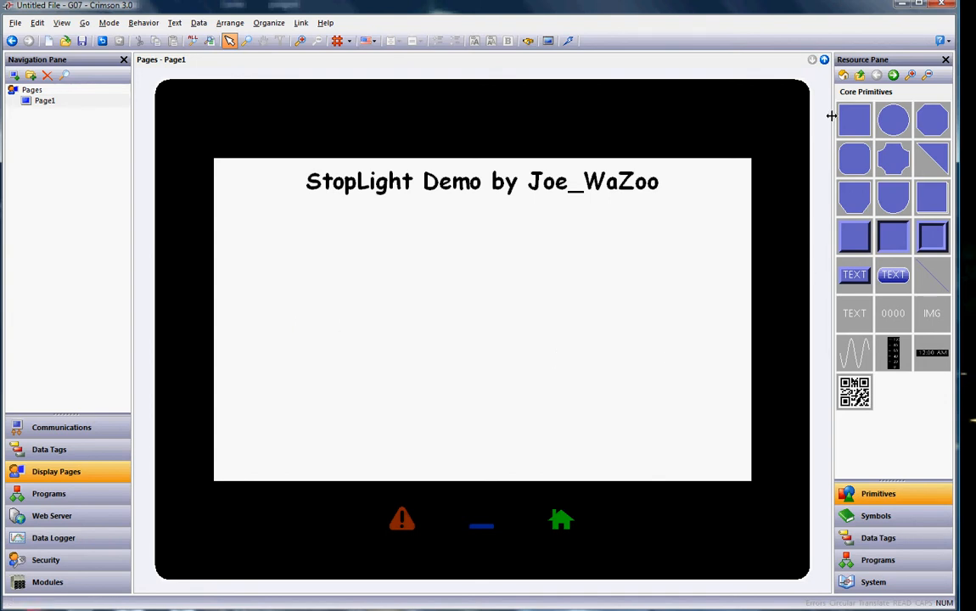
left_click(843, 75)
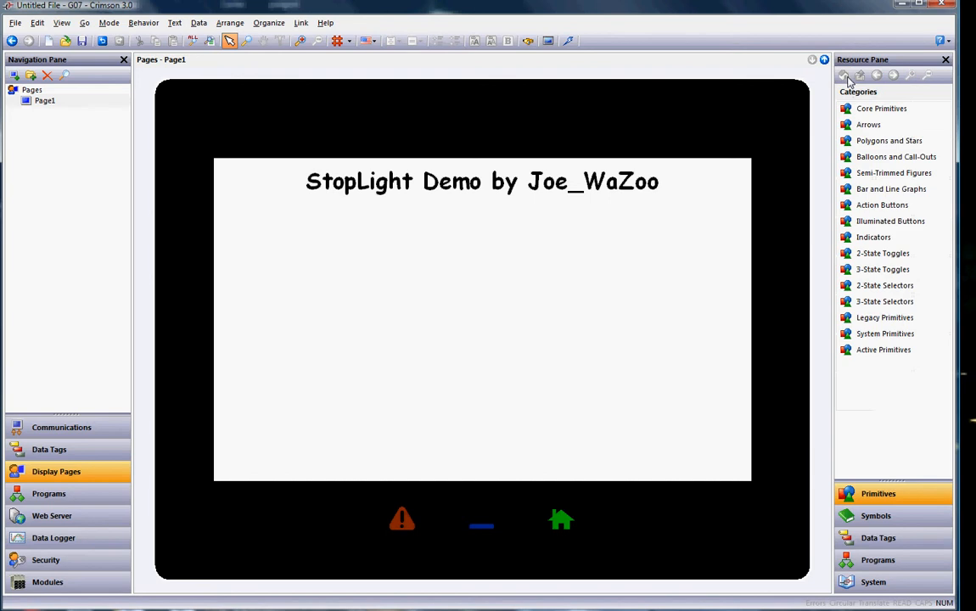
left_click(896, 156)
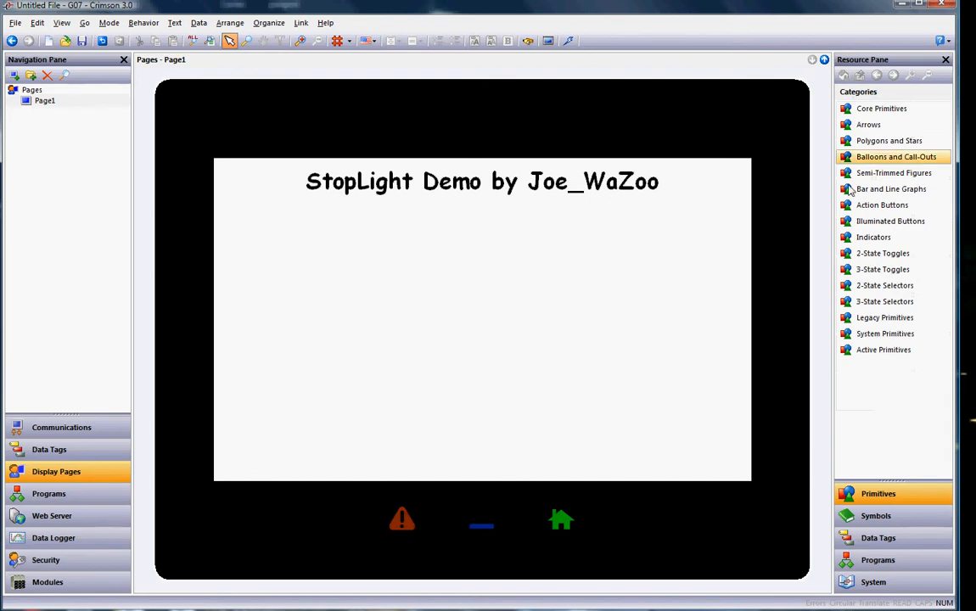
mouse_move(878, 367)
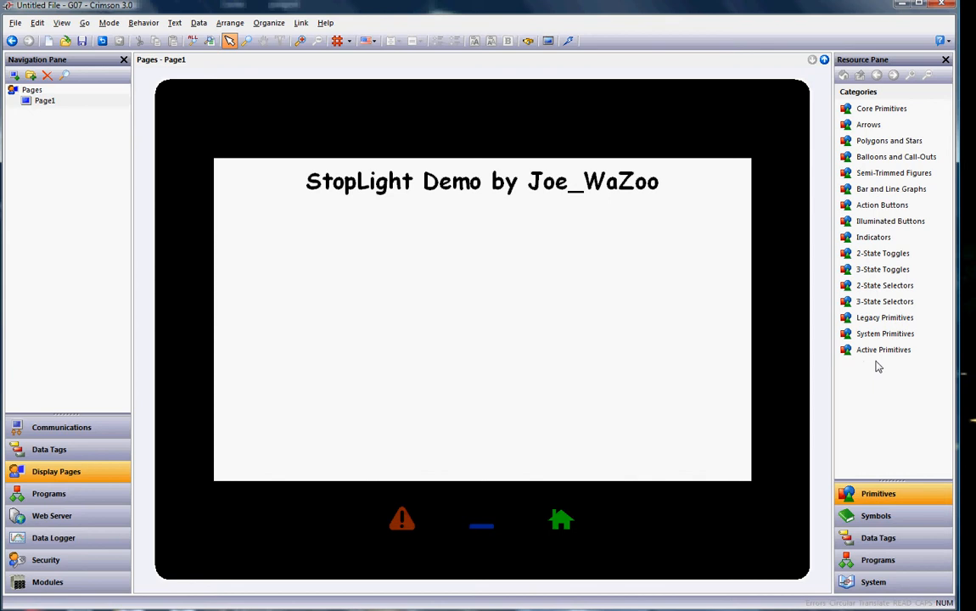
left_click(882, 252)
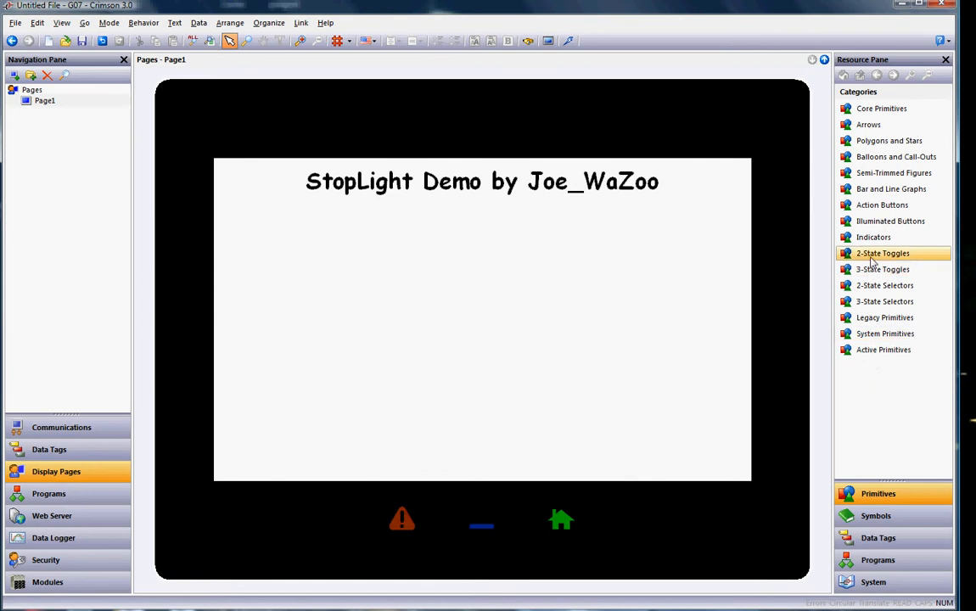
left_click(872, 237)
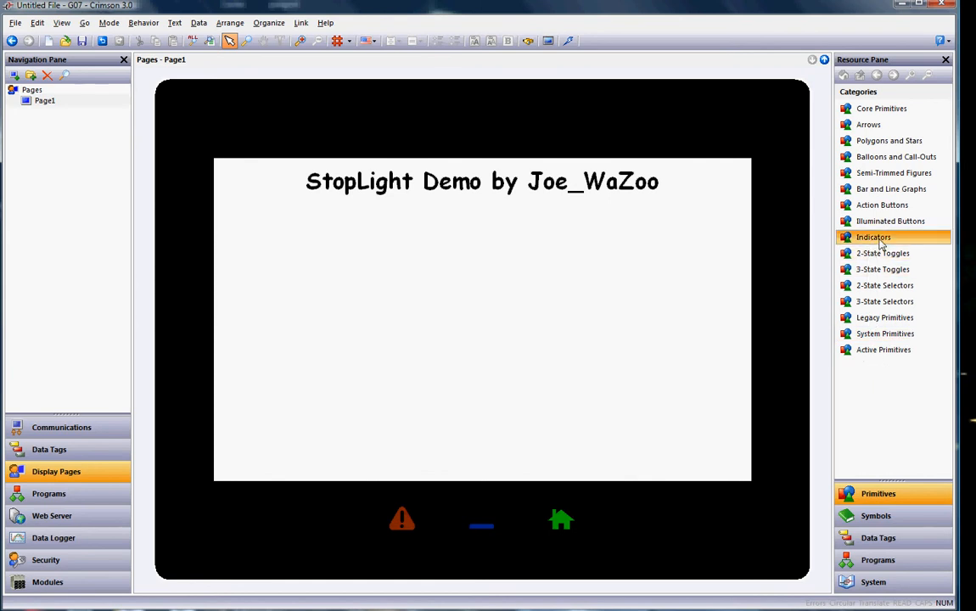
left_click(872, 238)
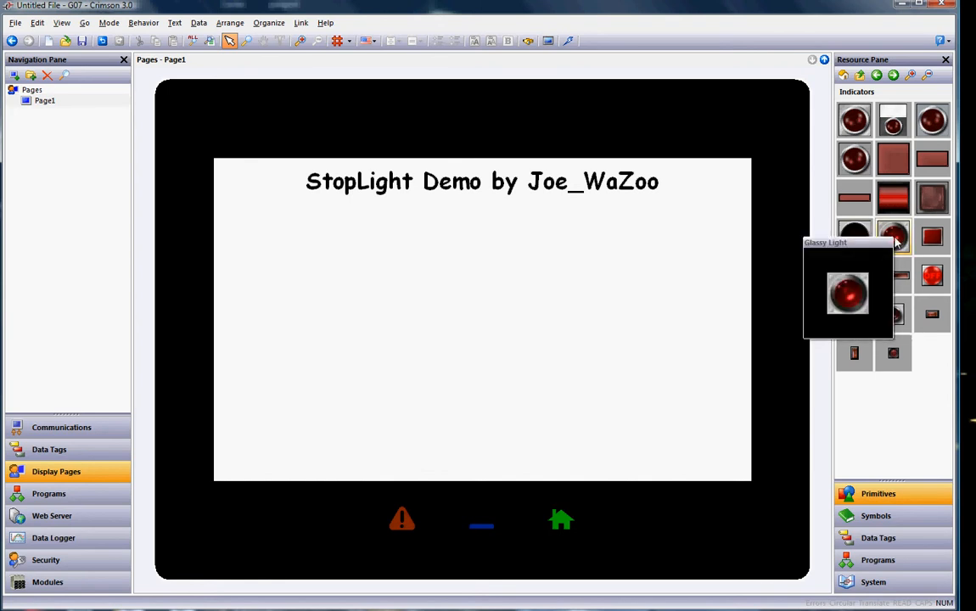
mouse_move(899, 244)
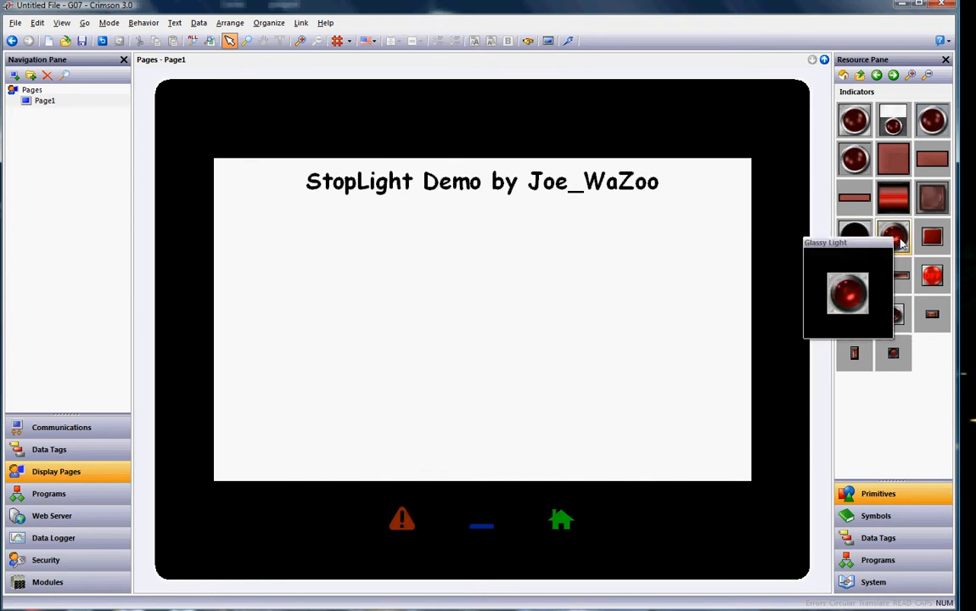
left_click(893, 236)
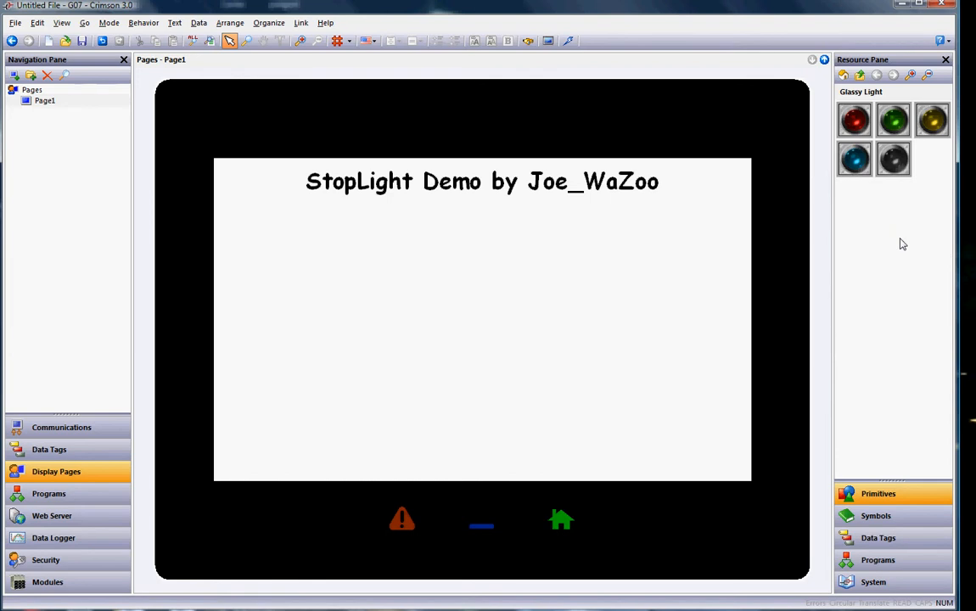
mouse_move(855, 119)
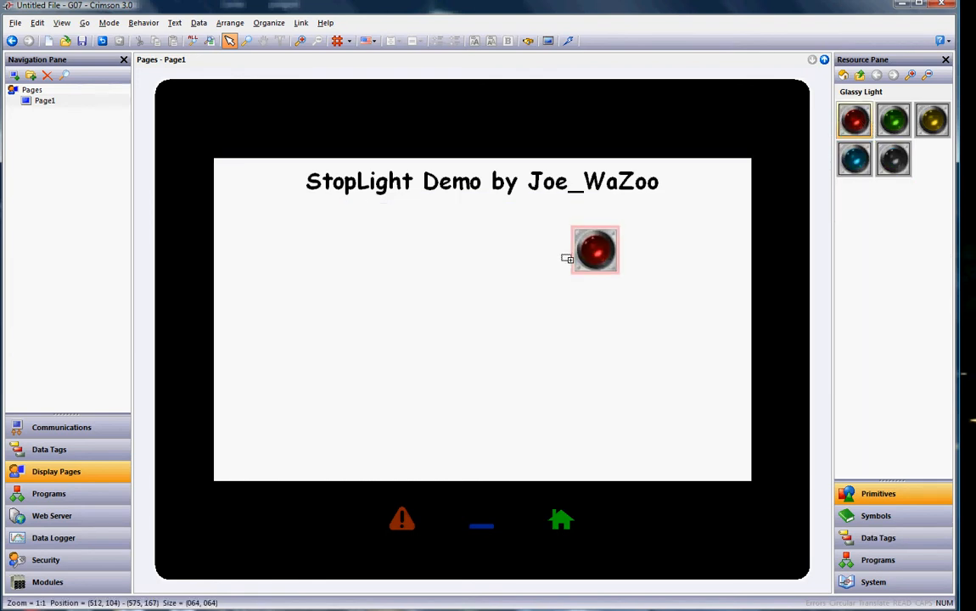
Drag a red glassy light onto Page1 and bring up its Indicator 1 Properties.
left_click_drag(594, 250, 439, 272)
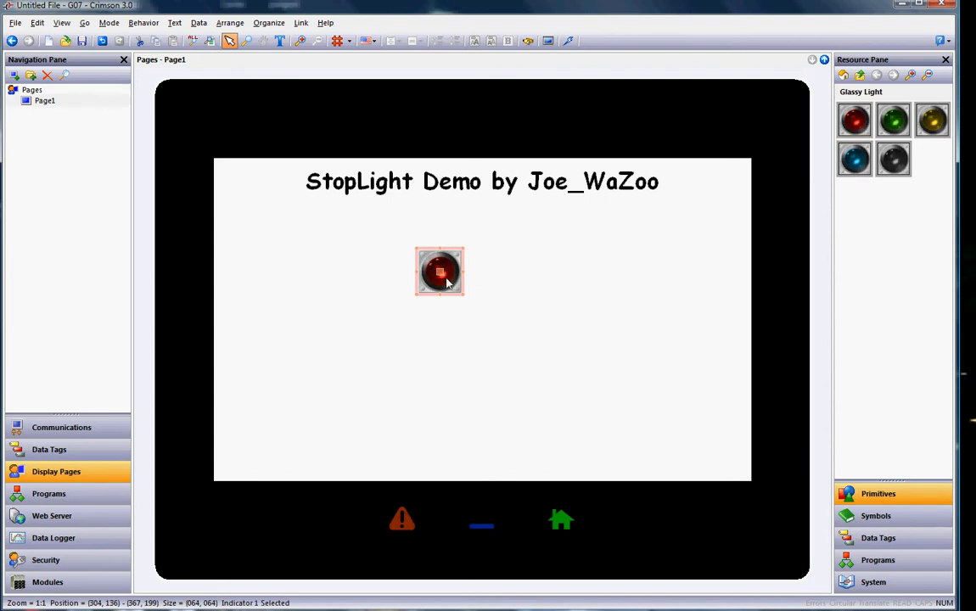
double_click(439, 271)
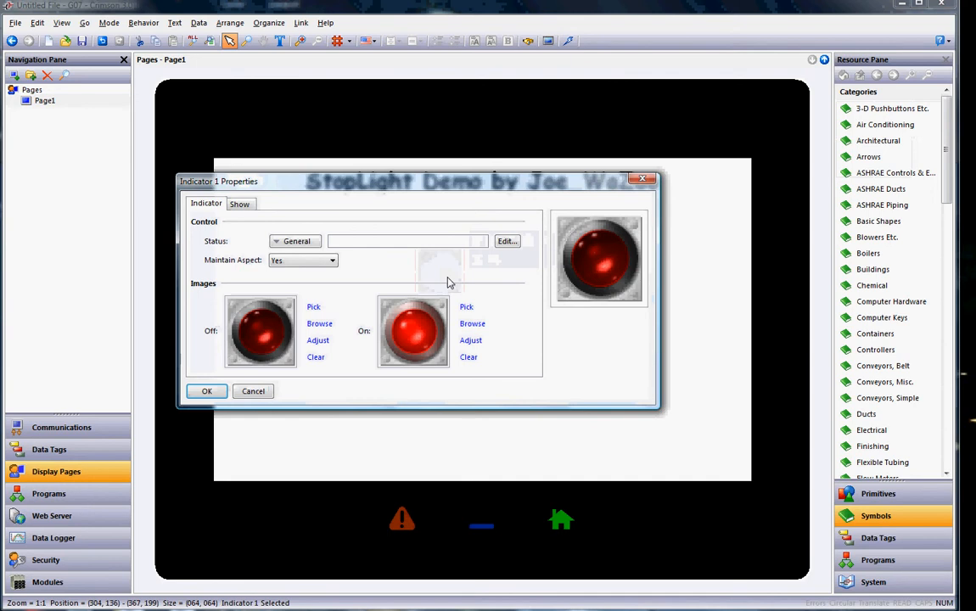
mouse_move(485, 288)
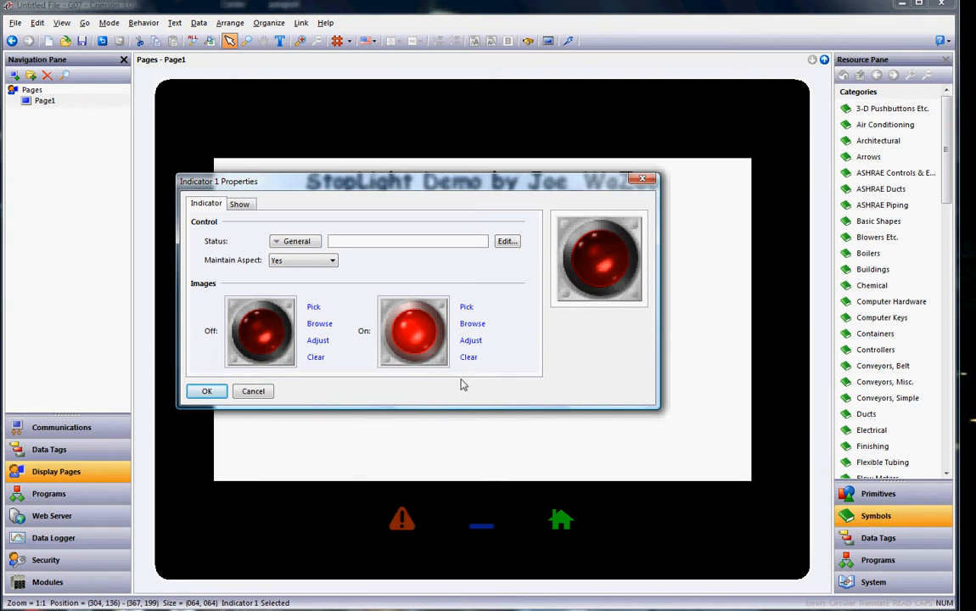
mouse_move(428, 370)
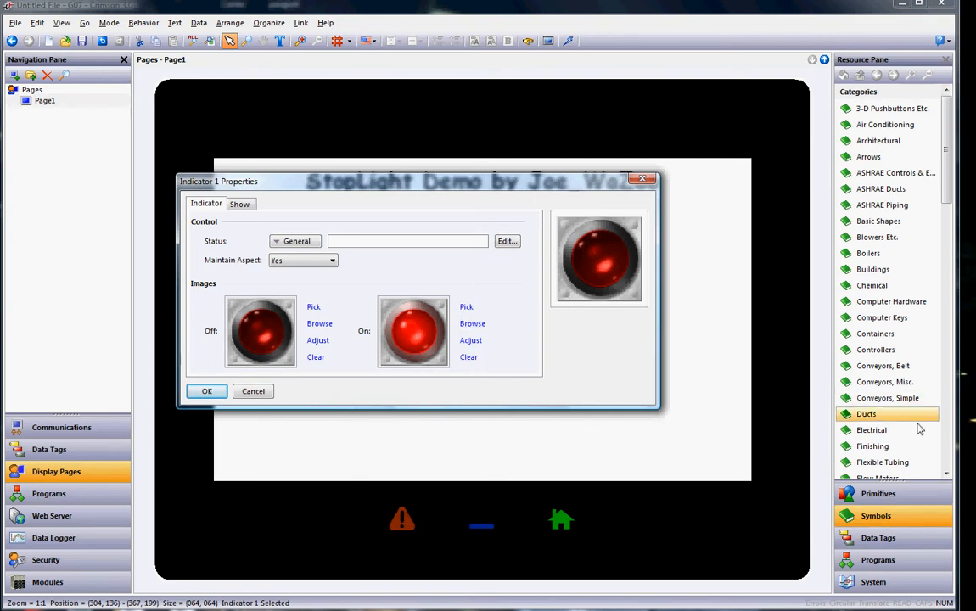
Show the Gadget Lights 2 traffic-signal symbol set for the indicator's images.
scroll("down", 3)
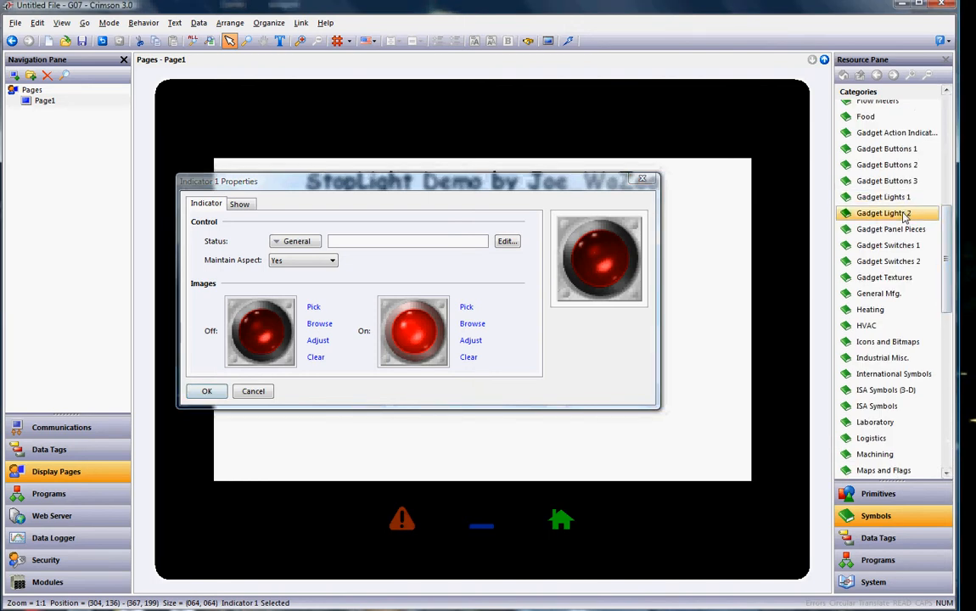
left_click(882, 214)
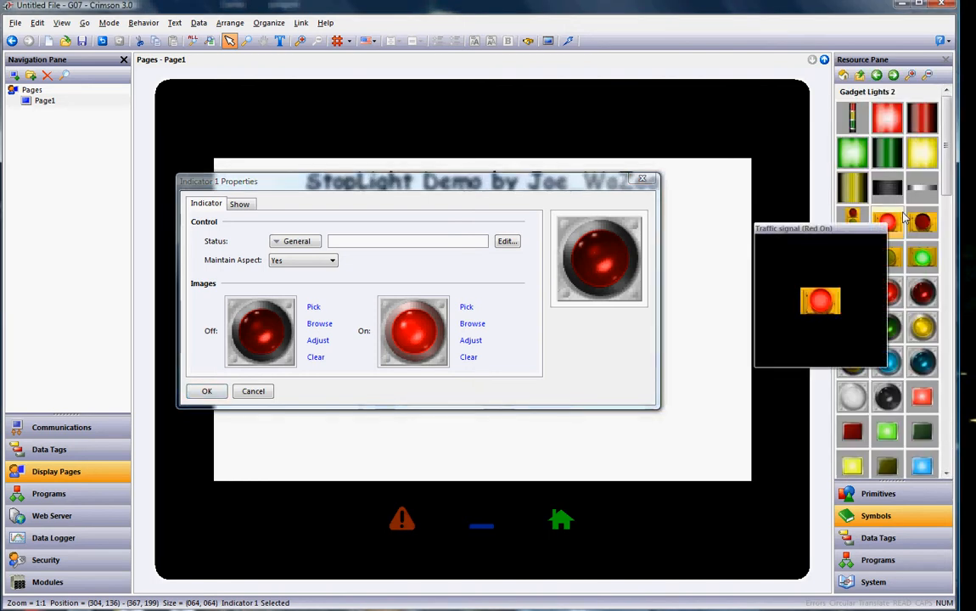
mouse_move(835, 222)
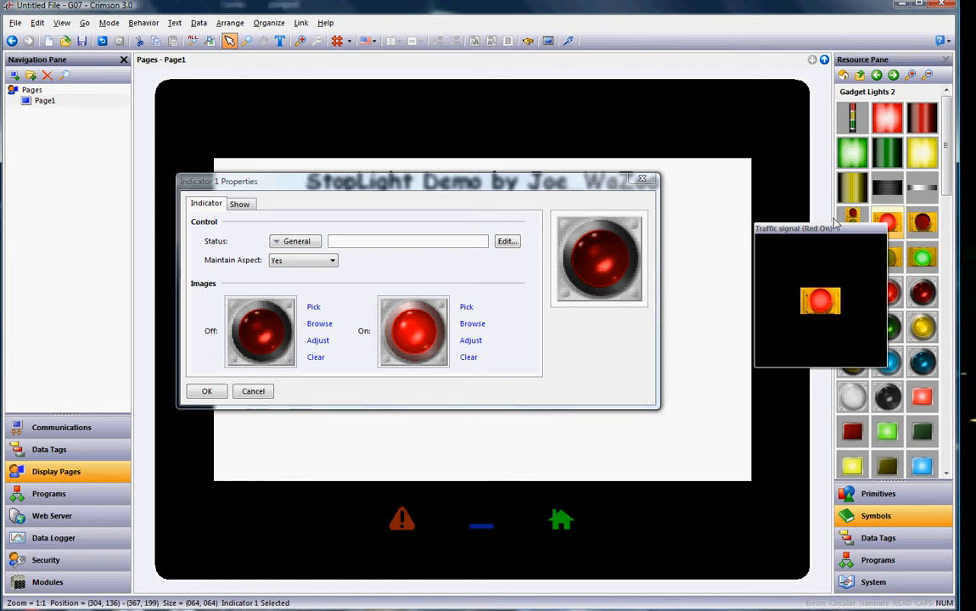
mouse_move(923, 223)
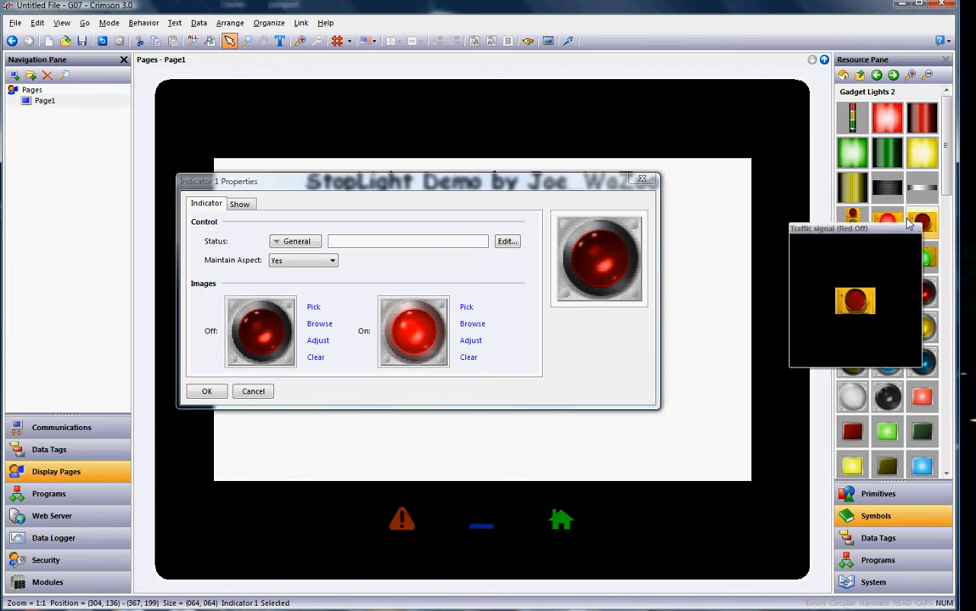
mouse_move(886, 258)
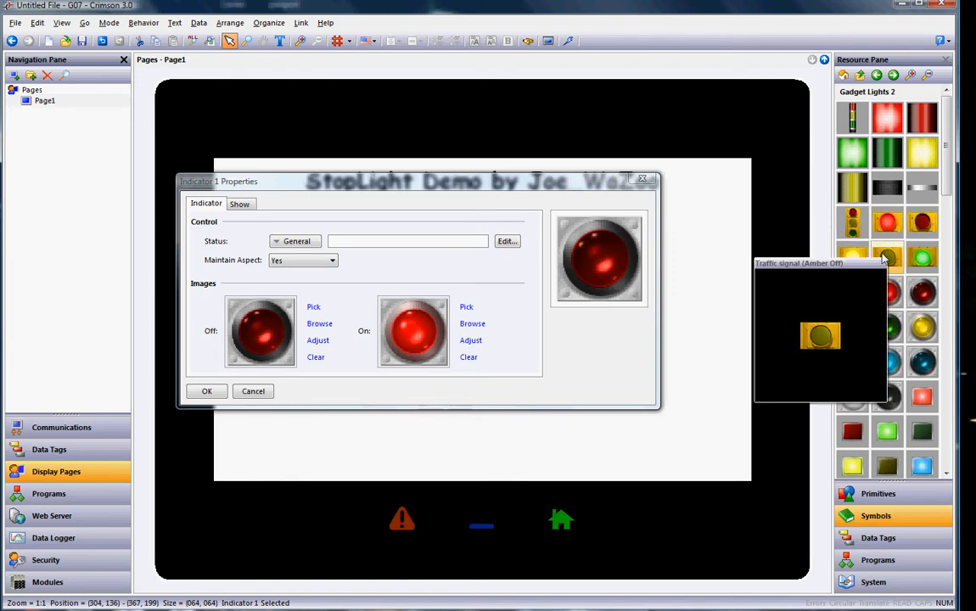
mouse_move(886, 222)
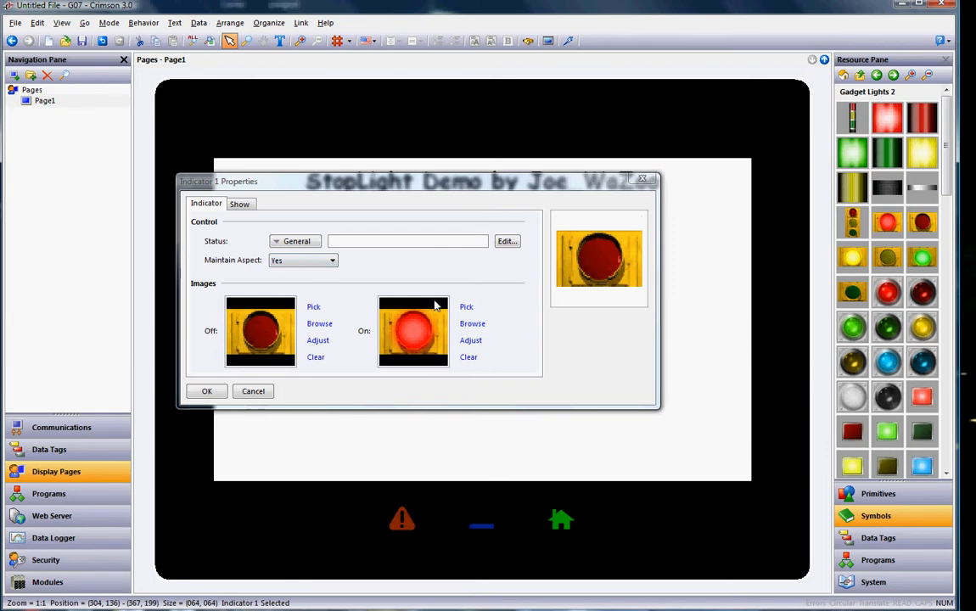
Set Maintain Aspect to No and bring up the Data Tags list.
left_click(331, 259)
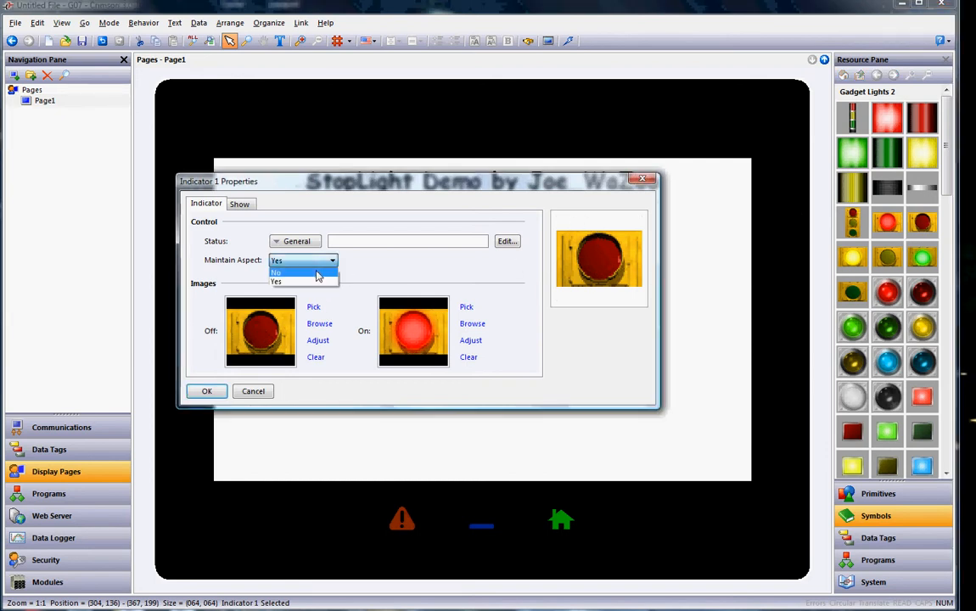
left_click(275, 272)
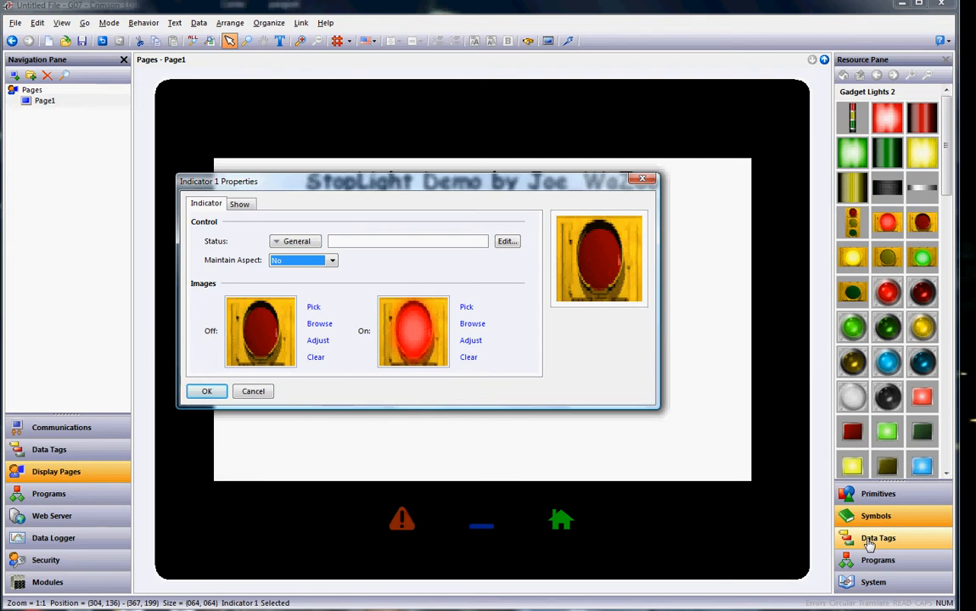
left_click(879, 537)
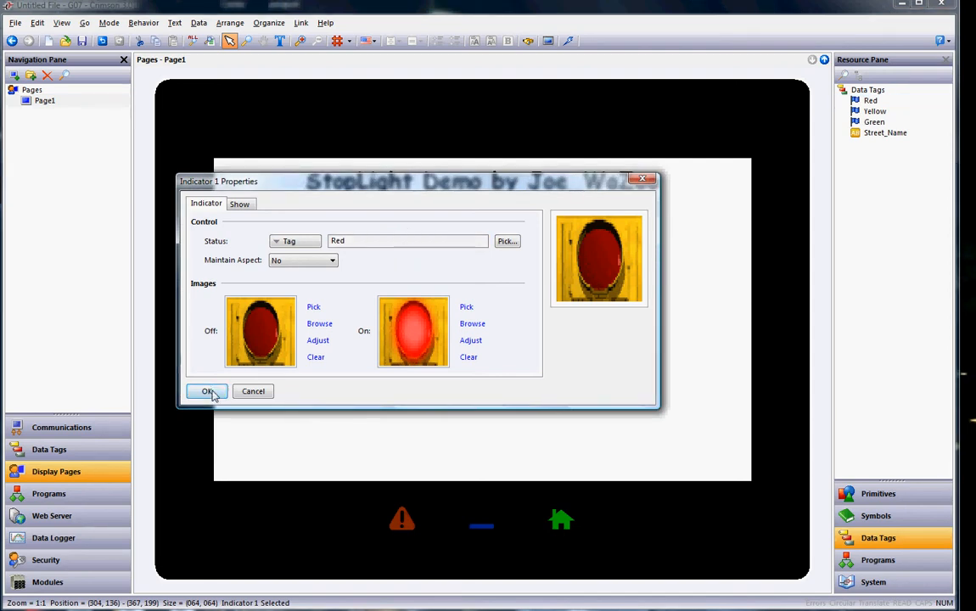
Confirm the Red-bound indicator, then widen the light and move it left below the title.
left_click(207, 390)
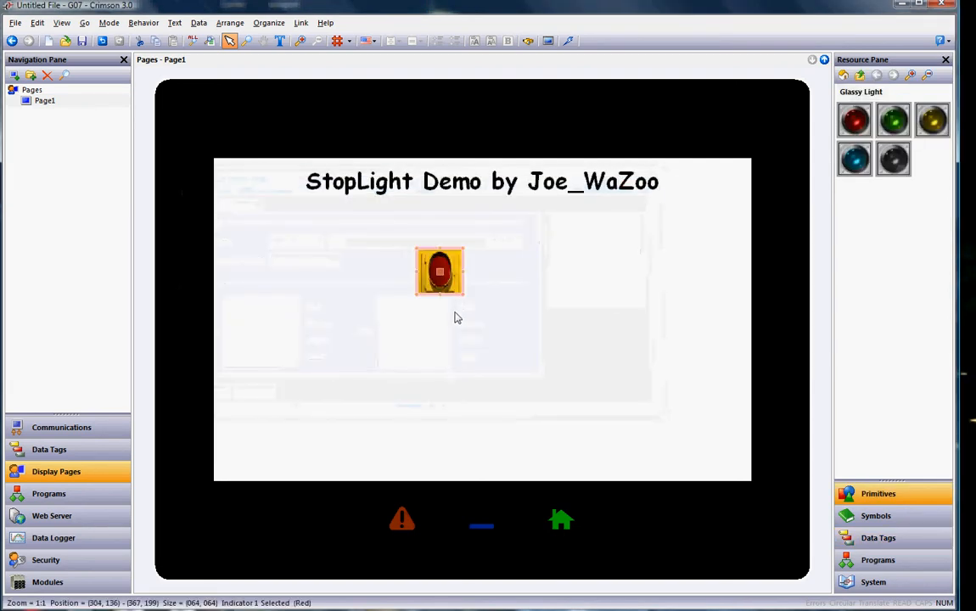
left_click_drag(465, 296, 506, 305)
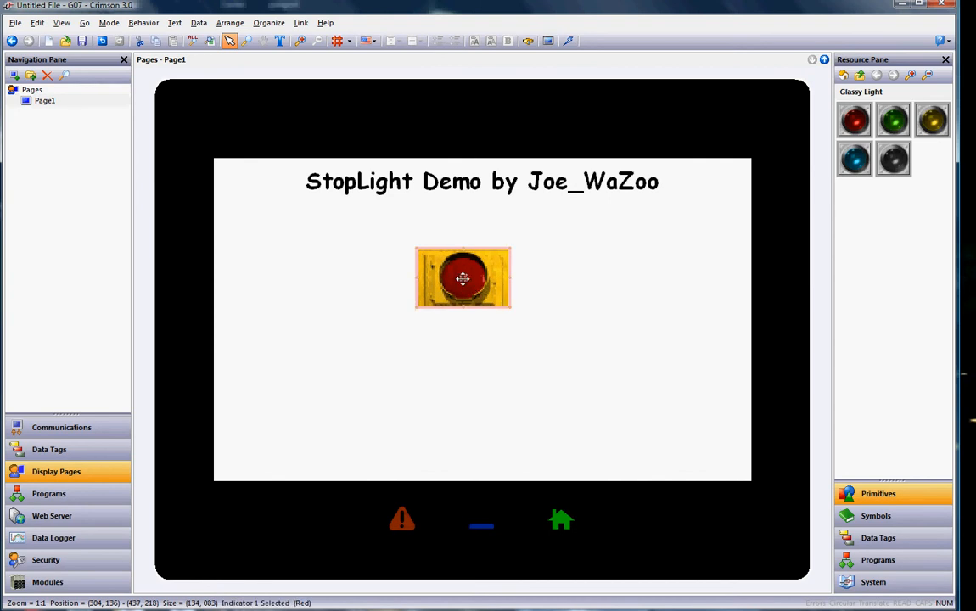
left_click_drag(462, 278, 394, 270)
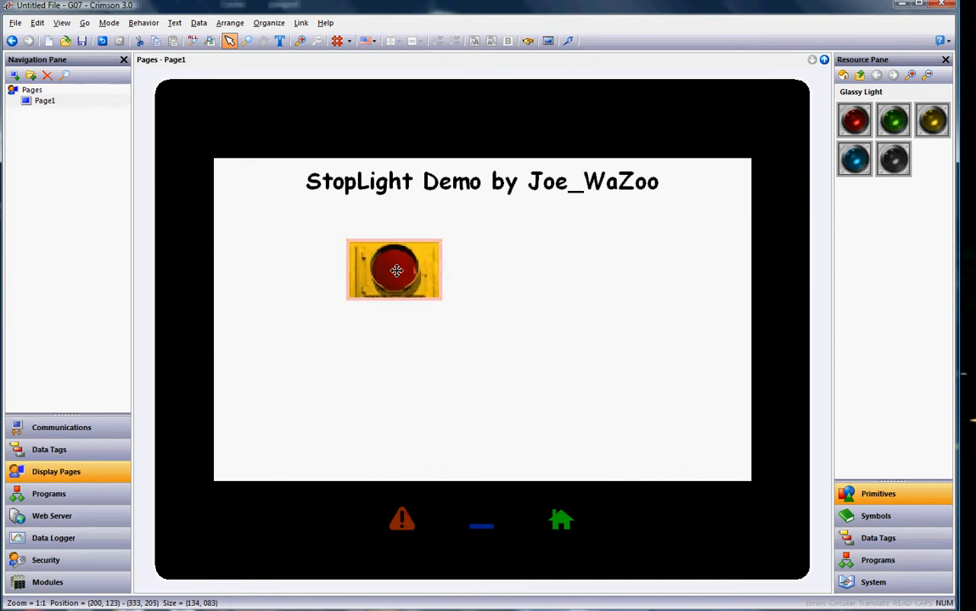
left_click(392, 268)
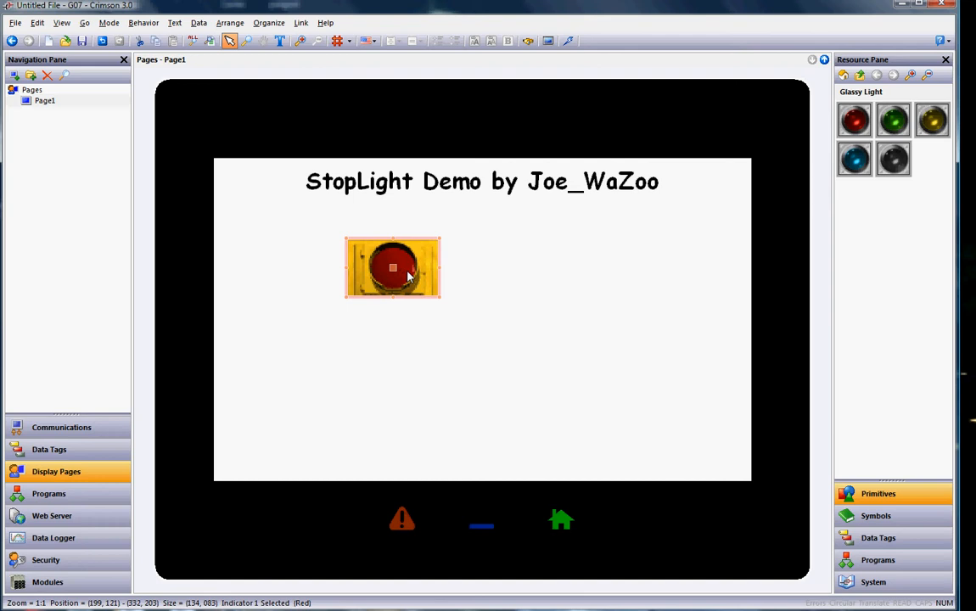
Smart Duplicate the light twice, stacking copies bound to Yellow and Green and checking their properties.
right_click(392, 268)
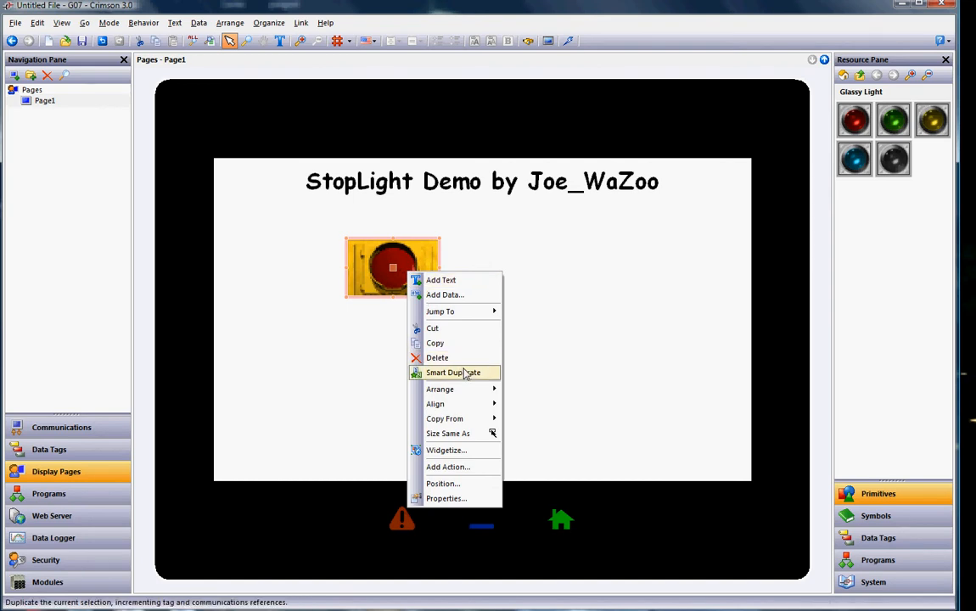
left_click(453, 371)
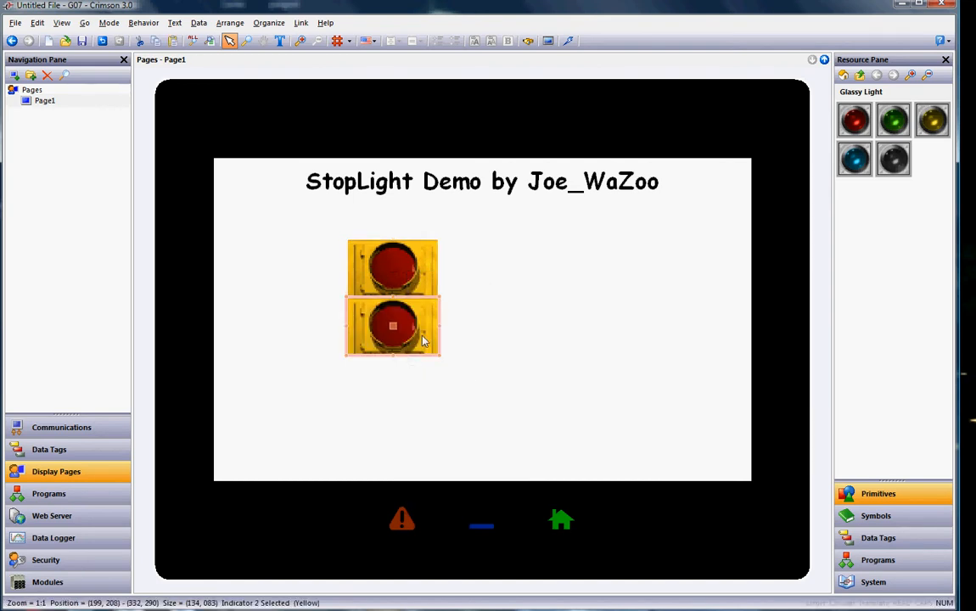
double_click(392, 326)
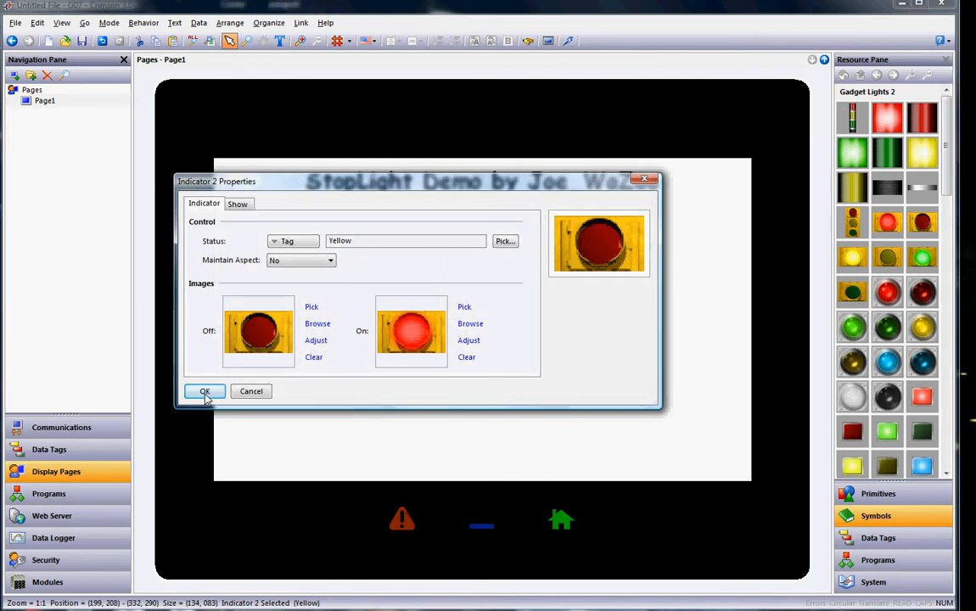
right_click(392, 326)
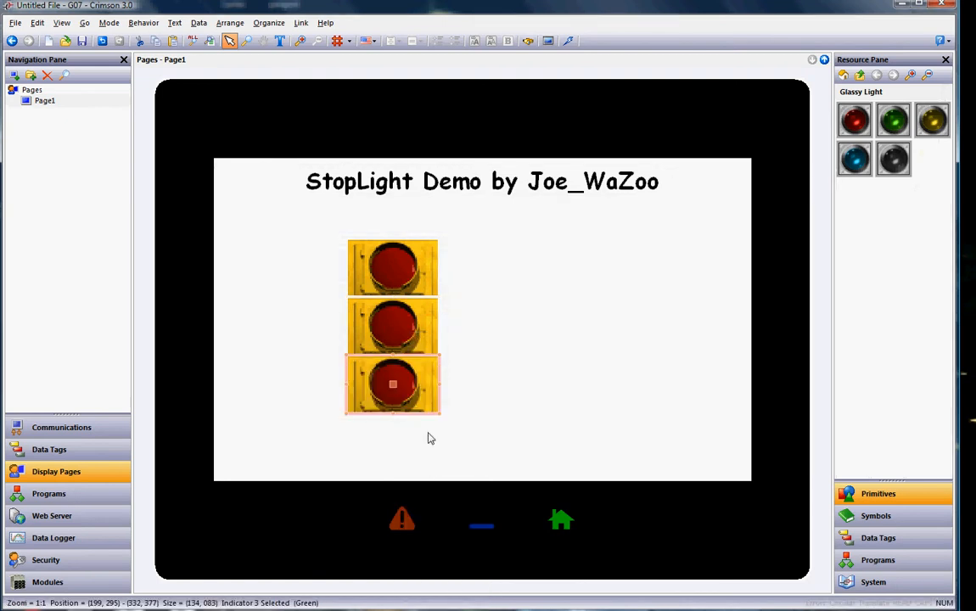
double_click(391, 384)
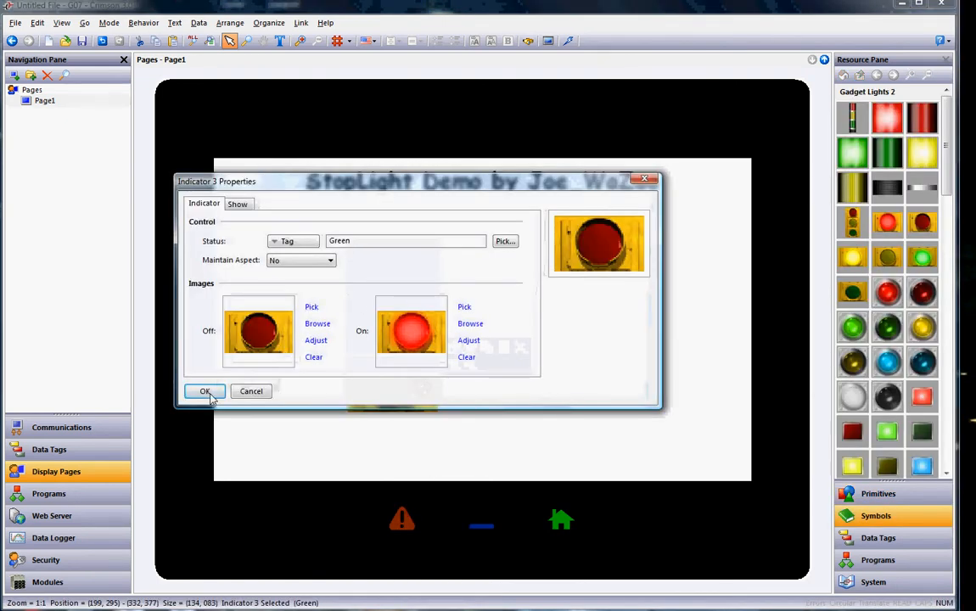
left_click(204, 390)
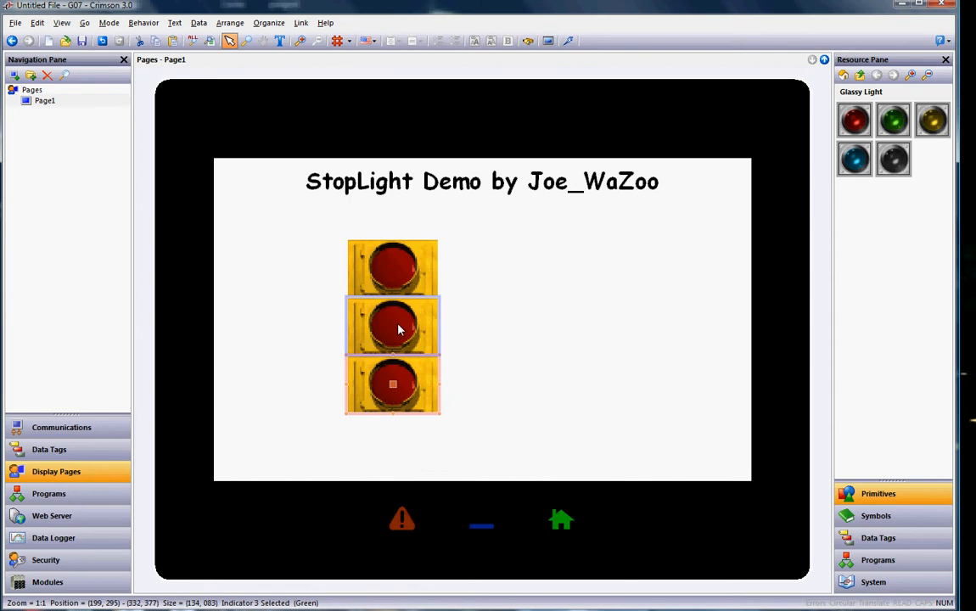
right_click(392, 326)
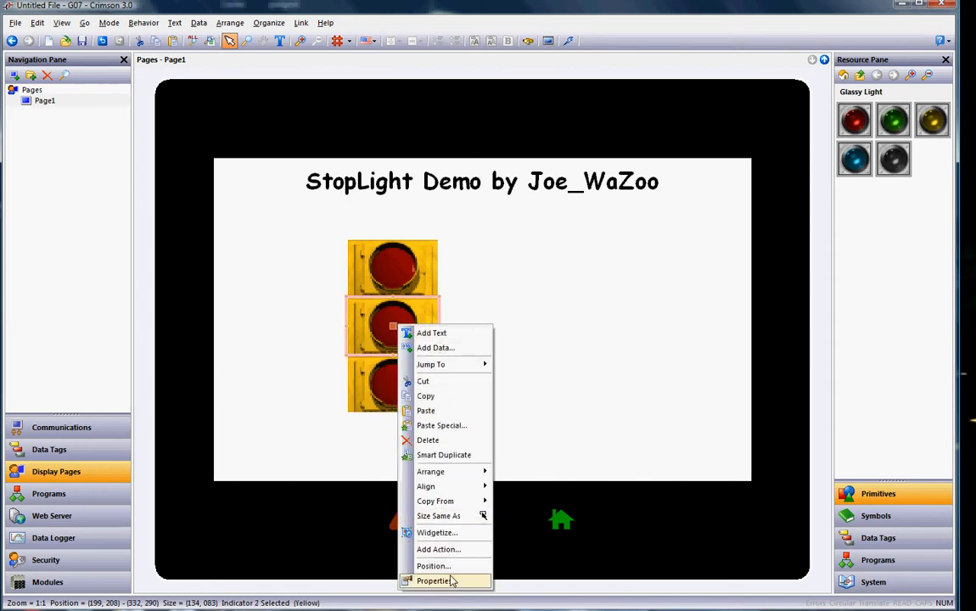
Give the lower lights amber and green traffic-signal images and confirm the Green tag binding.
left_click(435, 580)
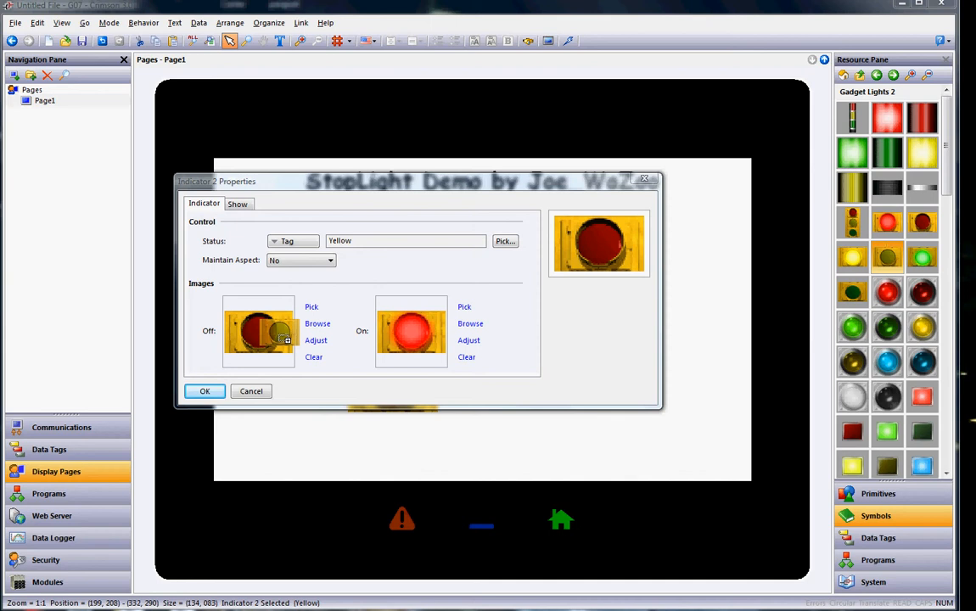
left_click(851, 258)
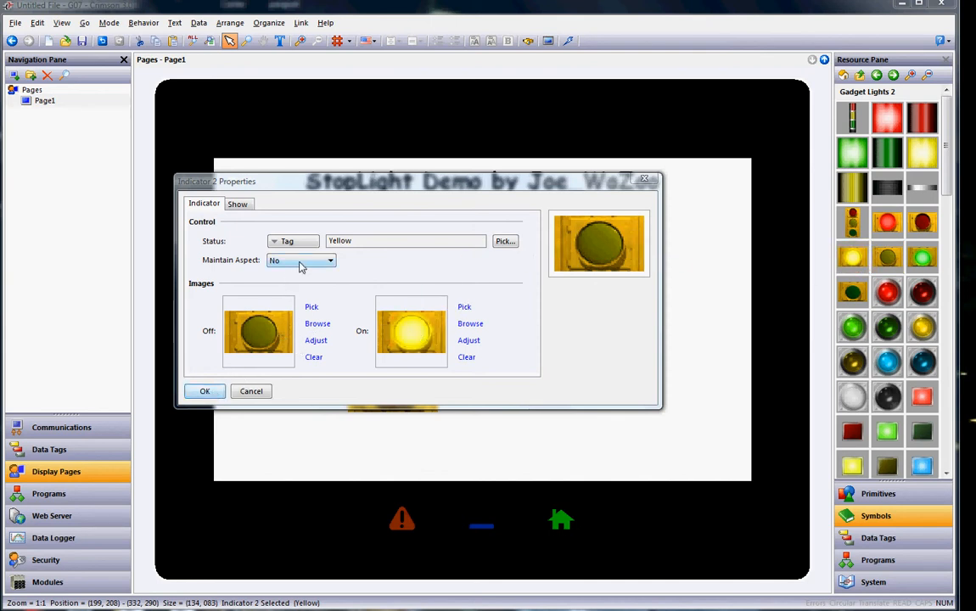
left_click(302, 260)
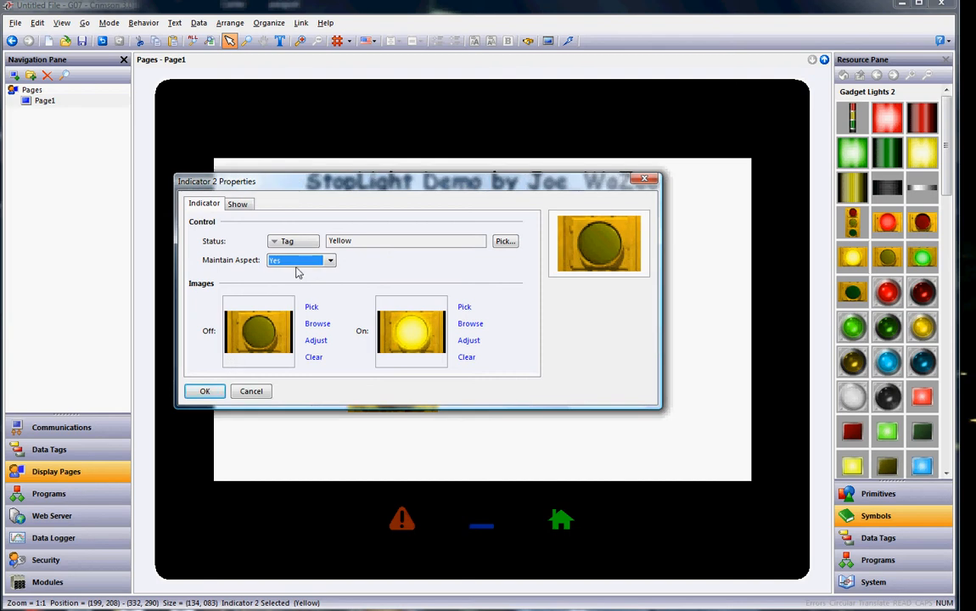
left_click(302, 261)
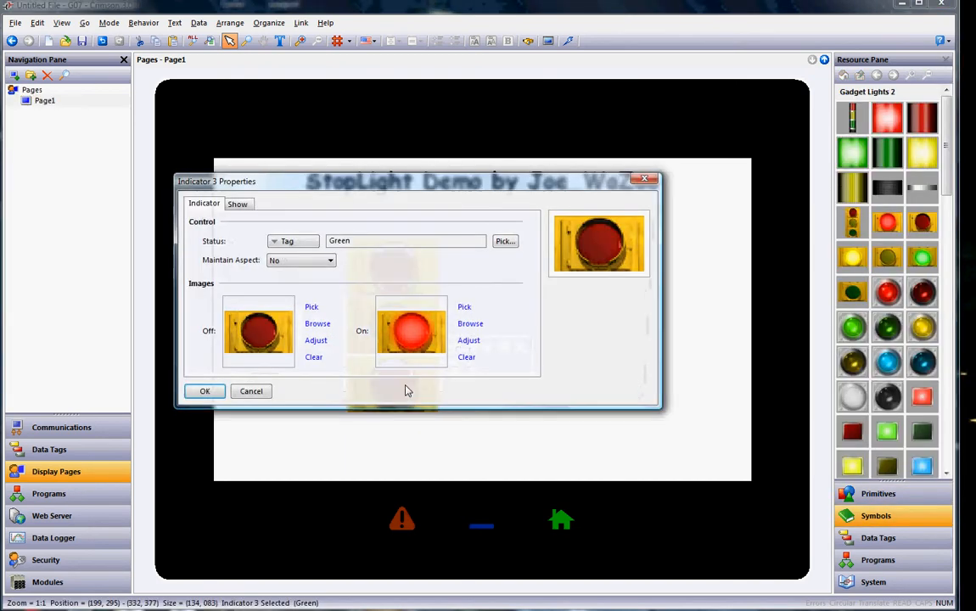
mouse_move(852, 292)
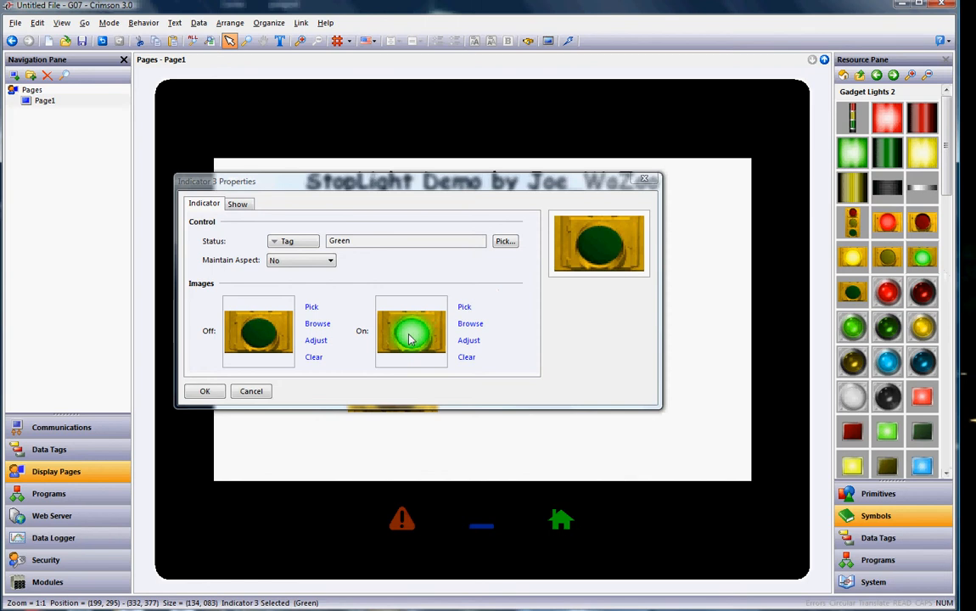
left_click(204, 390)
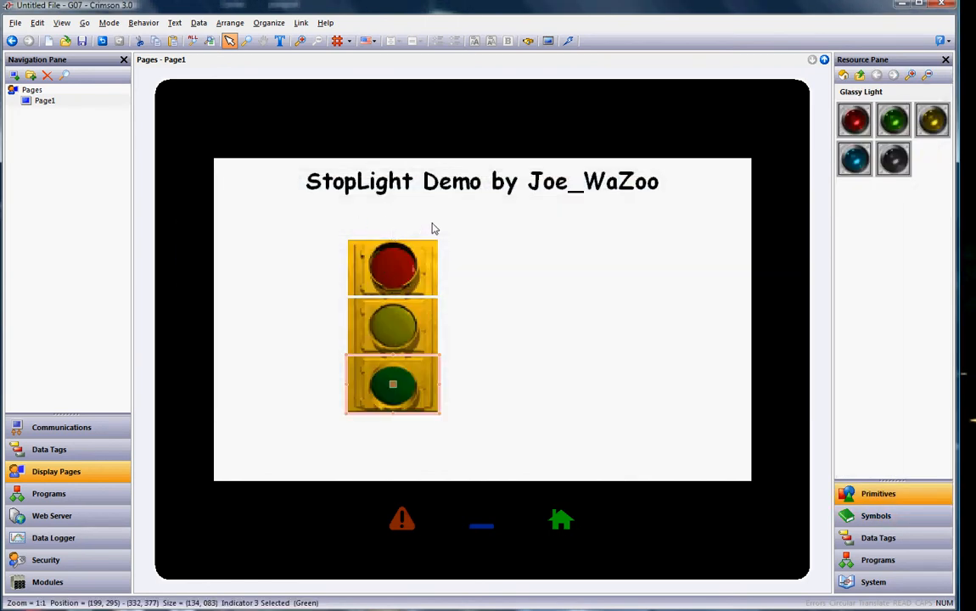
Drag the Street_Name tag onto Page1 as a data box above the stoplight showing 1st Ave.
left_click(392, 268)
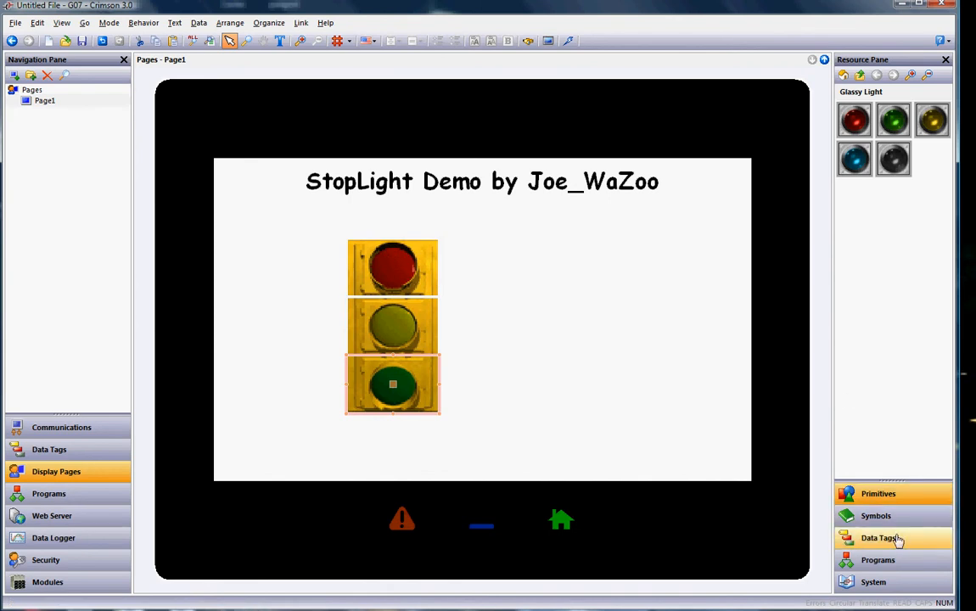
left_click(878, 537)
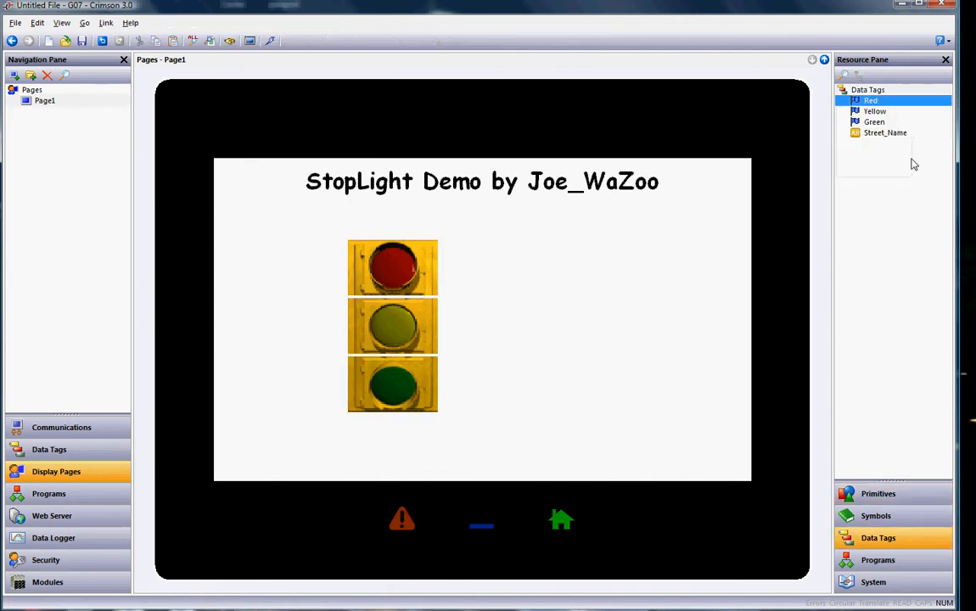
left_click(885, 132)
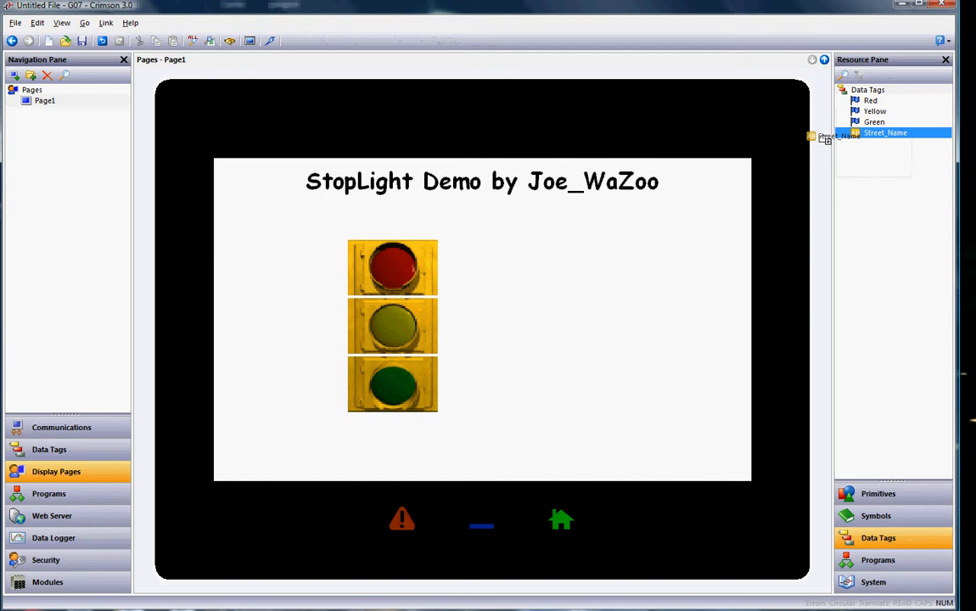
left_click_drag(886, 132, 370, 224)
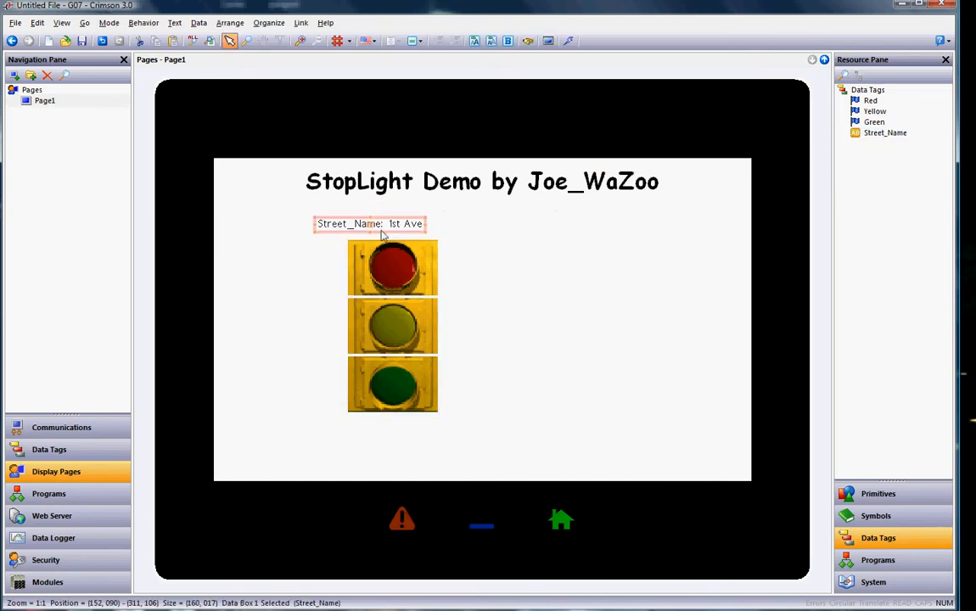
mouse_move(407, 221)
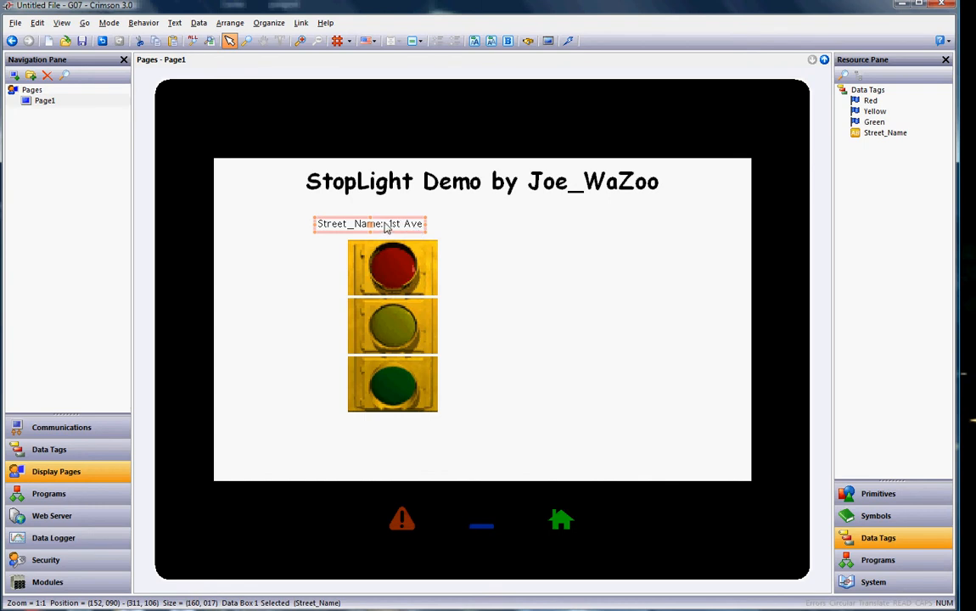
Set the street name data box Contents to Data Value so it shows only '1st Ave'.
double_click(369, 224)
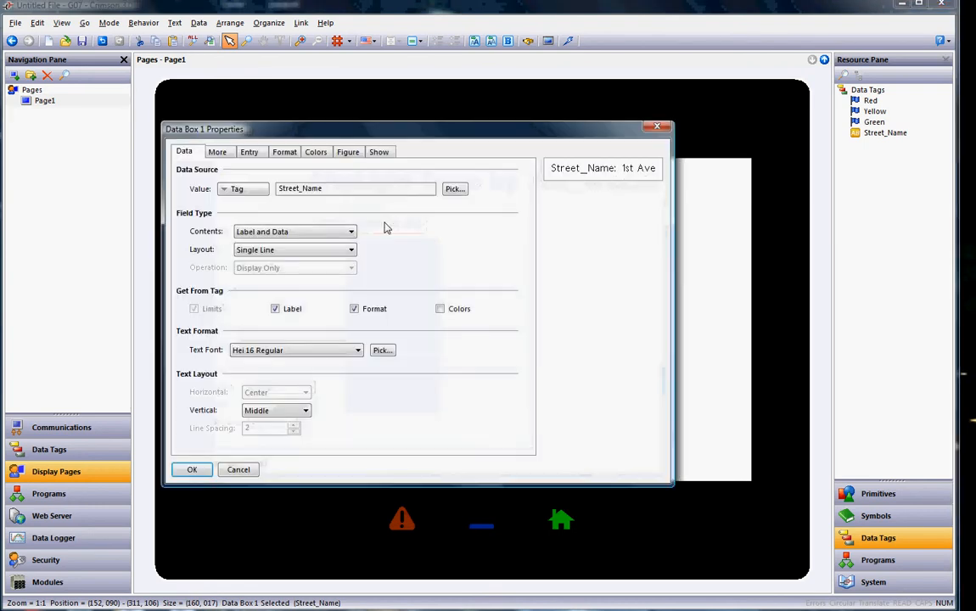
mouse_move(329, 234)
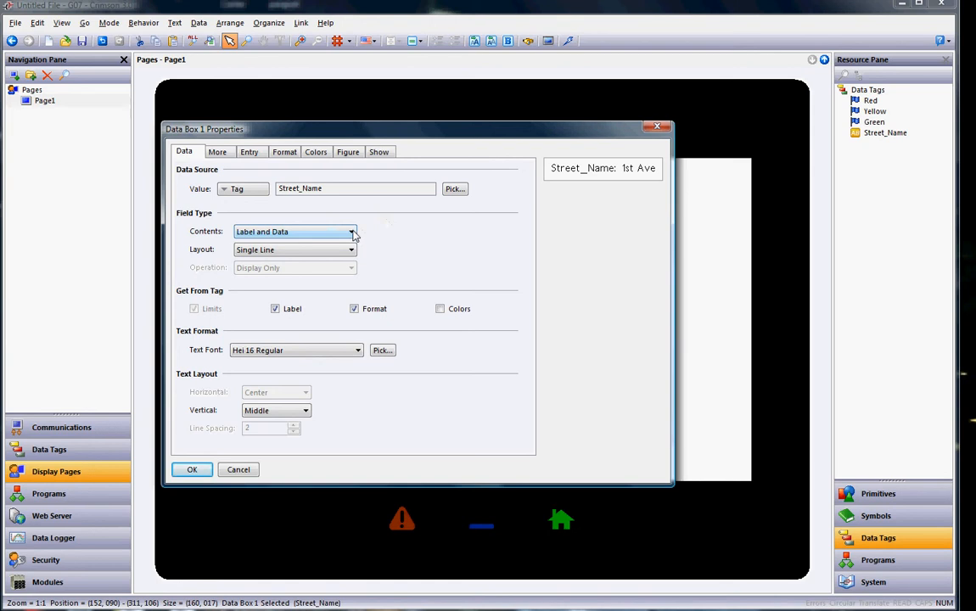
left_click(349, 231)
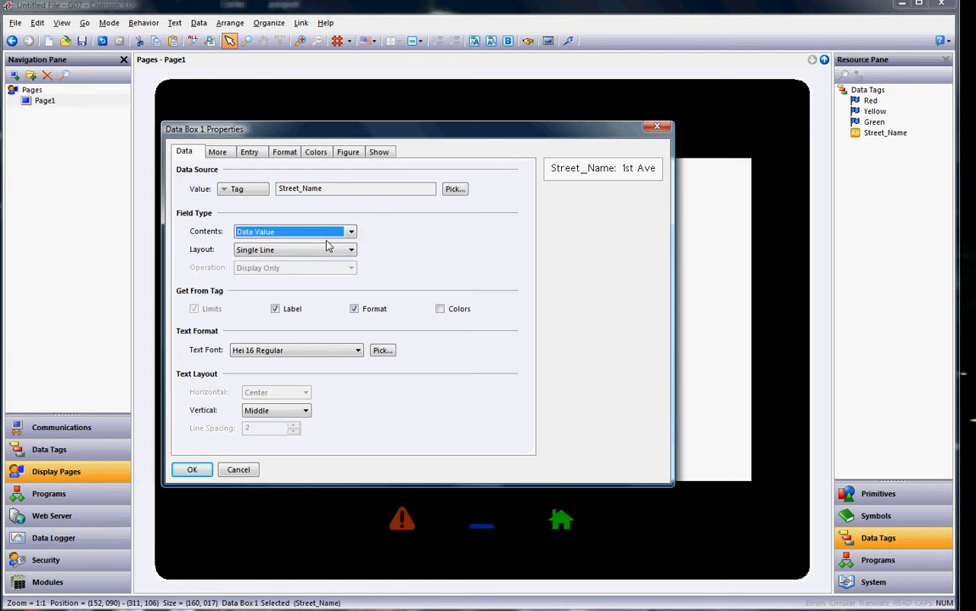
left_click(275, 309)
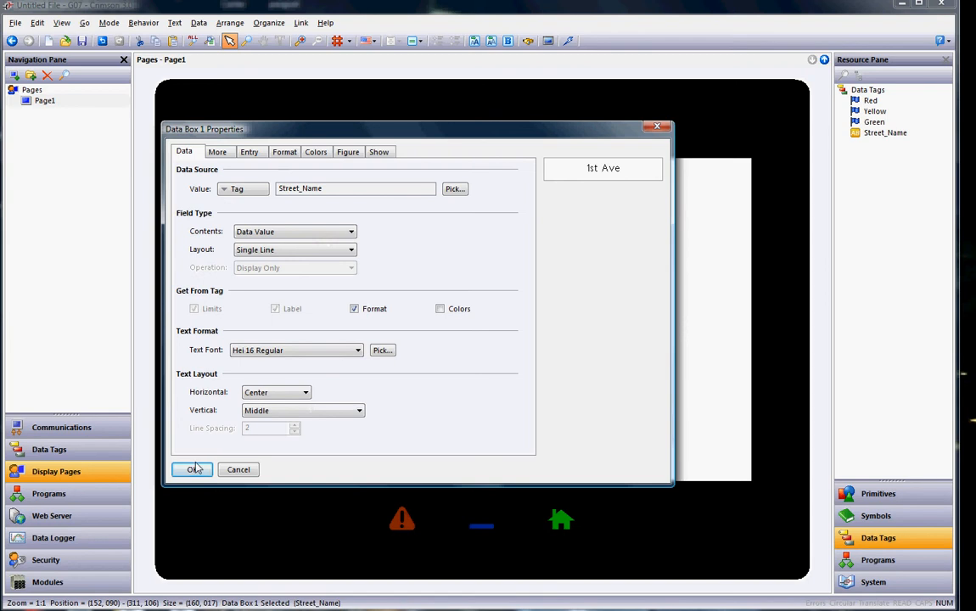
left_click(192, 468)
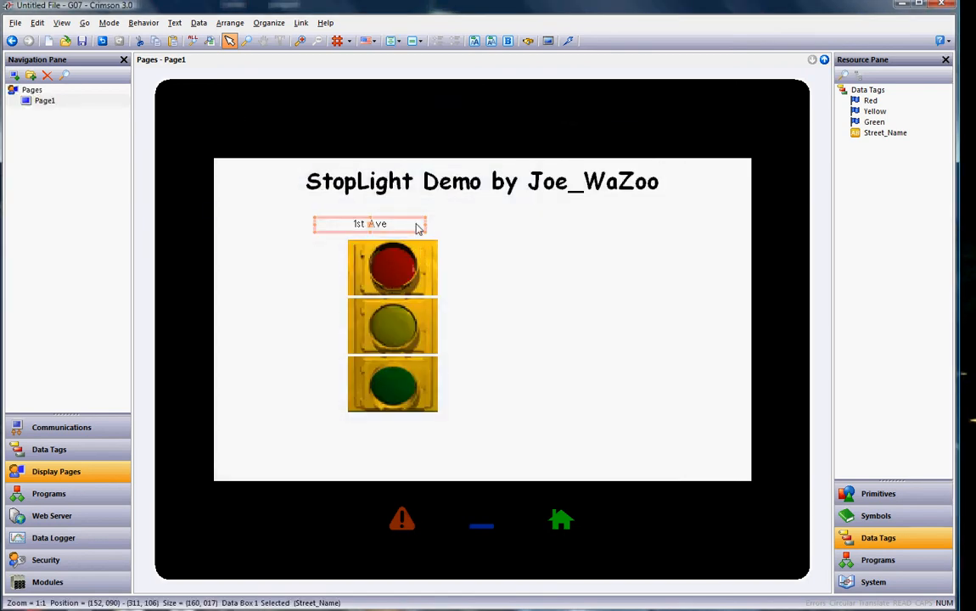
Shrink the 1st Ave label to its text and centre it just above the stoplight.
left_click_drag(424, 224, 404, 224)
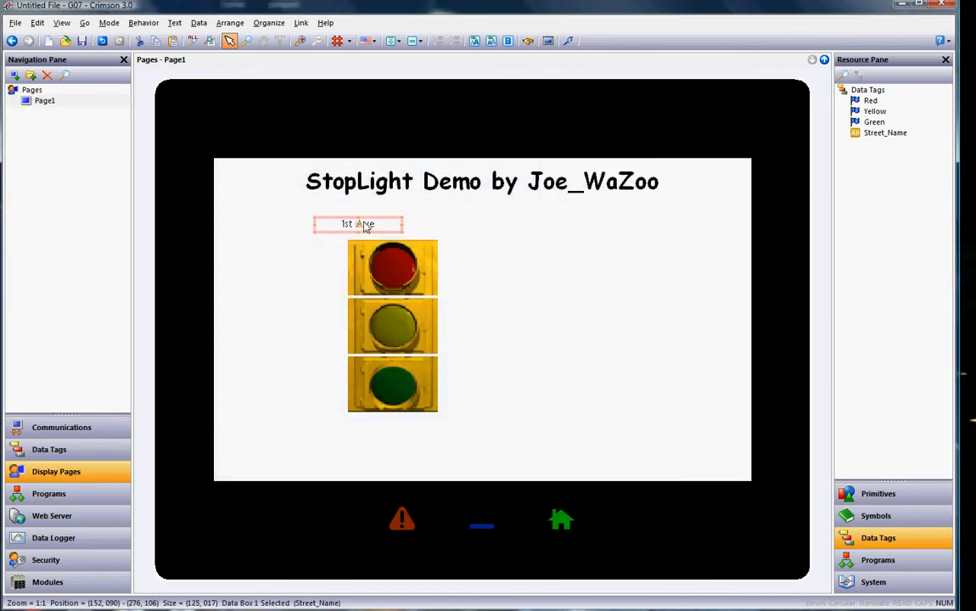
left_click_drag(356, 224, 392, 231)
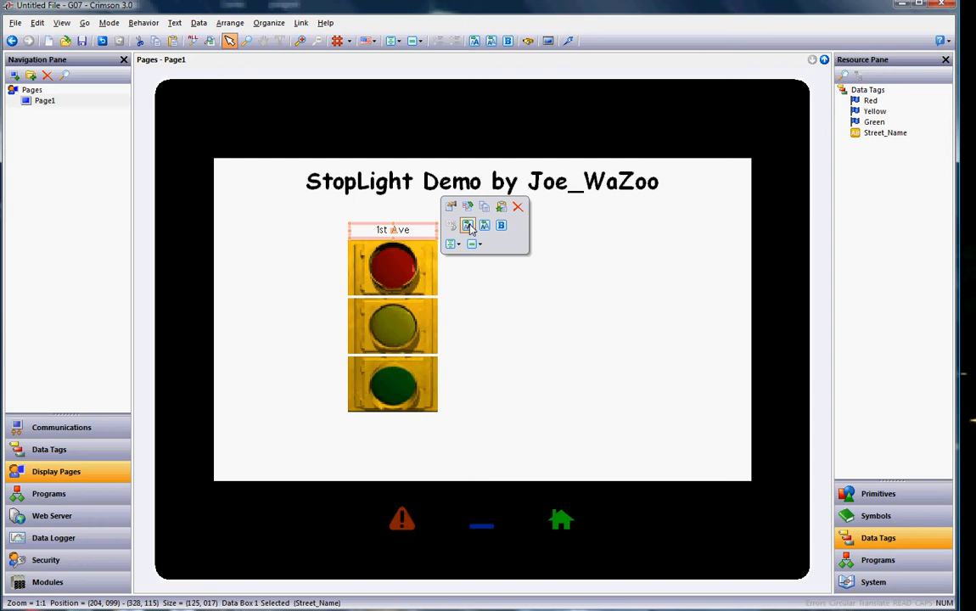
left_click(468, 224)
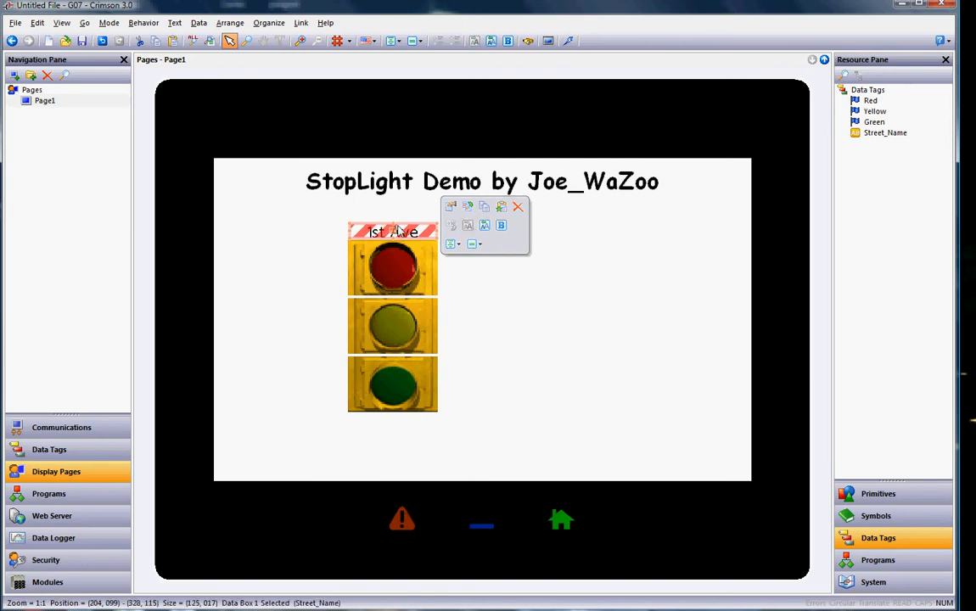
left_click(479, 271)
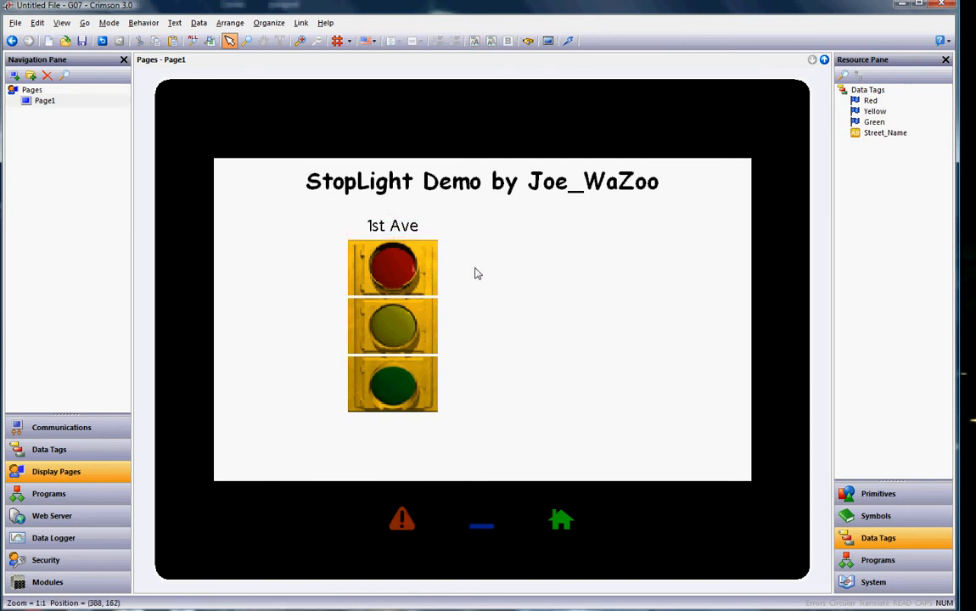
left_click(392, 268)
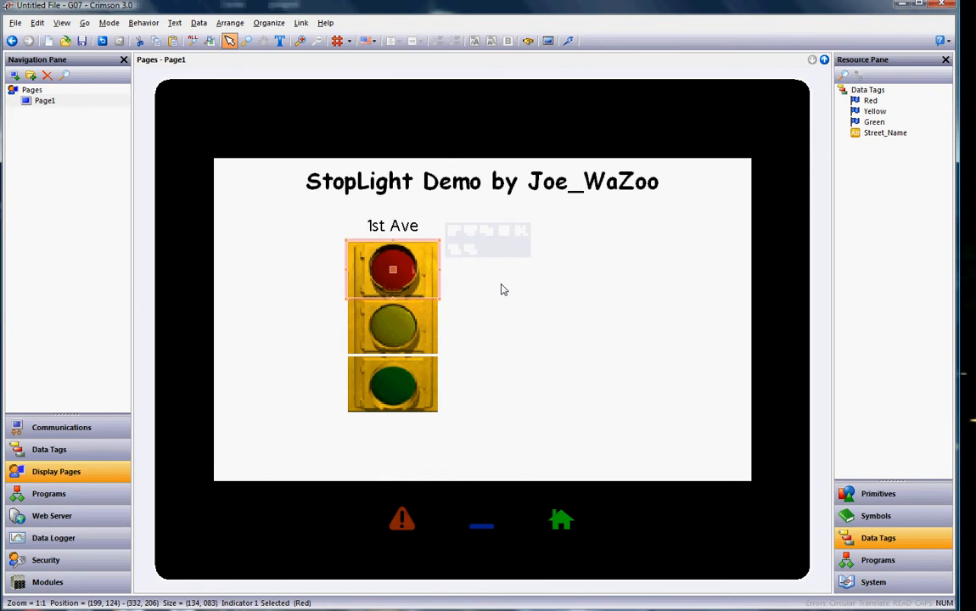
left_click(391, 384)
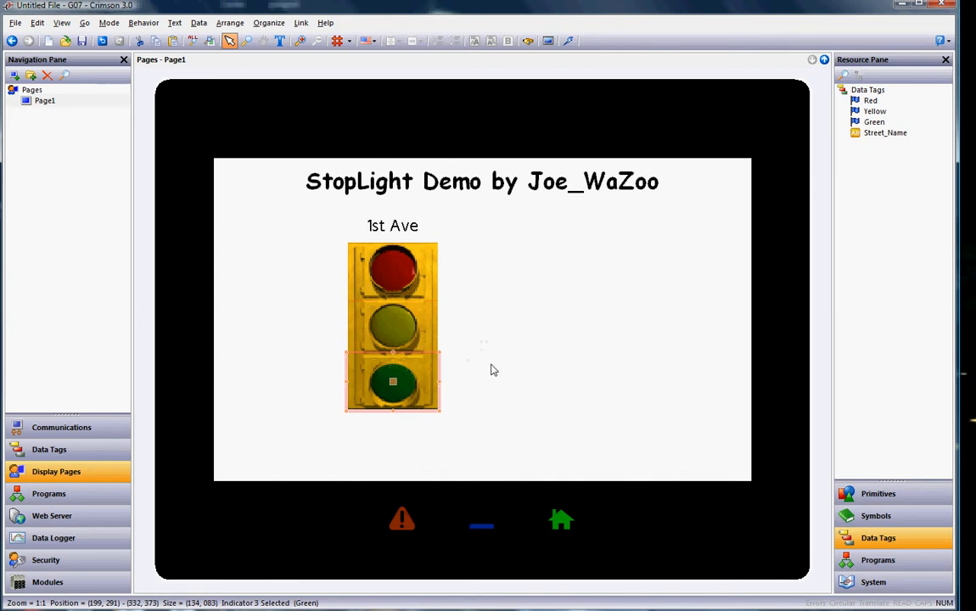
left_click(499, 393)
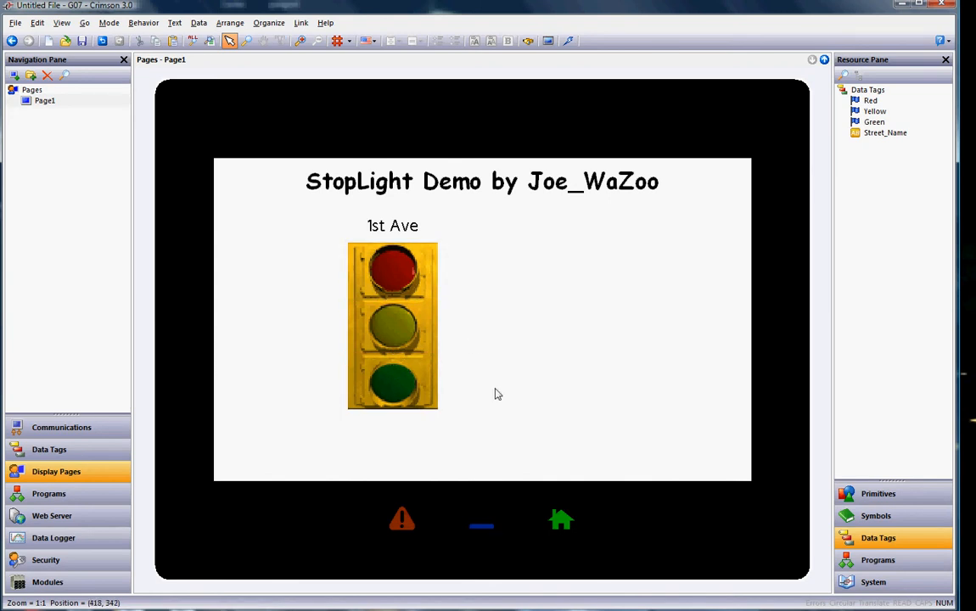
mouse_move(505, 394)
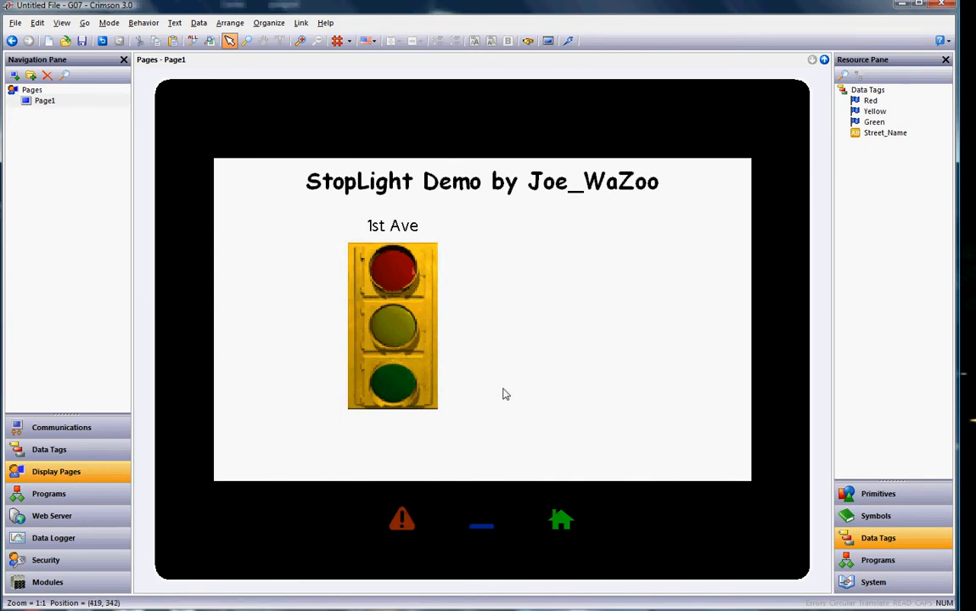
mouse_move(520, 387)
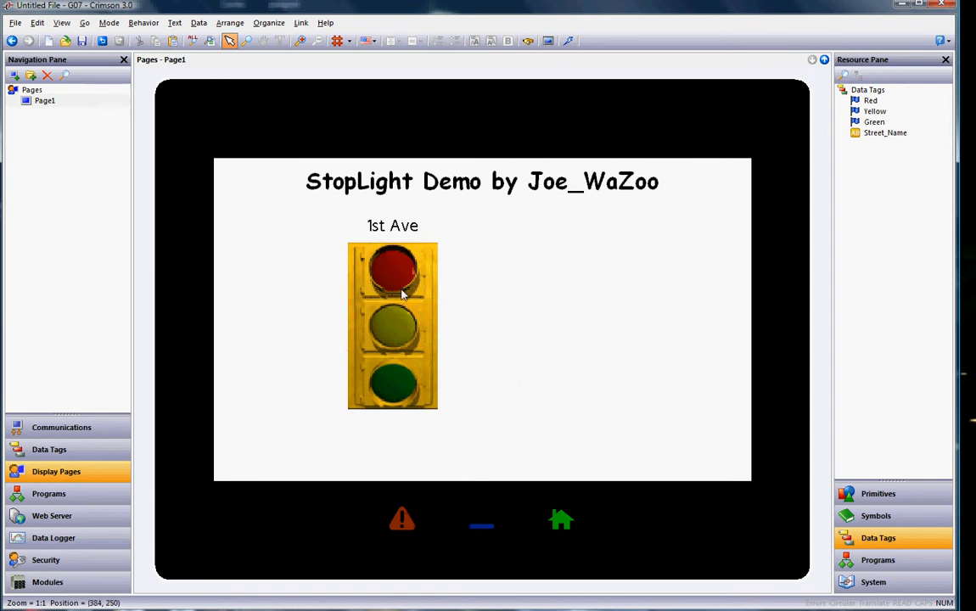
mouse_move(328, 213)
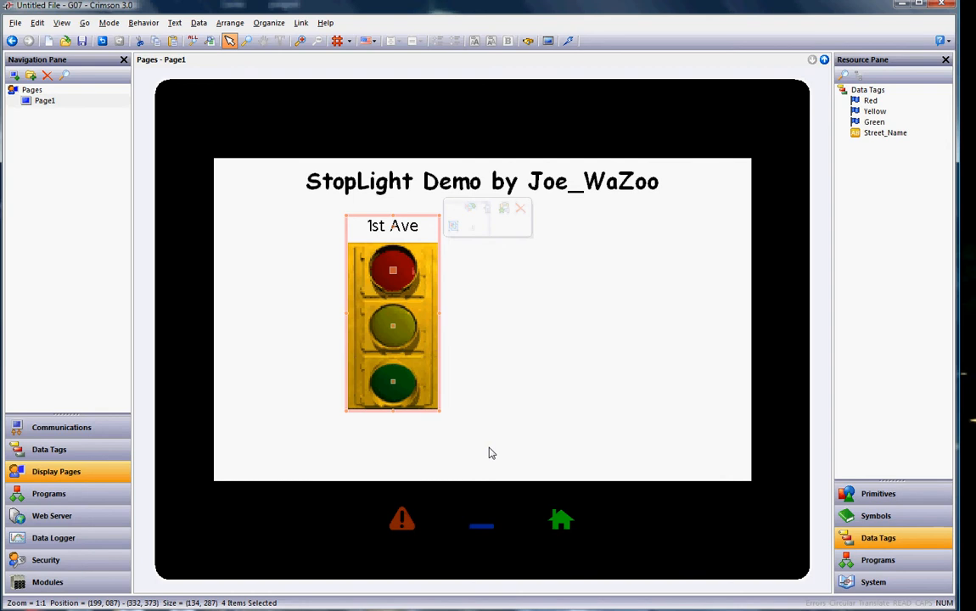
Group the 1st Ave label with the three lights and move the group further left.
left_click(521, 207)
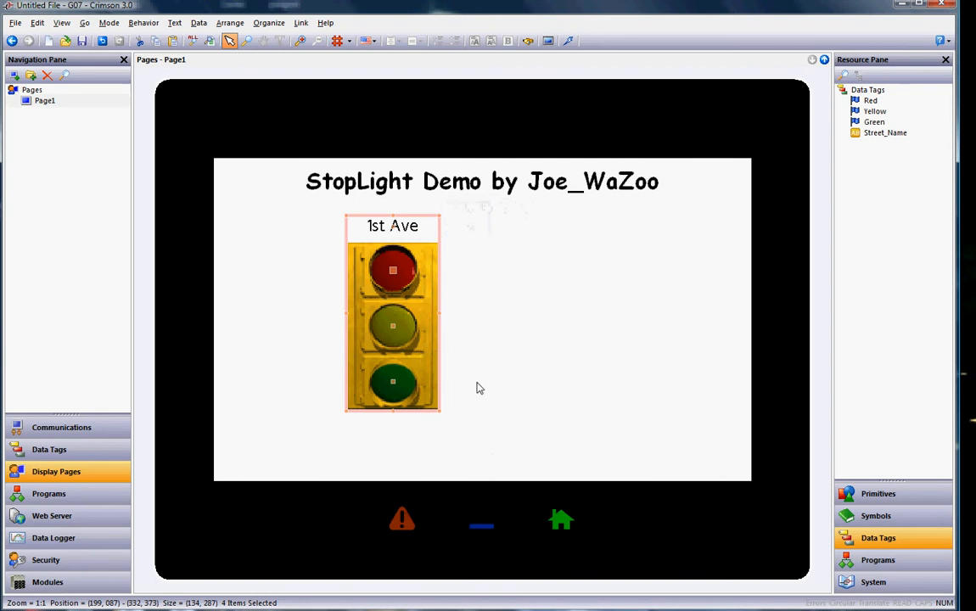
left_click(331, 212)
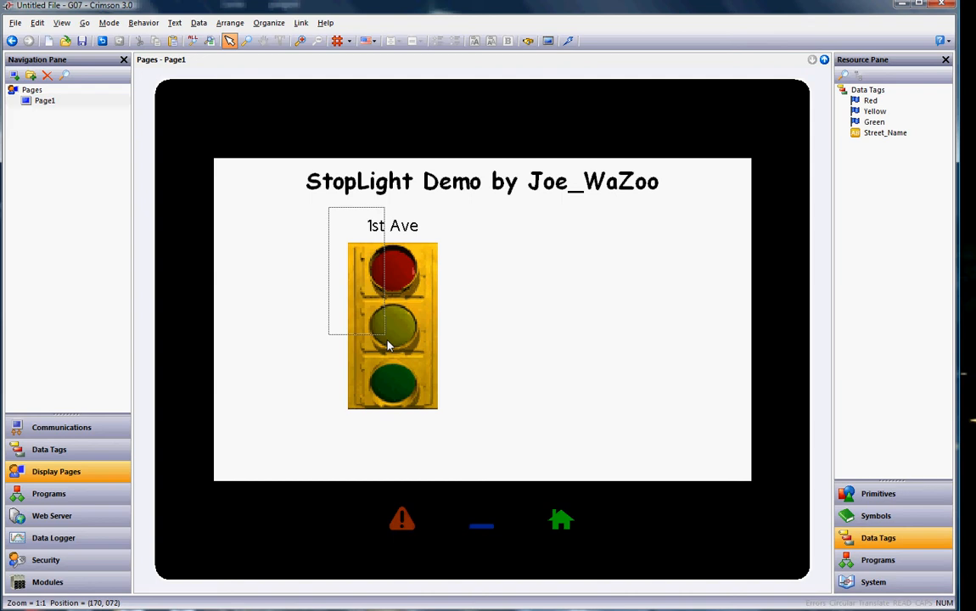
left_click_drag(389, 346, 455, 428)
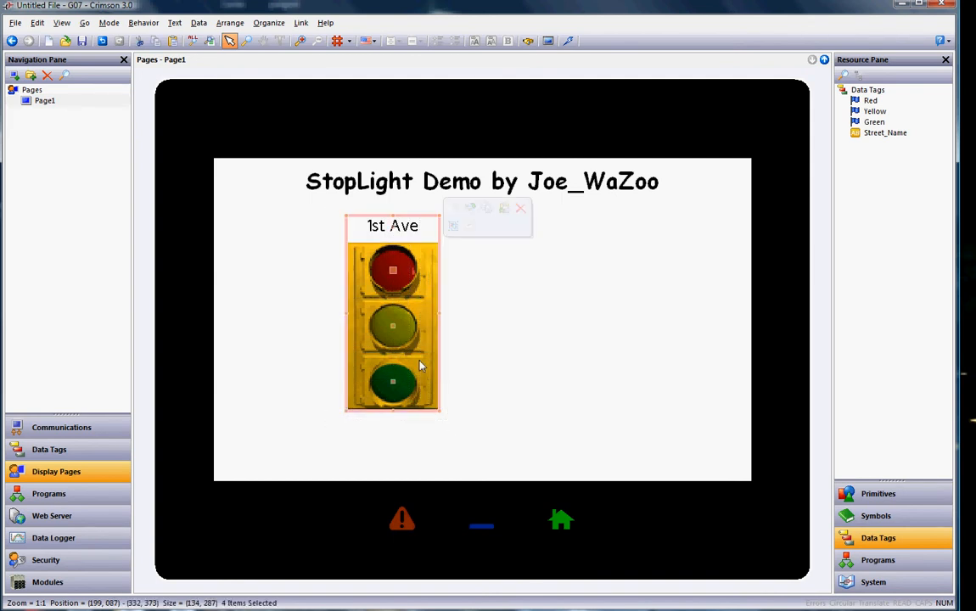
right_click(417, 365)
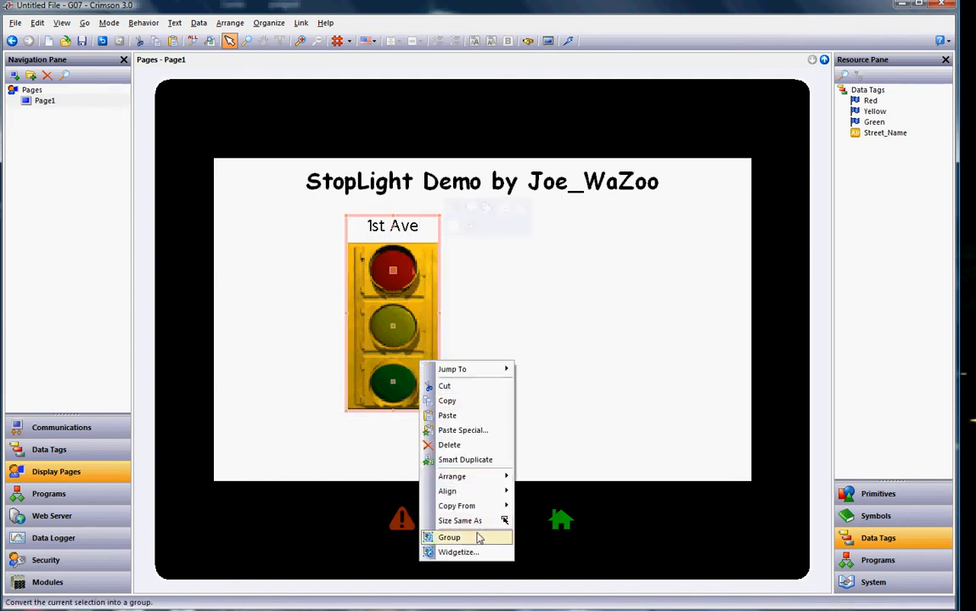
left_click(448, 536)
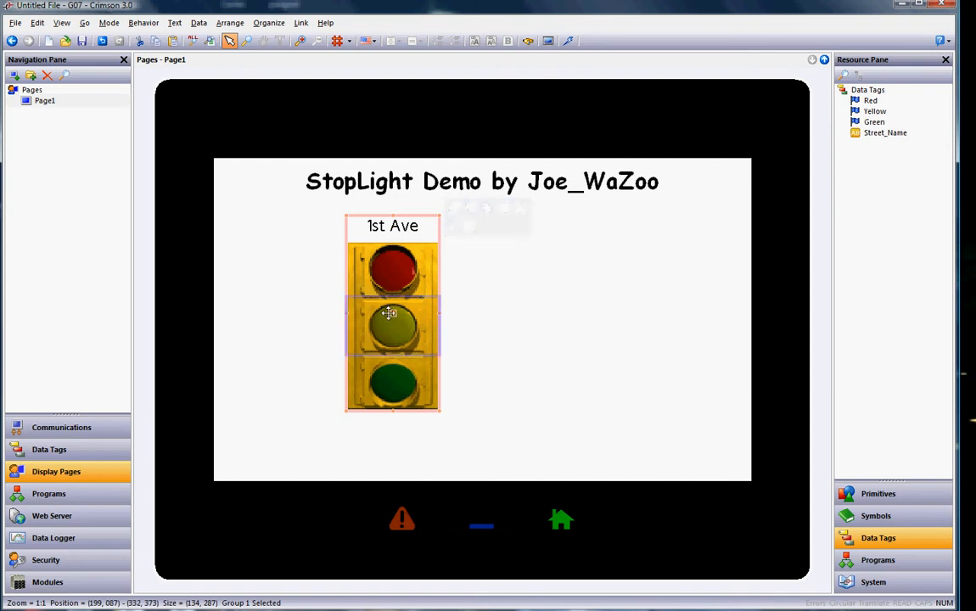
left_click_drag(392, 312, 316, 336)
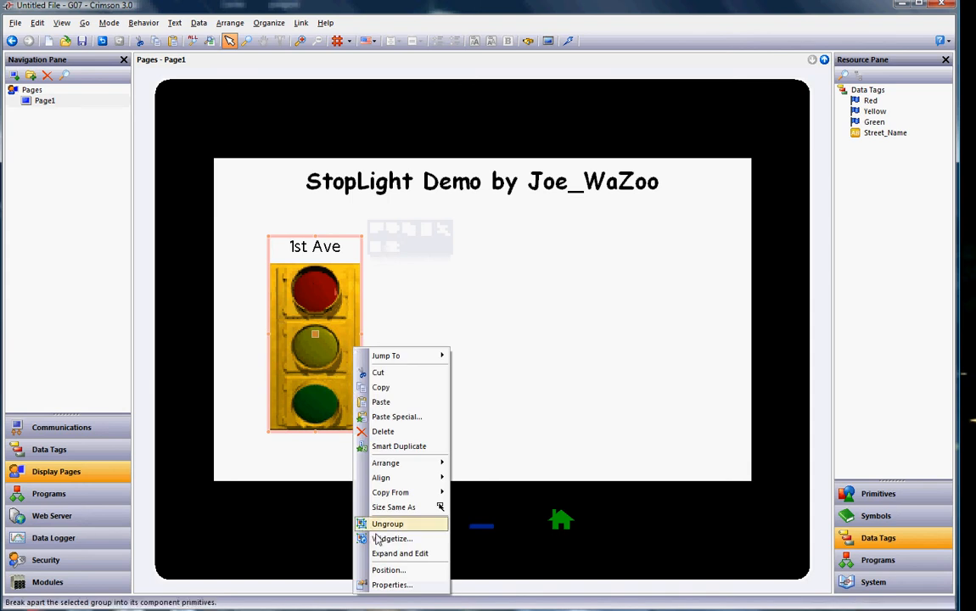
mouse_move(392, 538)
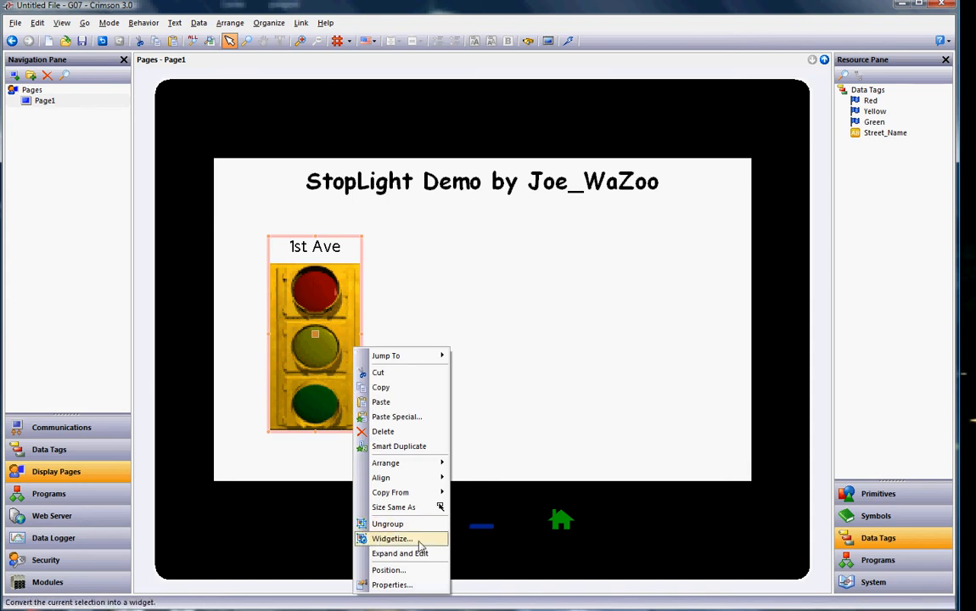
Make the grouped stoplight a widget and enter a data item Count of 4 in its definition.
left_click(392, 538)
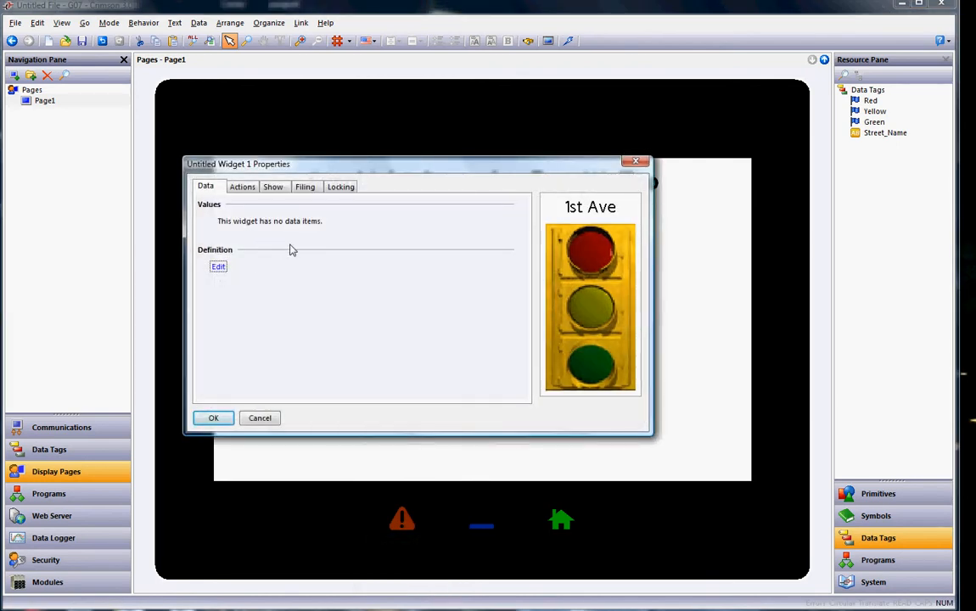
mouse_move(193, 280)
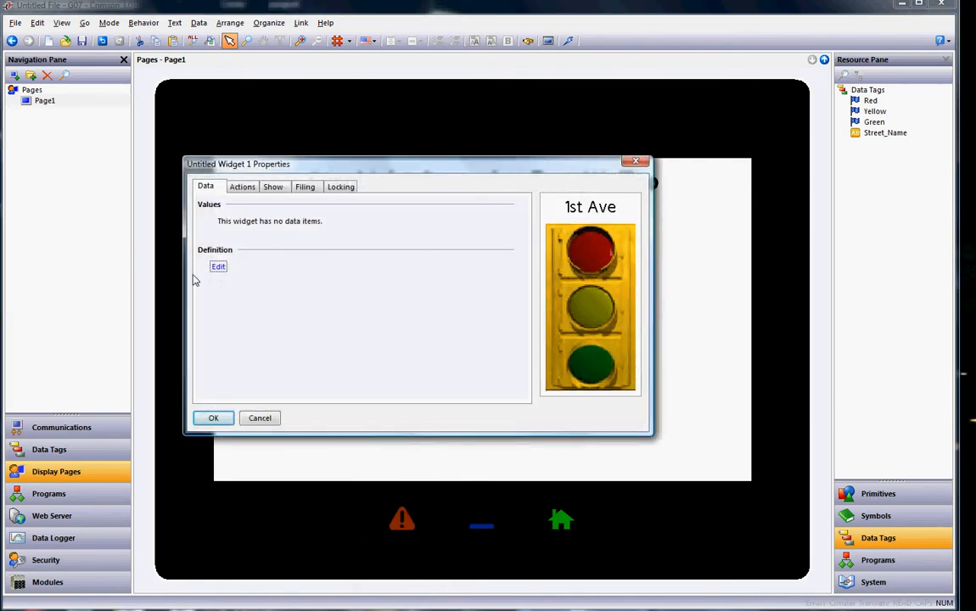
left_click(217, 267)
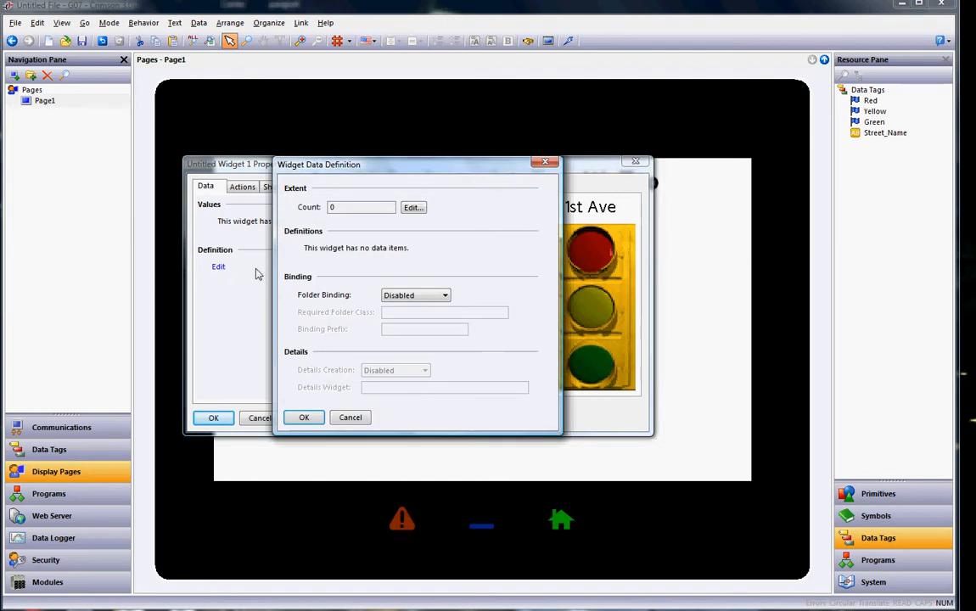
mouse_move(401, 227)
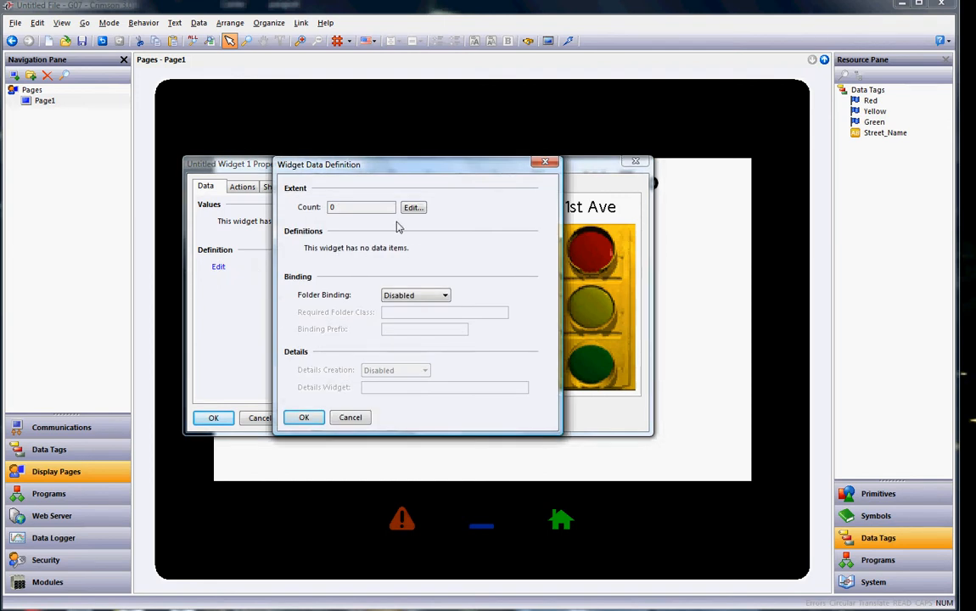
left_click(412, 207)
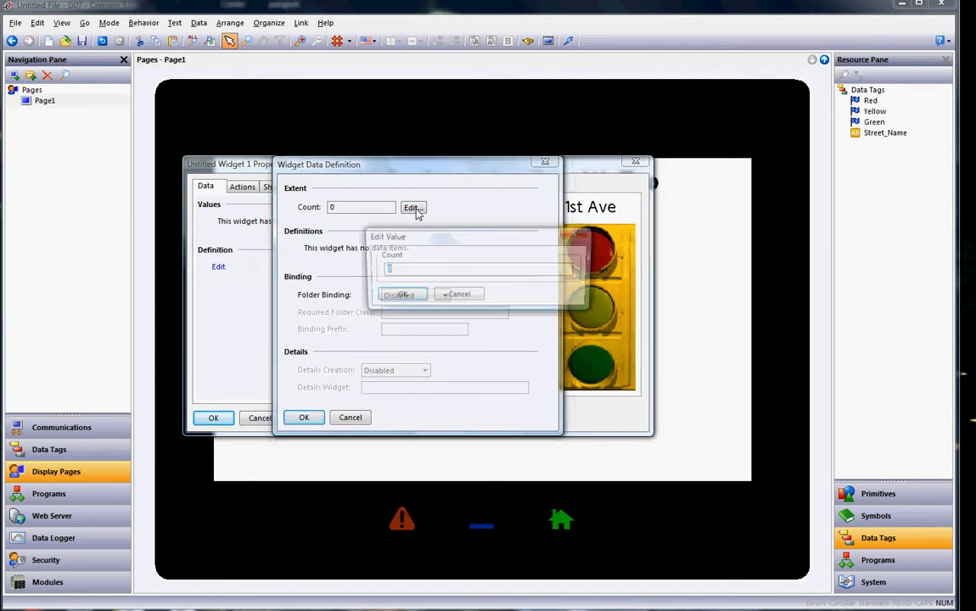
type("4")
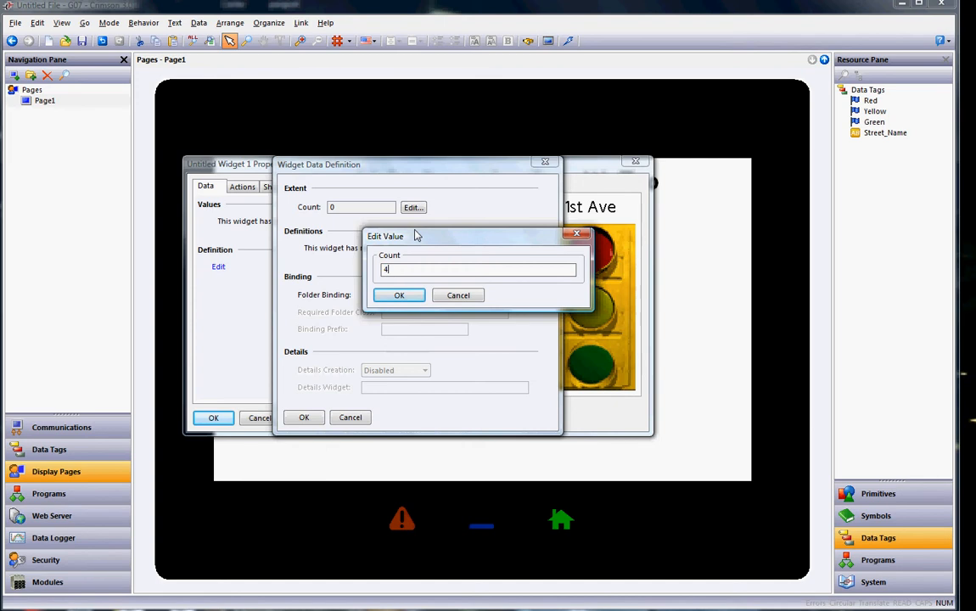
Confirm four data items and name them Red, Yellow, Green and Street_Name.
left_click(399, 295)
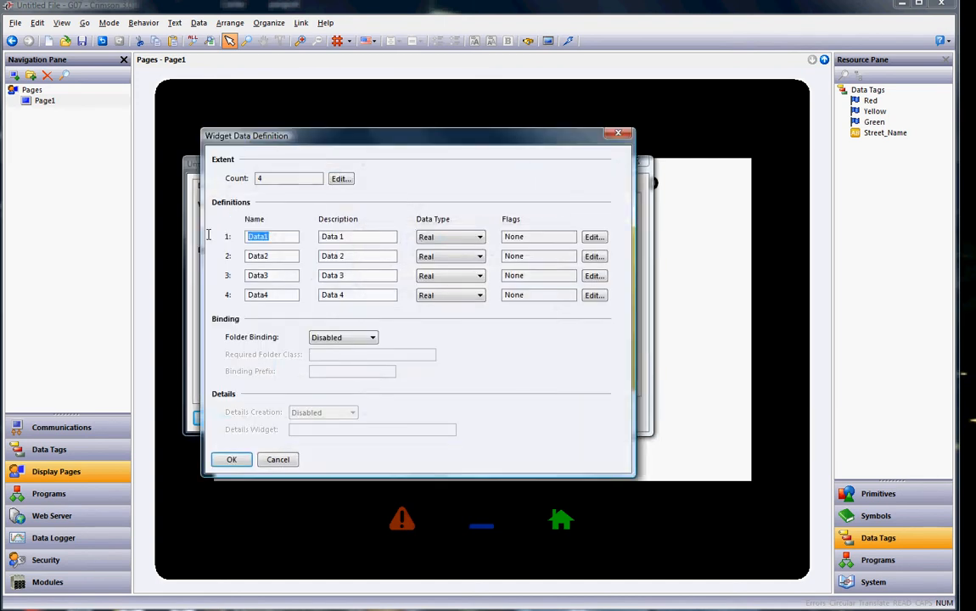
type("Red")
left_click(271, 256)
type("Yellow")
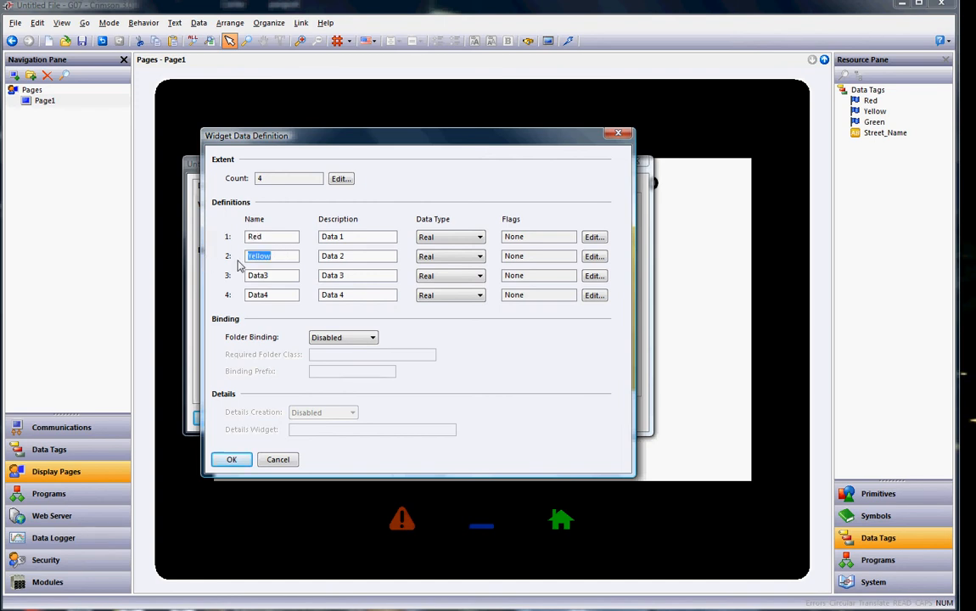
type("Gr")
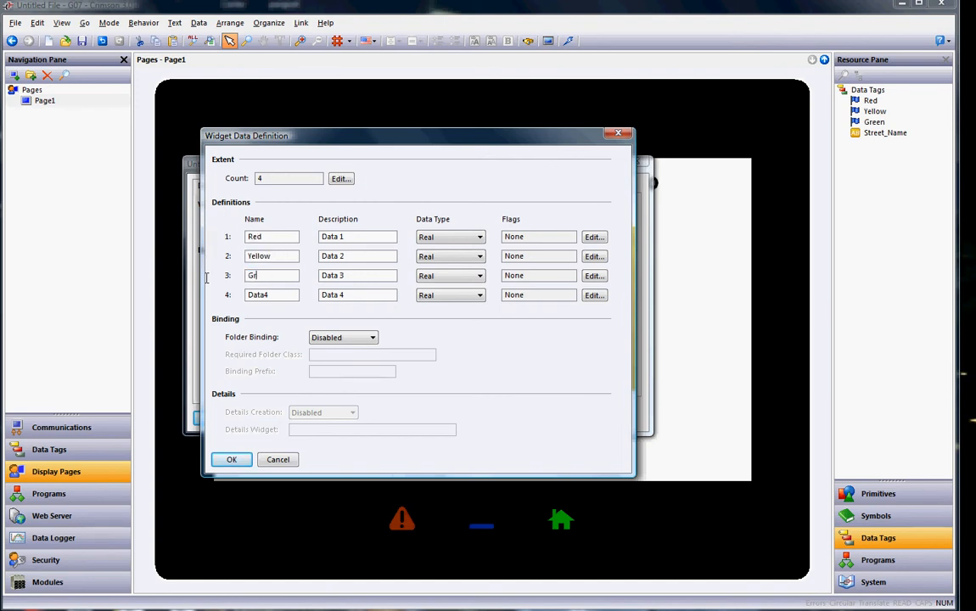
type("ee")
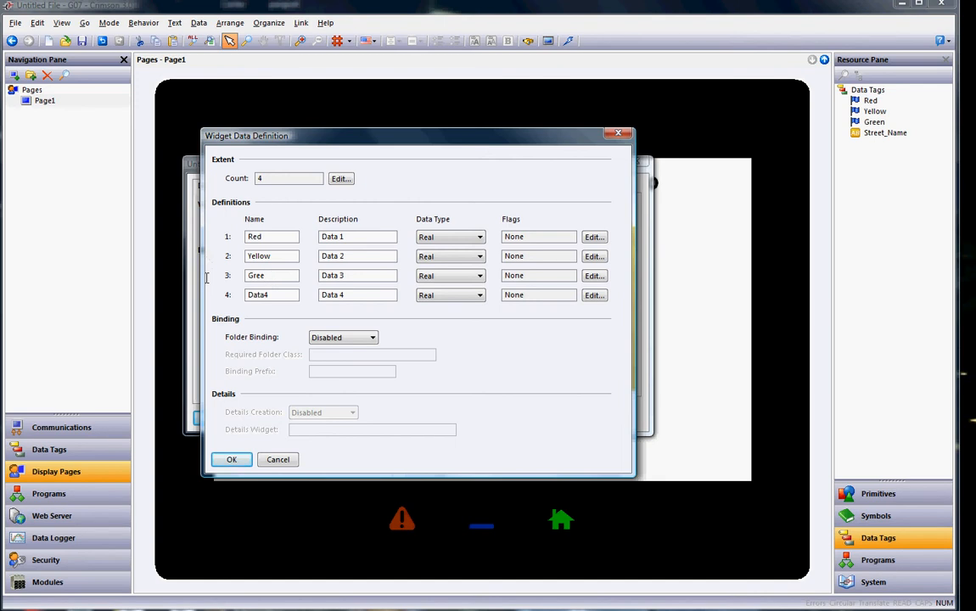
double_click(271, 274)
type("St")
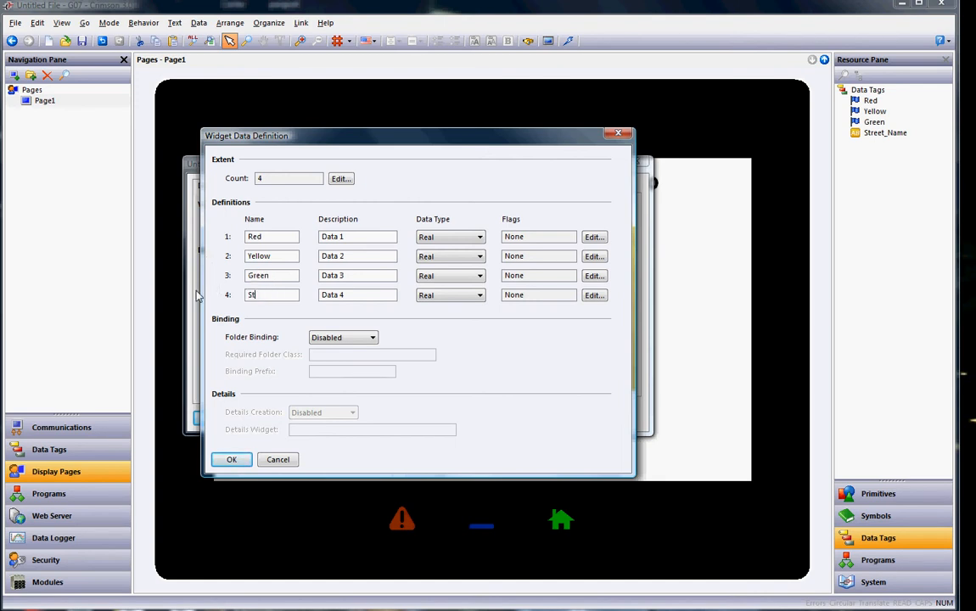
type("reet_")
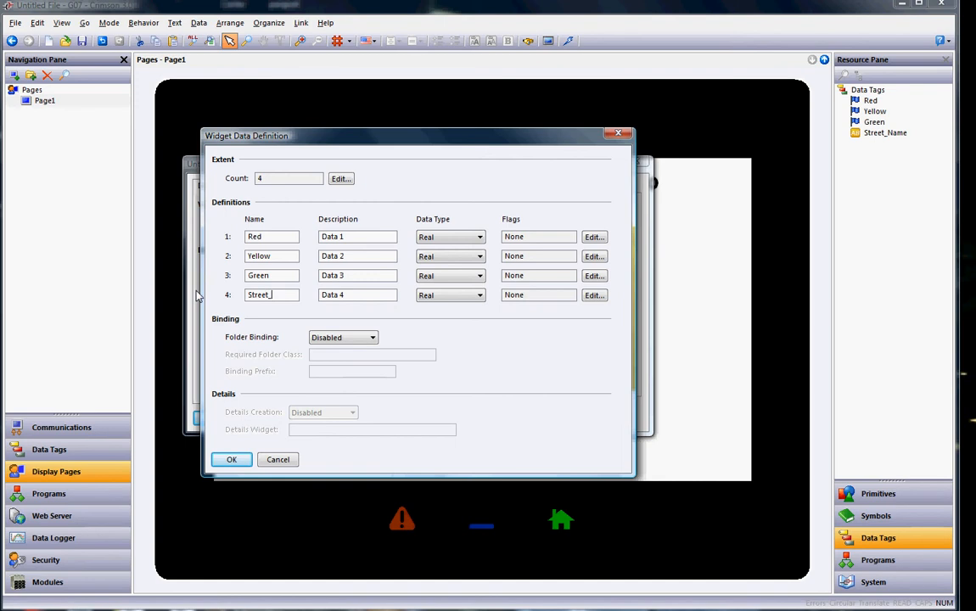
triple_click(271, 295)
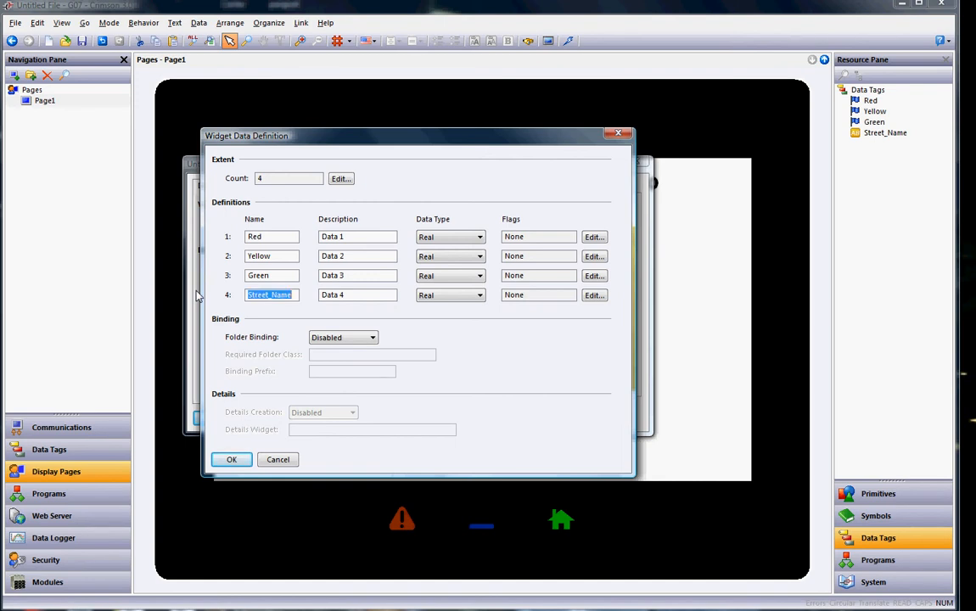
mouse_move(875, 192)
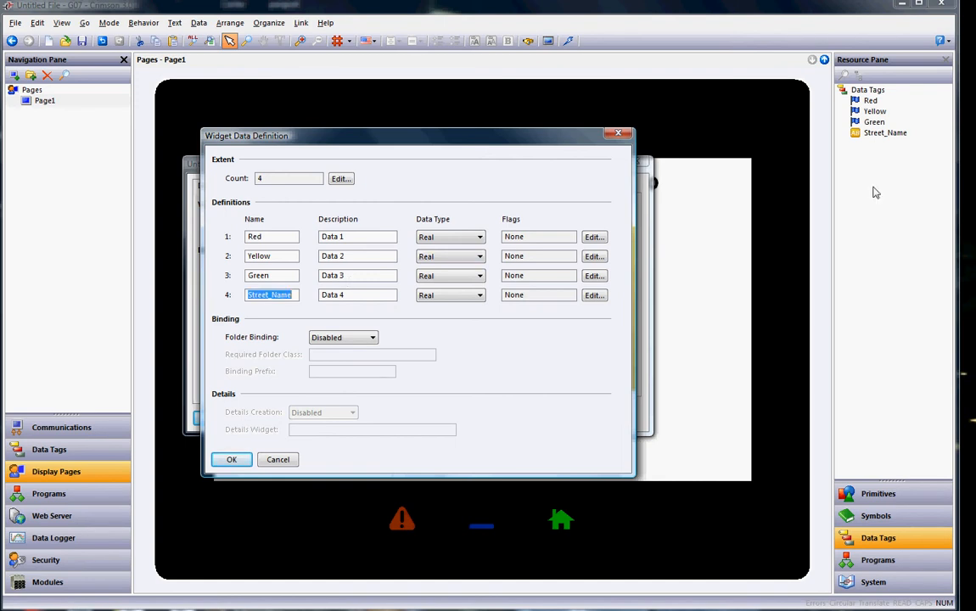
mouse_move(292, 271)
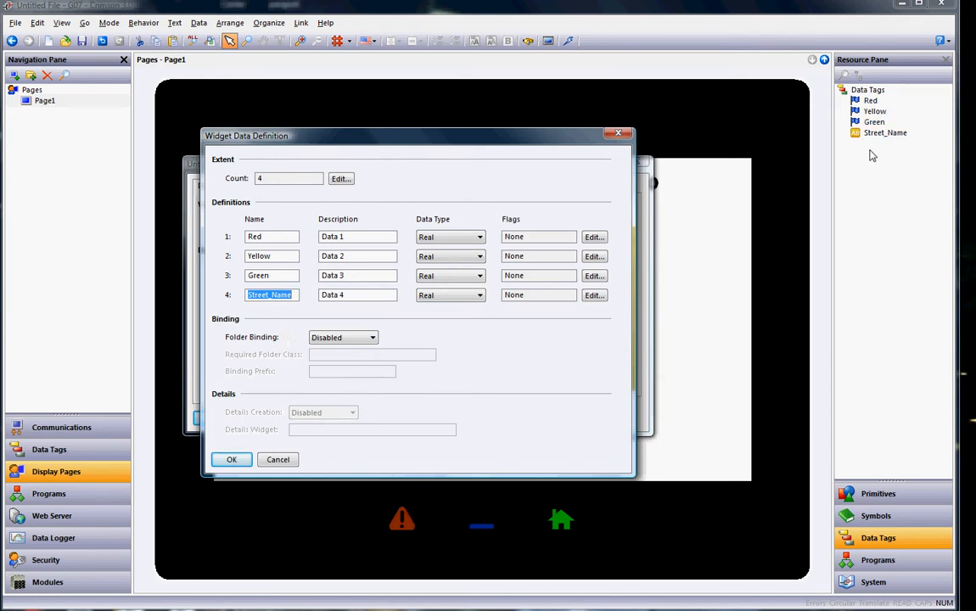
mouse_move(407, 217)
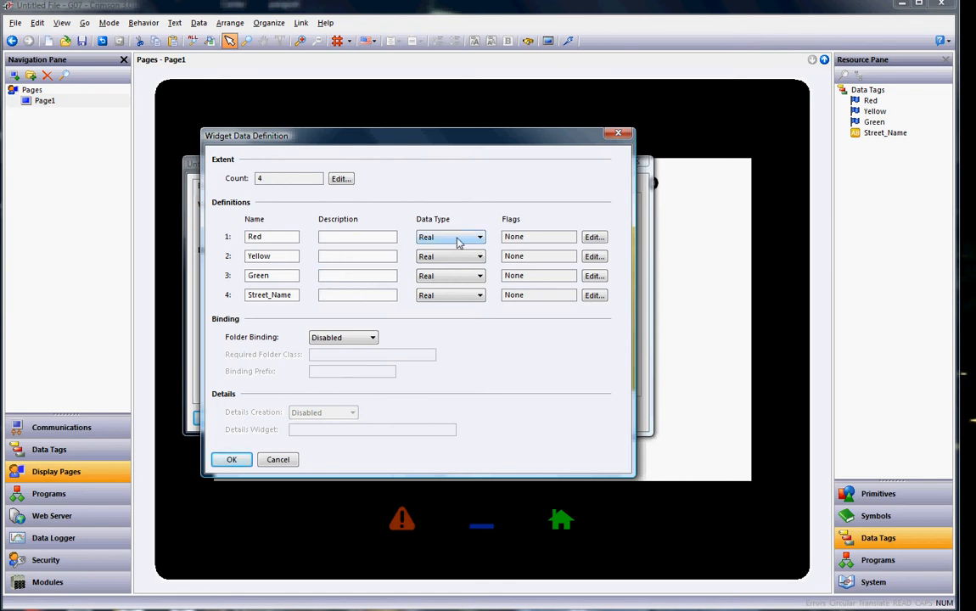
Make Red, Yellow, Green Integer and Street_Name String, and flag the items as Tags.
left_click(479, 237)
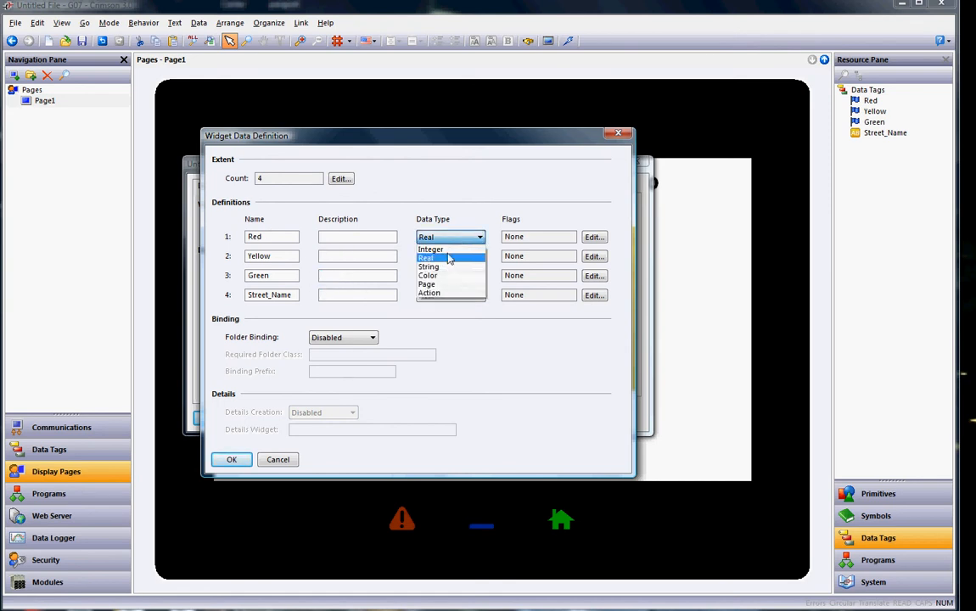
left_click(431, 248)
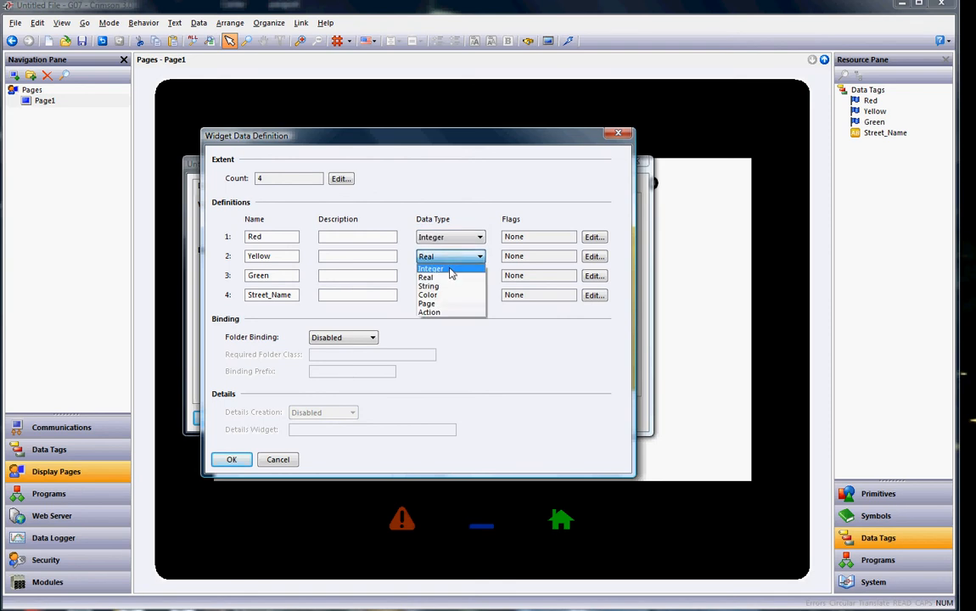
left_click(431, 268)
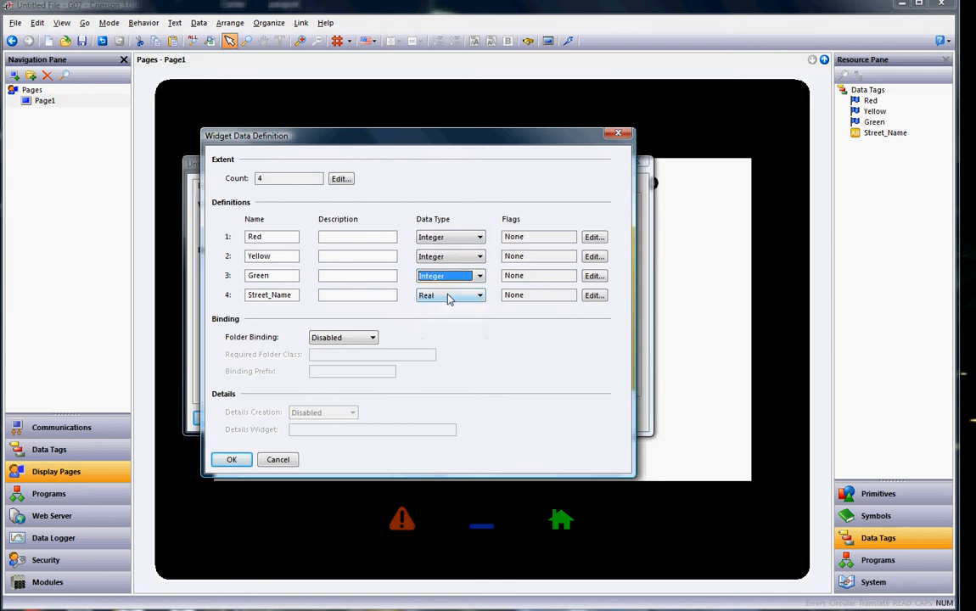
left_click(449, 296)
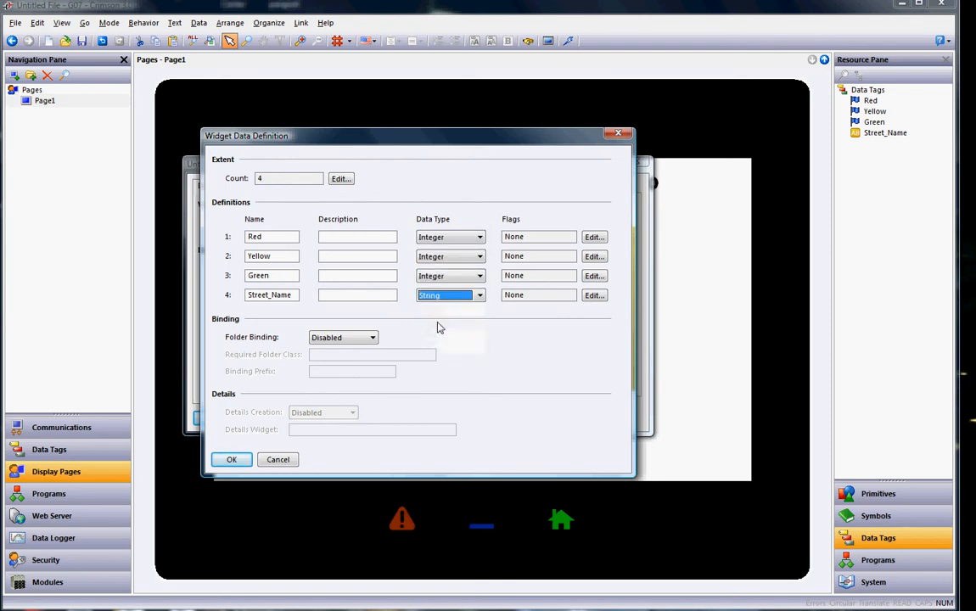
mouse_move(427, 326)
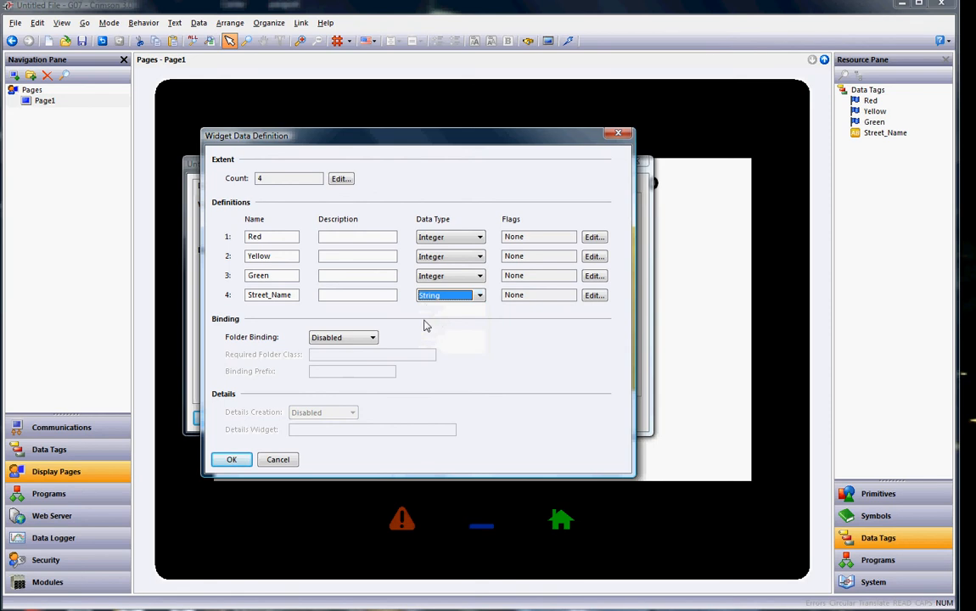
mouse_move(319, 288)
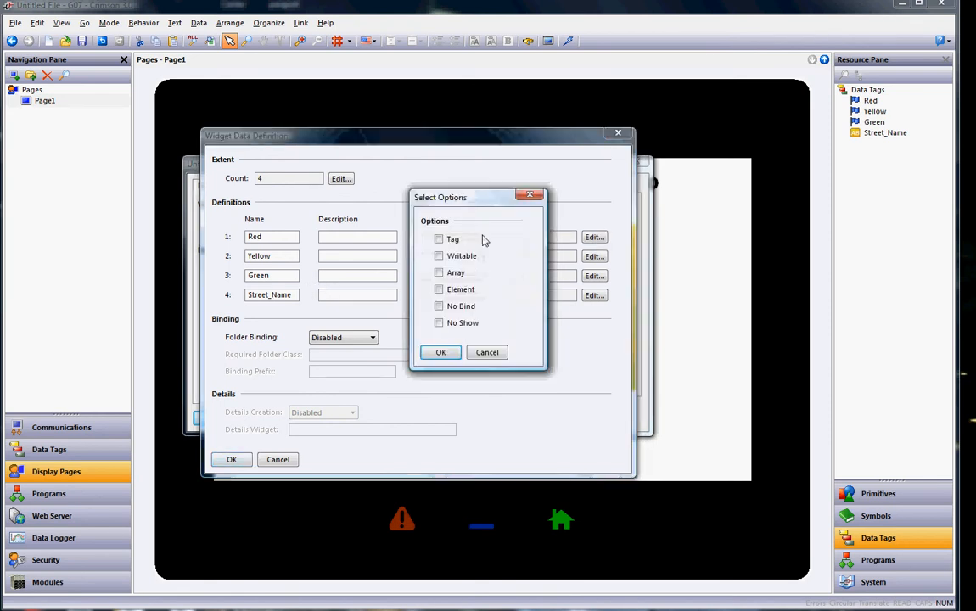
left_click(437, 237)
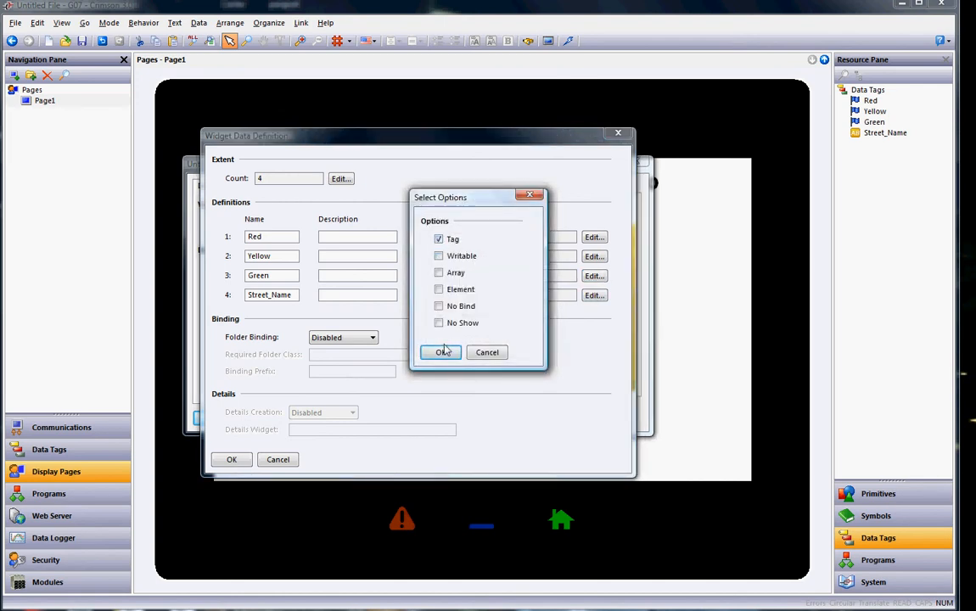
left_click(441, 351)
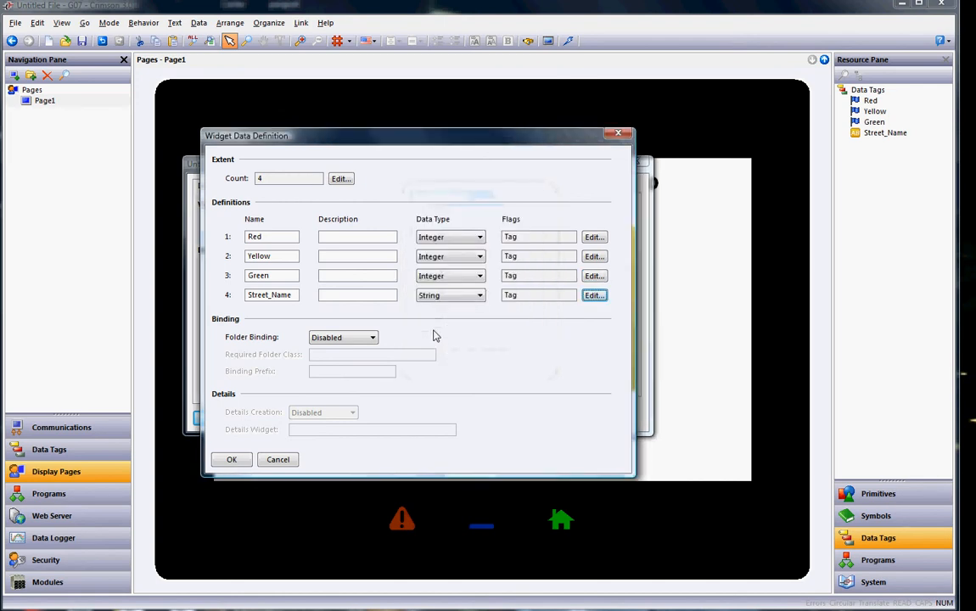
mouse_move(365, 348)
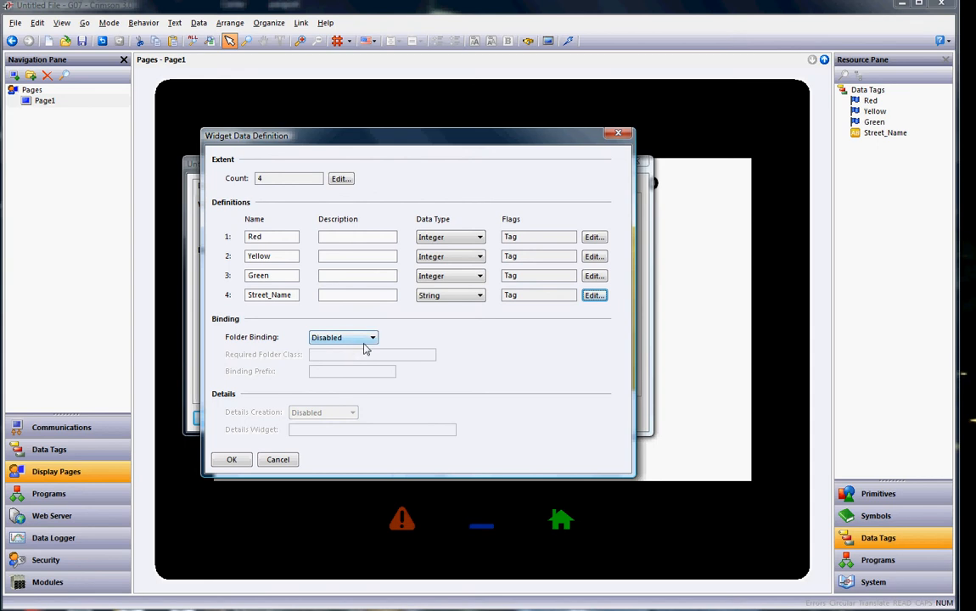
Enable Folder Binding for the data items and confirm the widget data definition and properties.
left_click(372, 336)
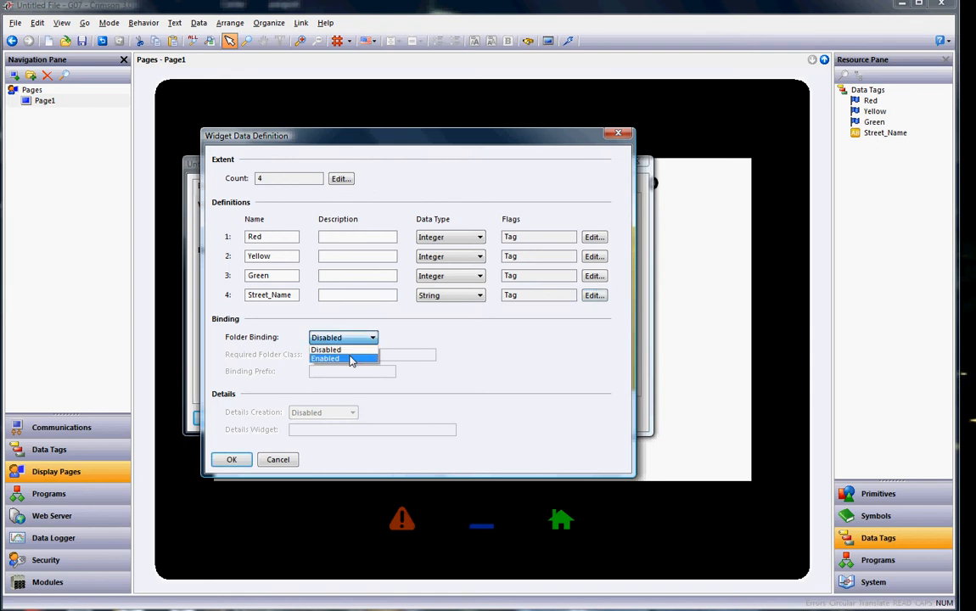
left_click(325, 358)
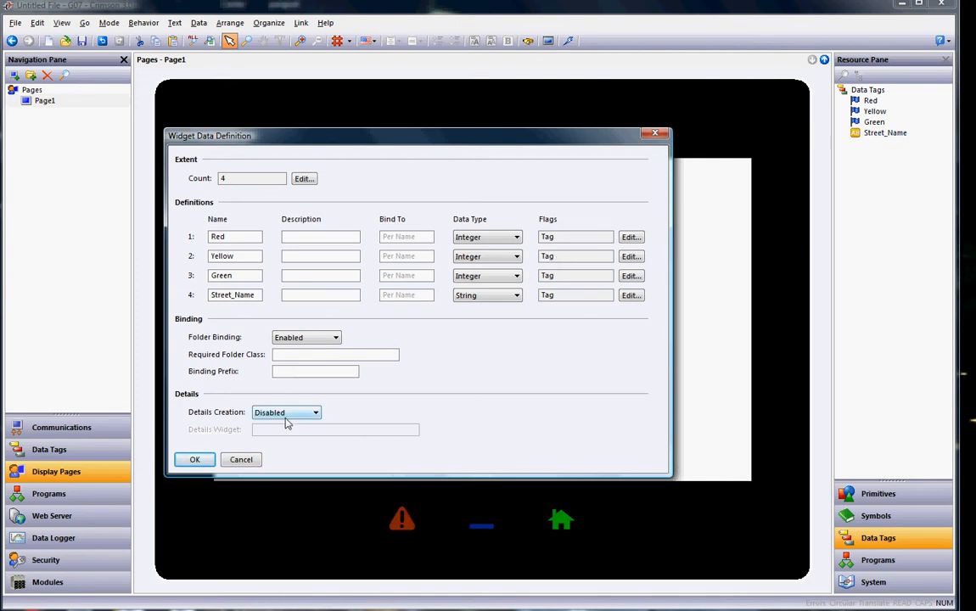
left_click(193, 459)
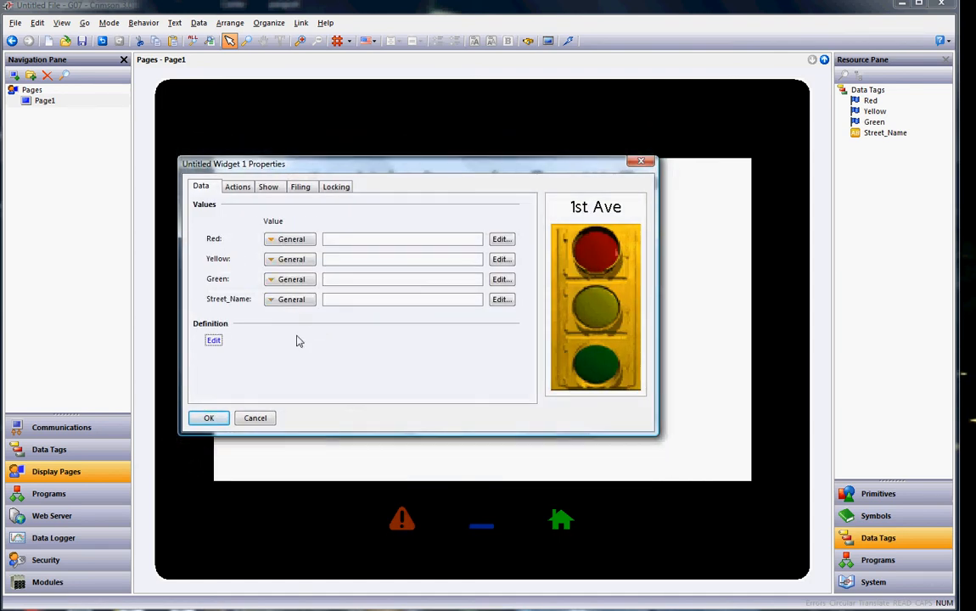
left_click(209, 417)
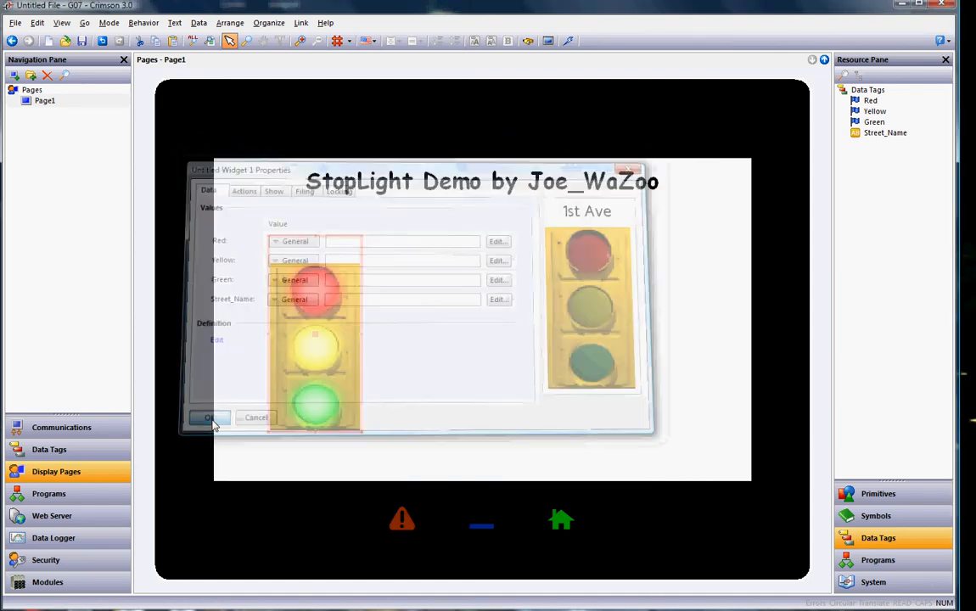
Close the widget settings, returning to the stoplight widget on Page1.
left_click(209, 417)
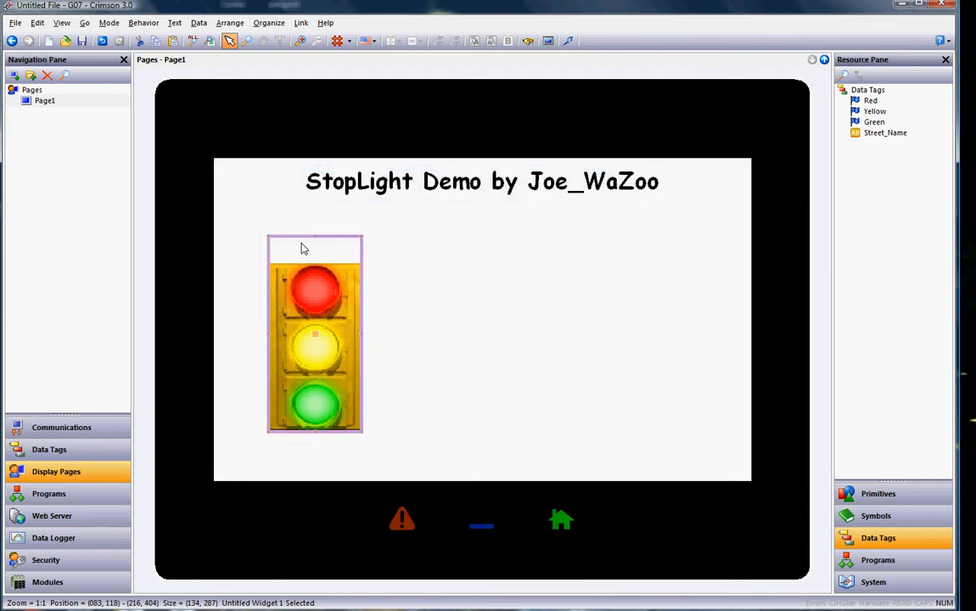
mouse_move(321, 259)
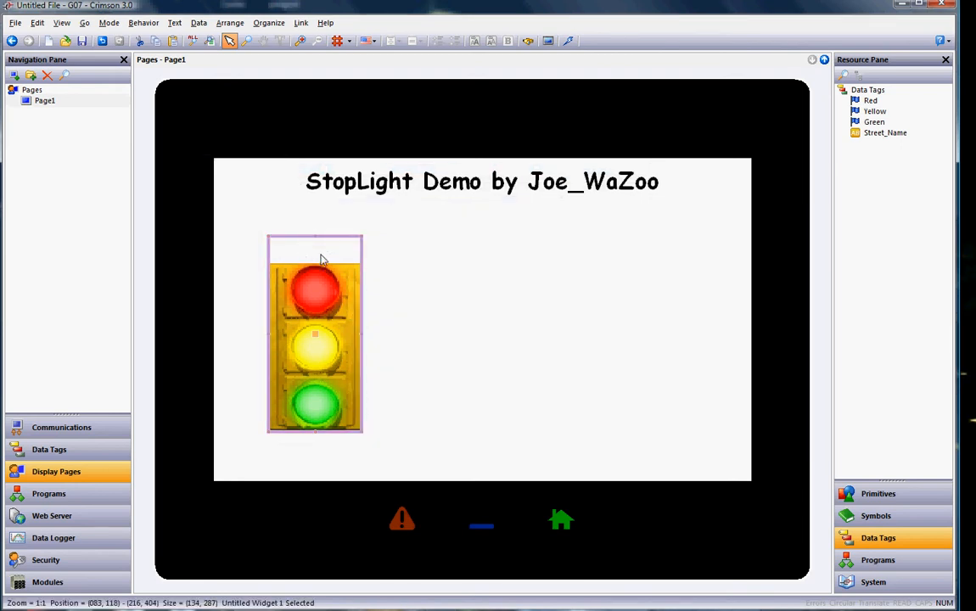
mouse_move(326, 270)
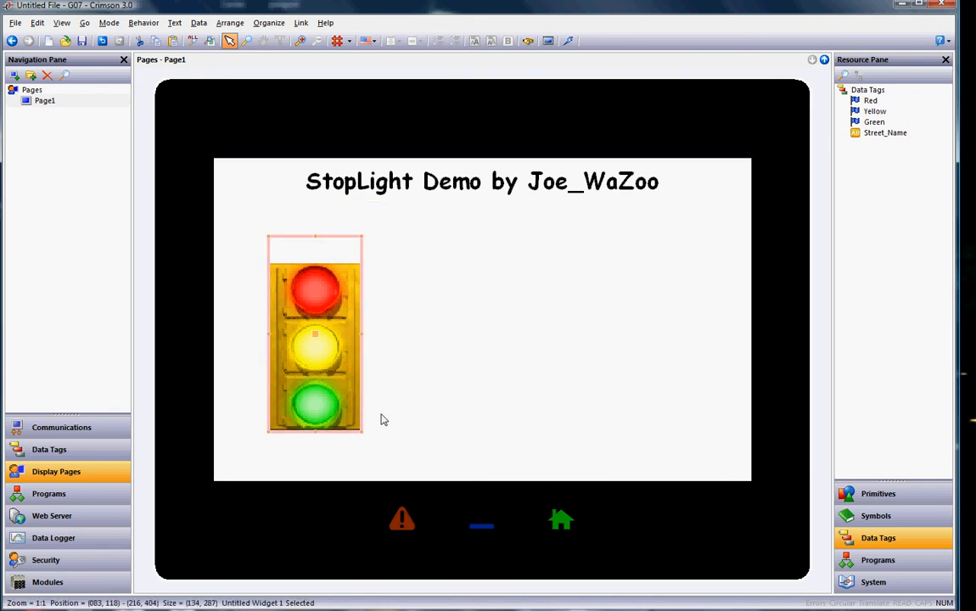
mouse_move(353, 403)
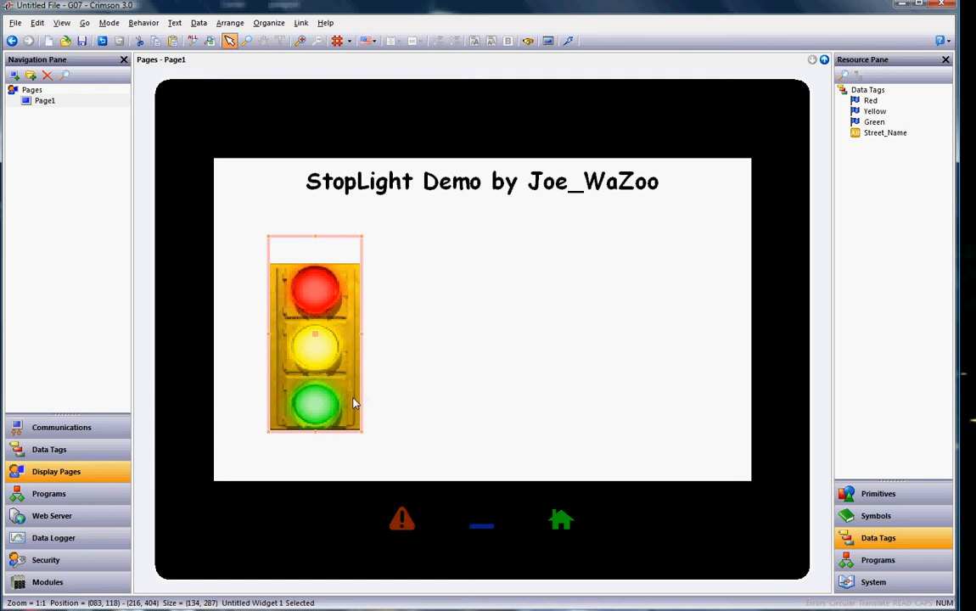
mouse_move(384, 255)
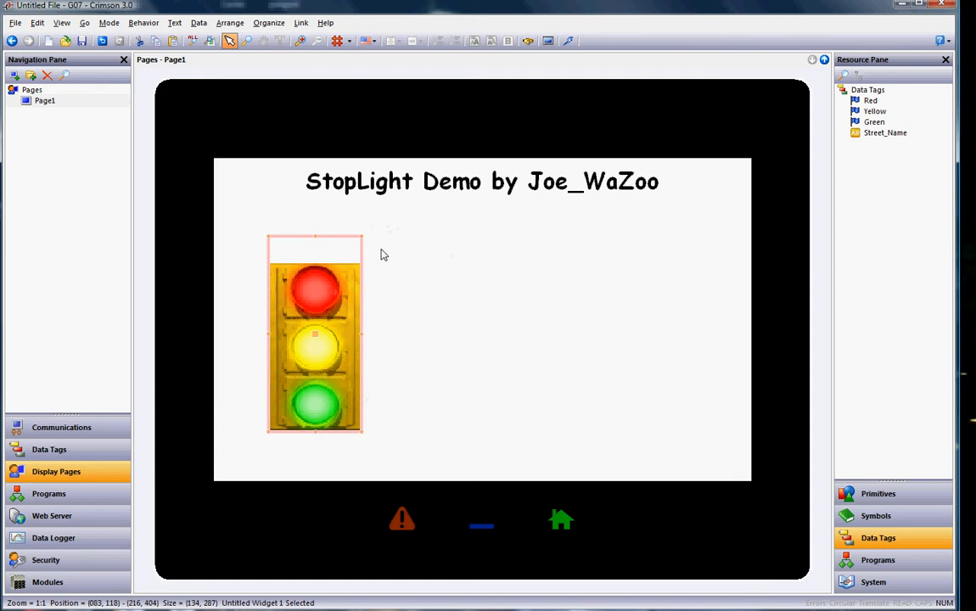
Save the widget as a file named StopLight in the Widgets folder via Organize > Save Widget.
left_click(268, 23)
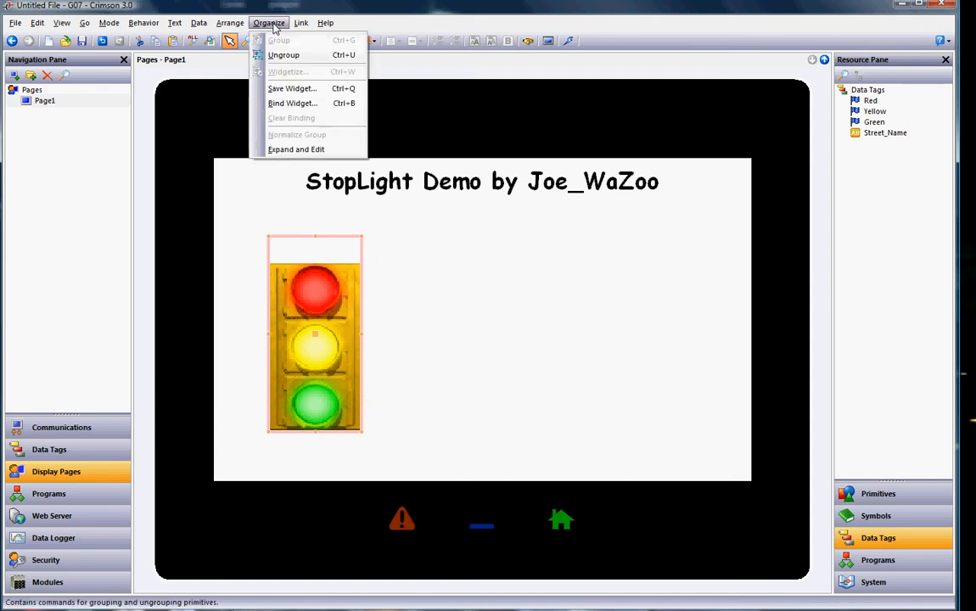
left_click(292, 88)
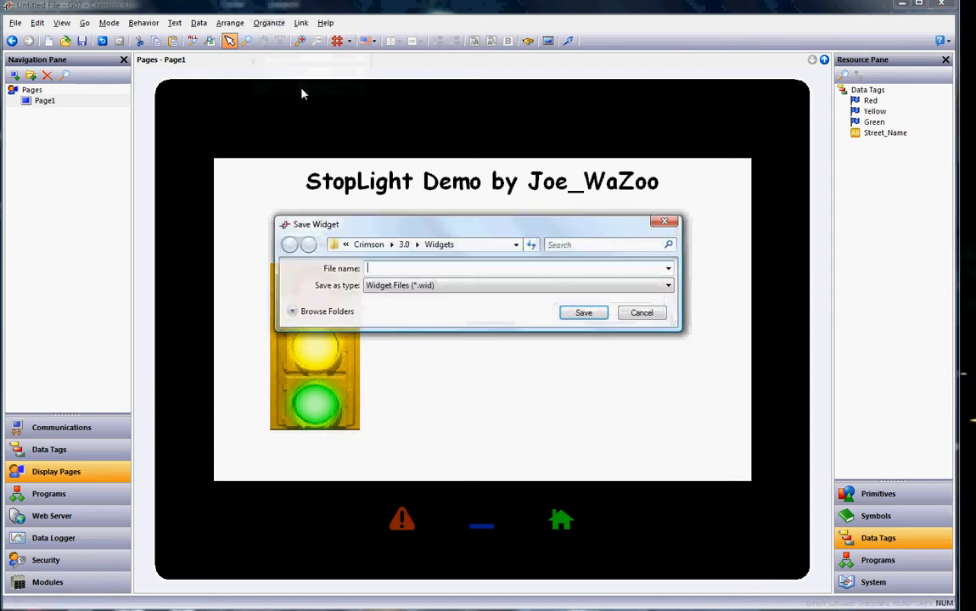
type("S")
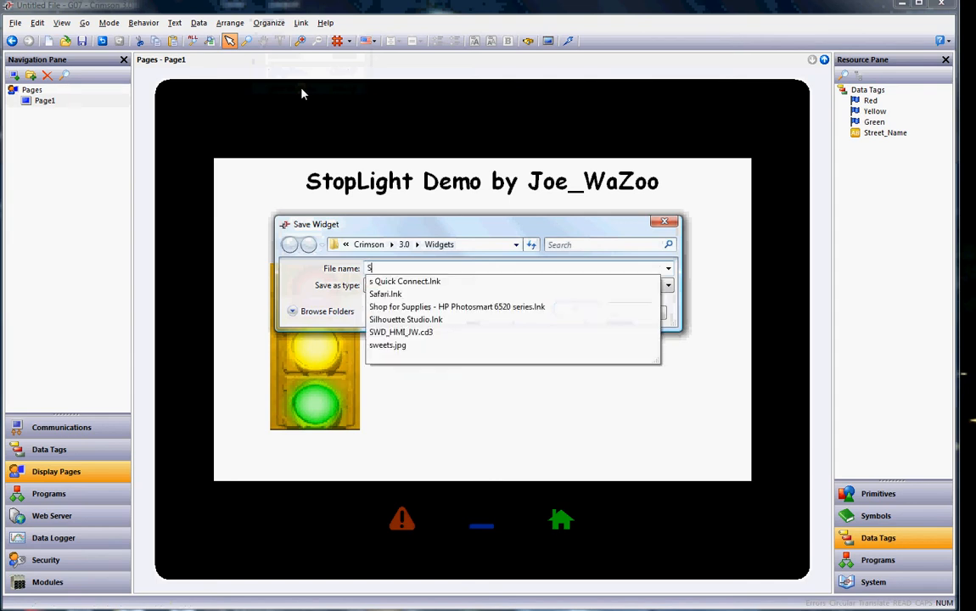
type("topL")
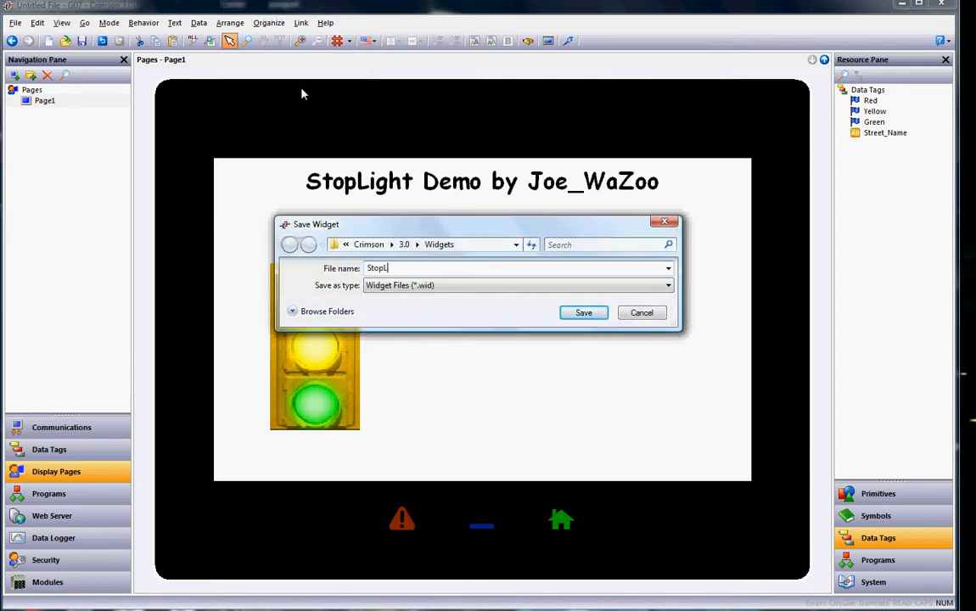
type("ight")
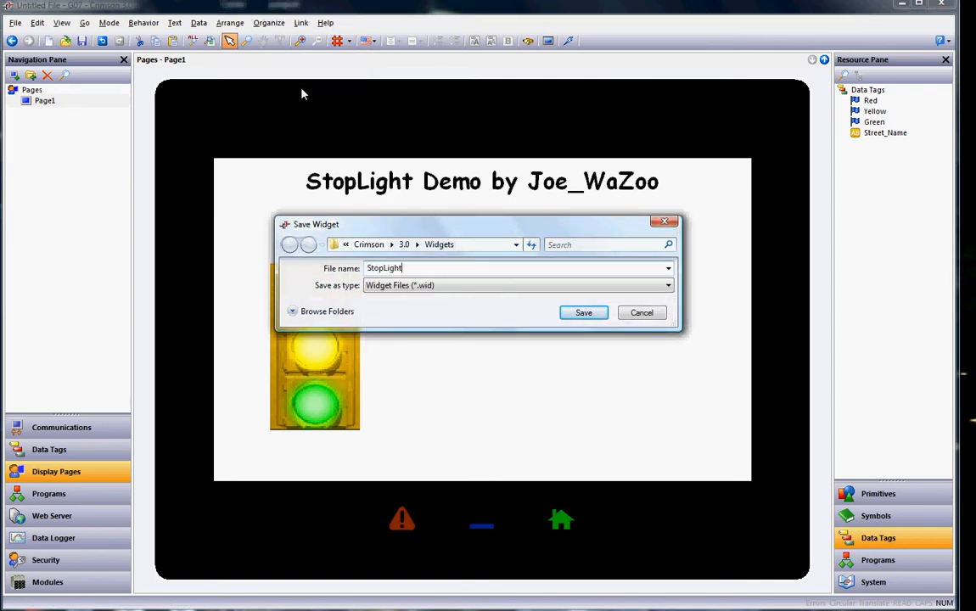
mouse_move(451, 258)
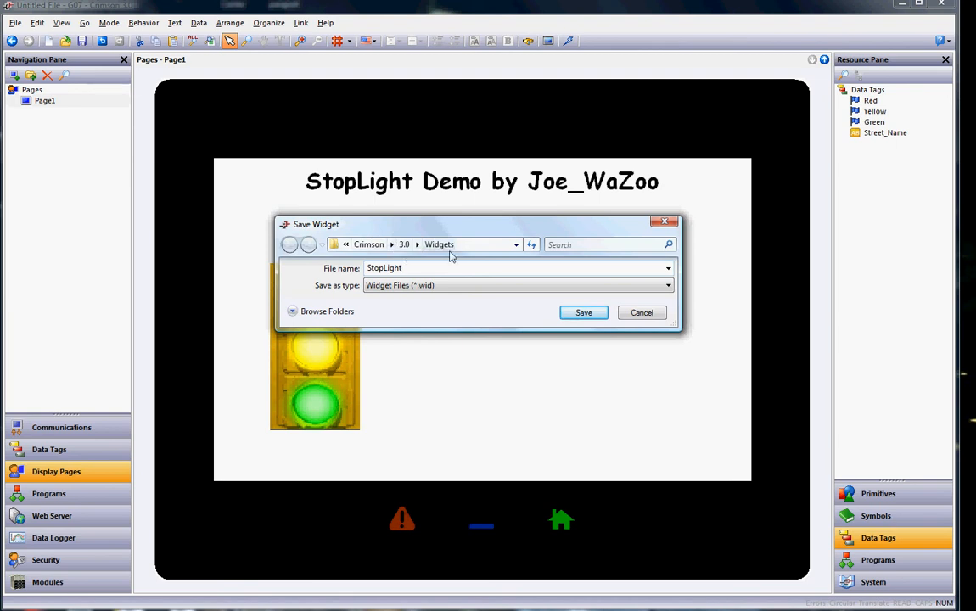
mouse_move(424, 251)
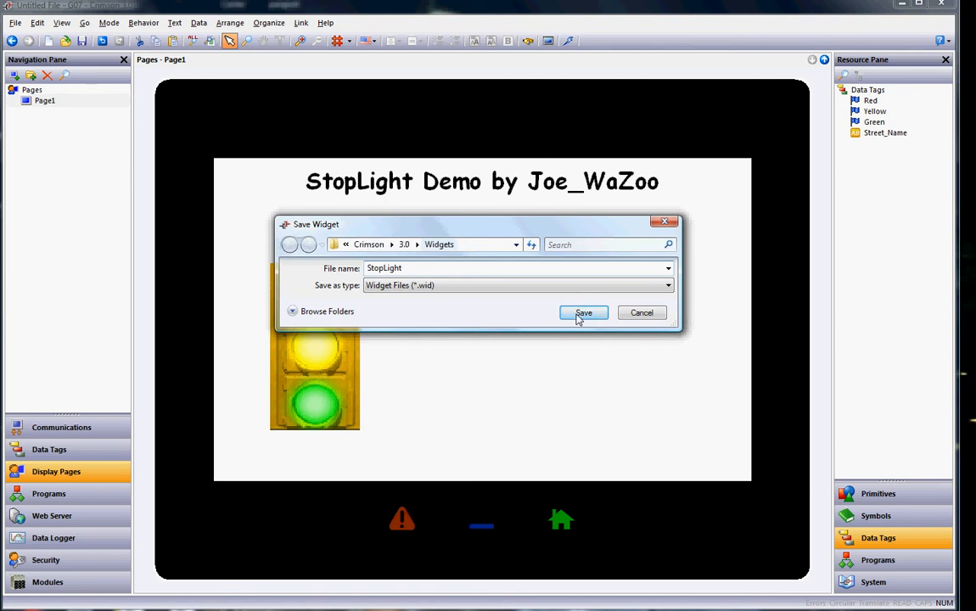
left_click(583, 313)
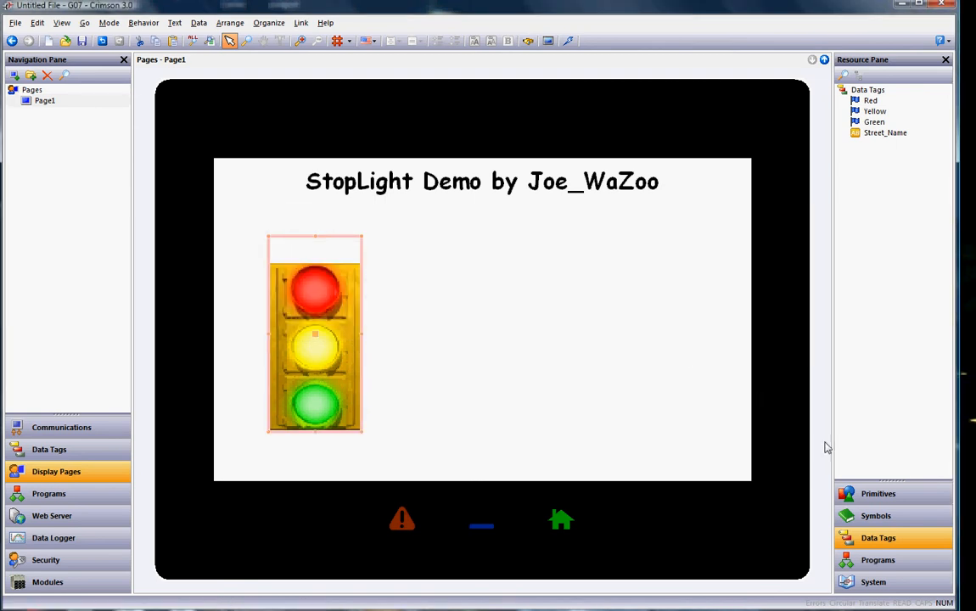
Show the Primitives library's Widgets category containing the saved StopLight widget.
left_click(877, 492)
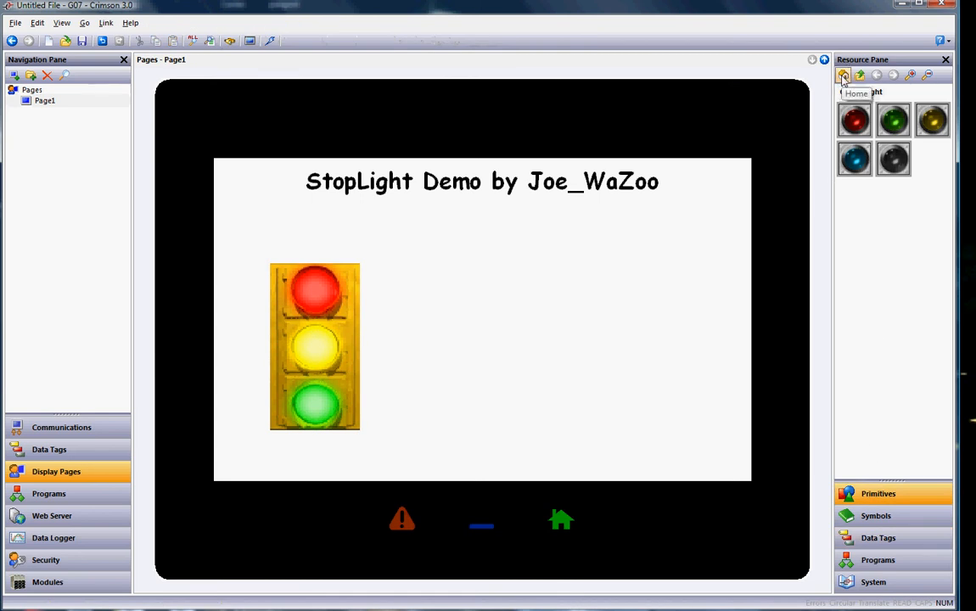
left_click(841, 74)
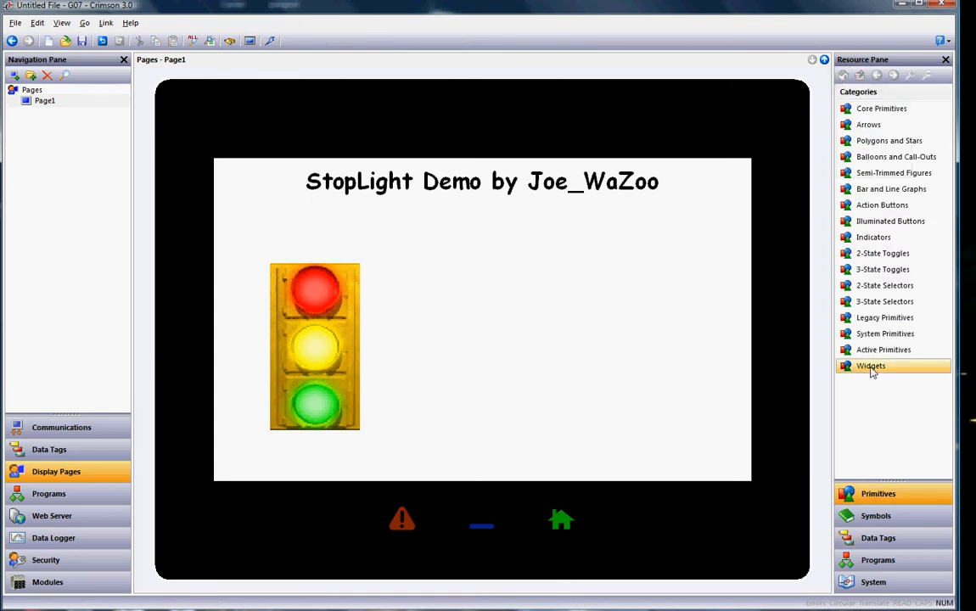
left_click(870, 367)
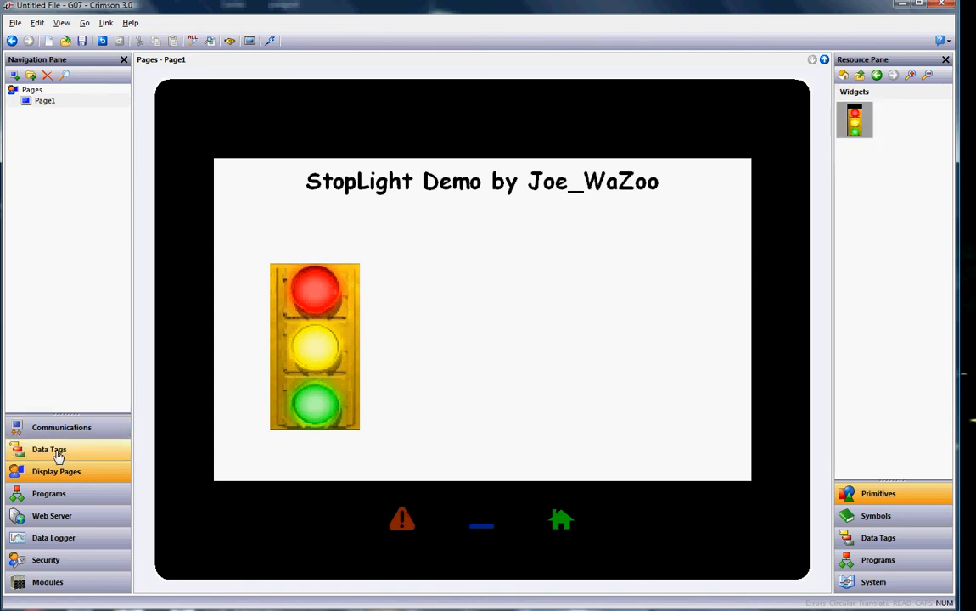
Create a new data tag folder named First_Ave.
left_click(47, 449)
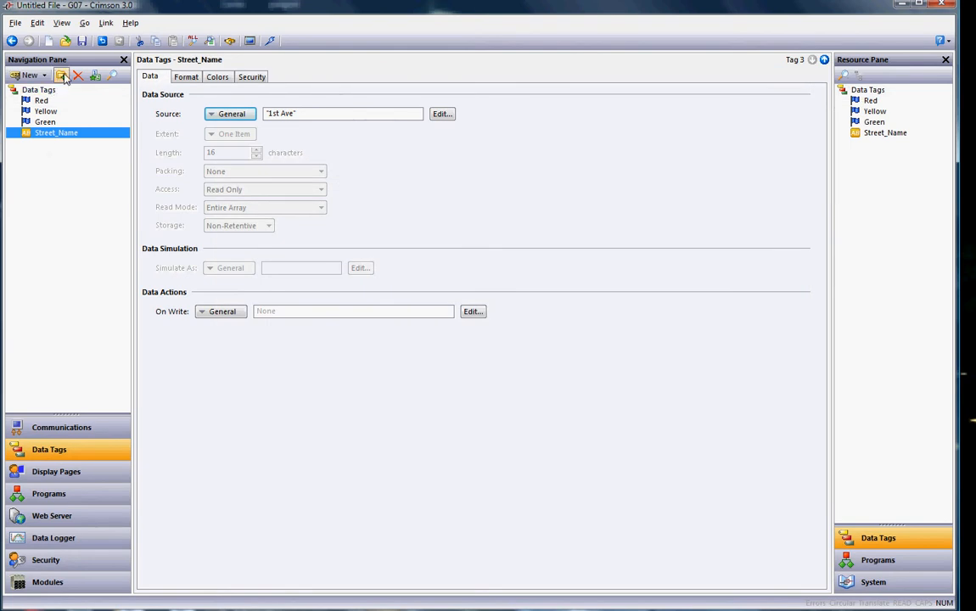
left_click(61, 75)
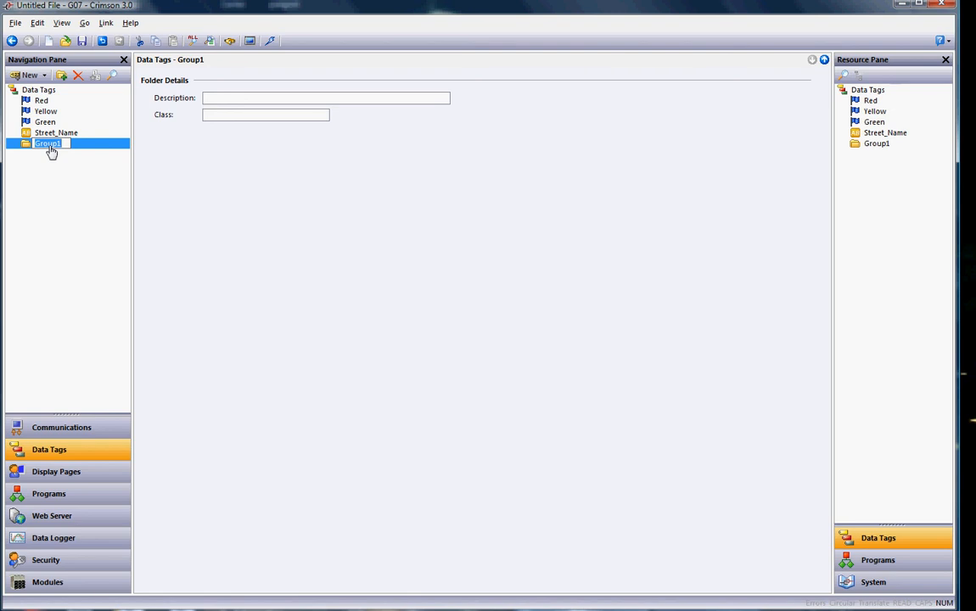
type("Fir")
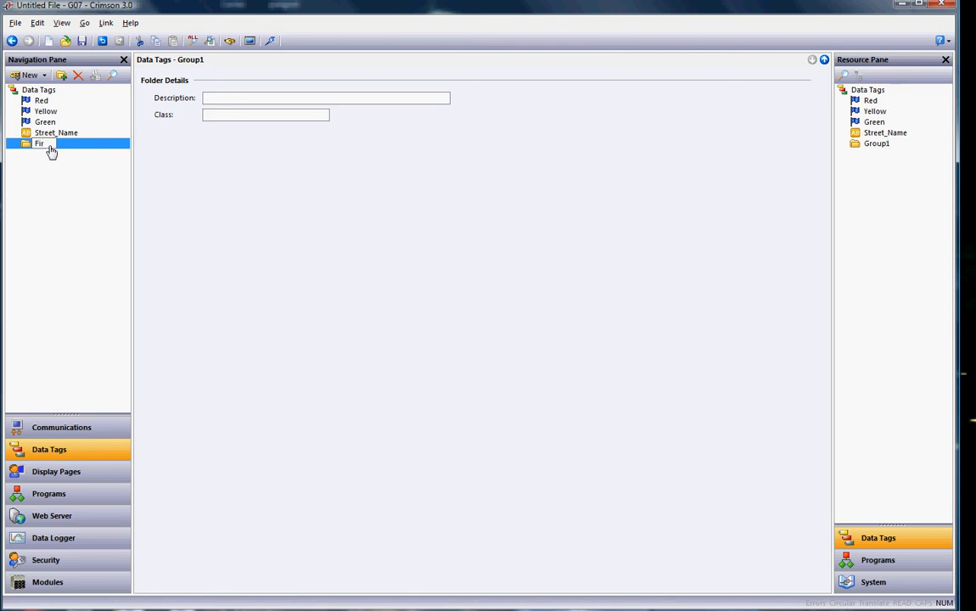
type("st_Aid")
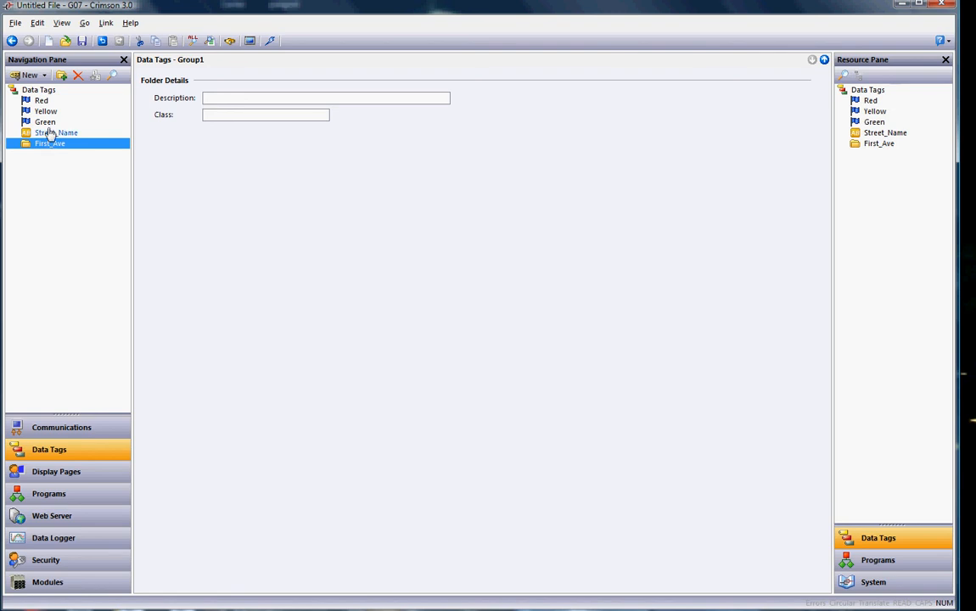
Move the Street_Name, Green, Yellow and Red tags into the First_Ave folder.
left_click(68, 143)
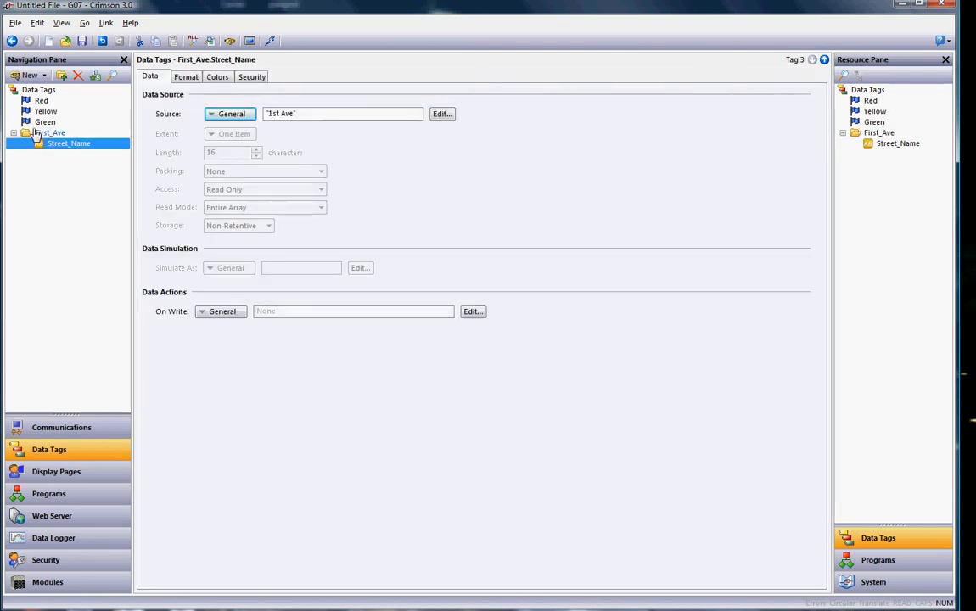
left_click(44, 133)
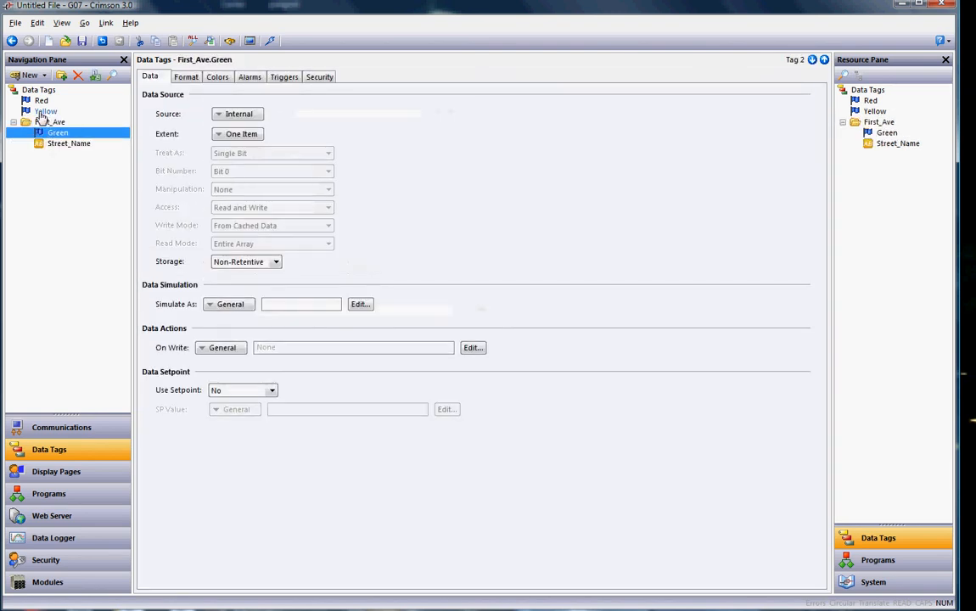
left_click(41, 100)
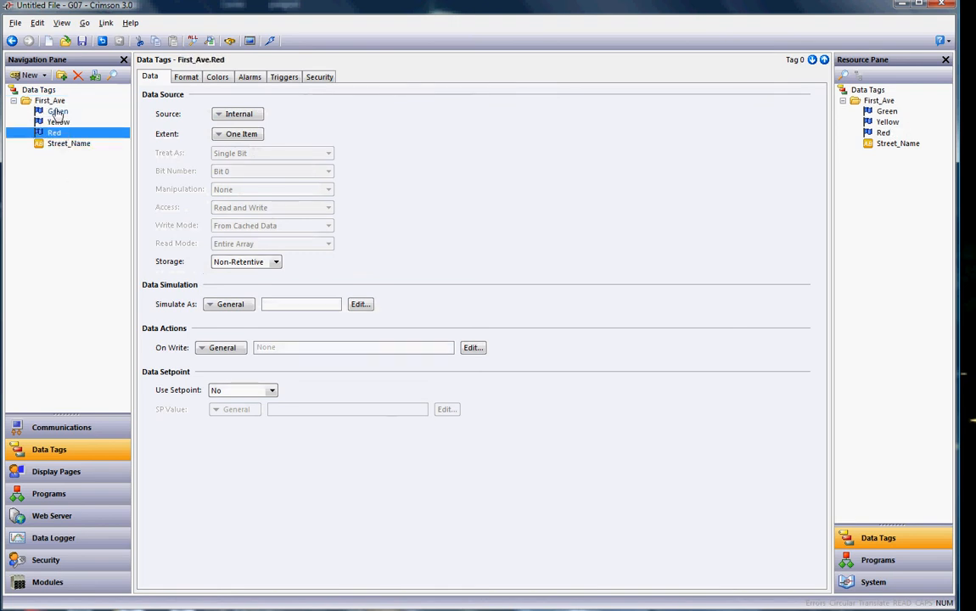
Paste copies of First_Ave as First_Ave_2, _3 and _4, deleting the extra First_Ave_1.
right_click(50, 100)
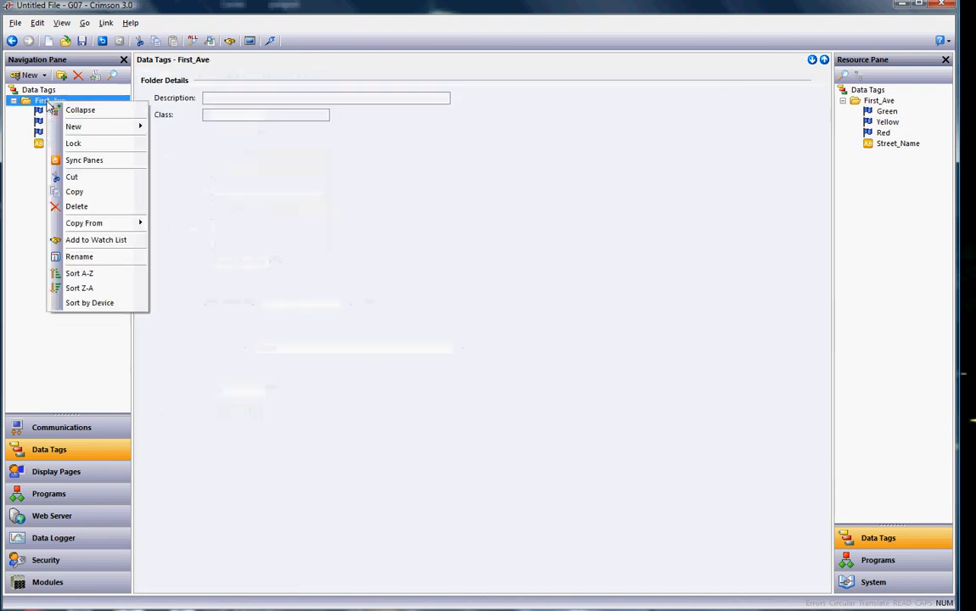
mouse_move(92, 212)
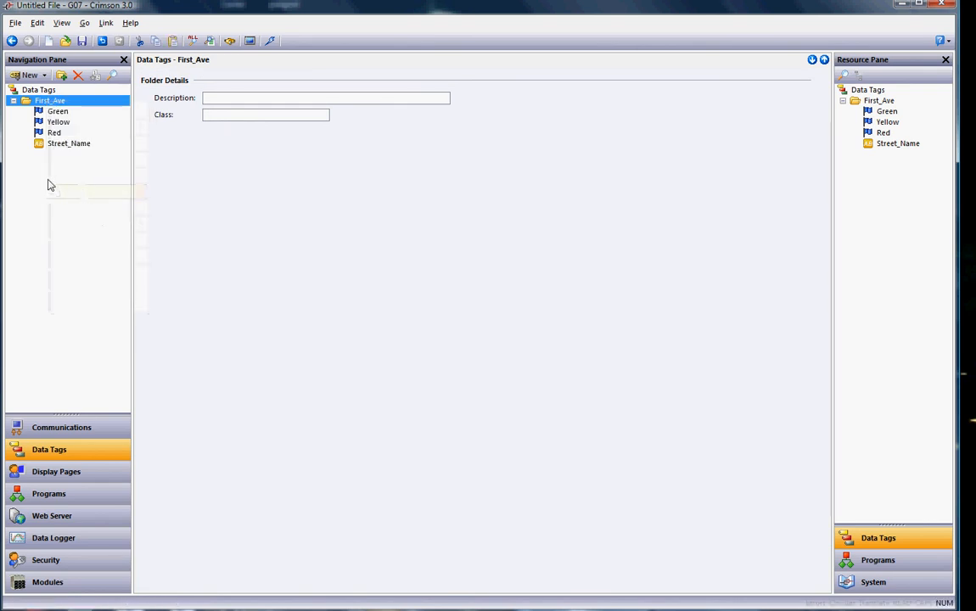
left_click(27, 75)
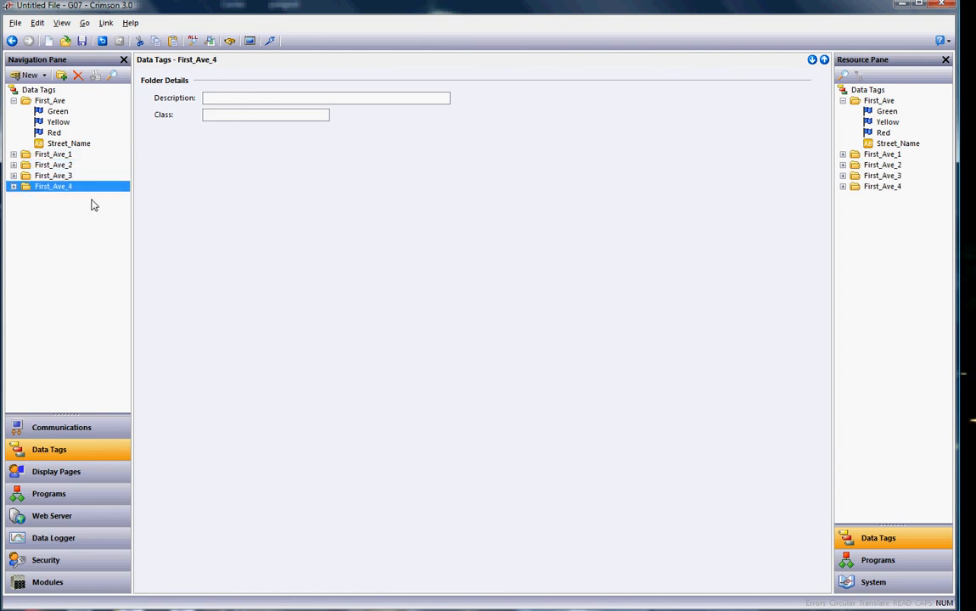
left_click(54, 165)
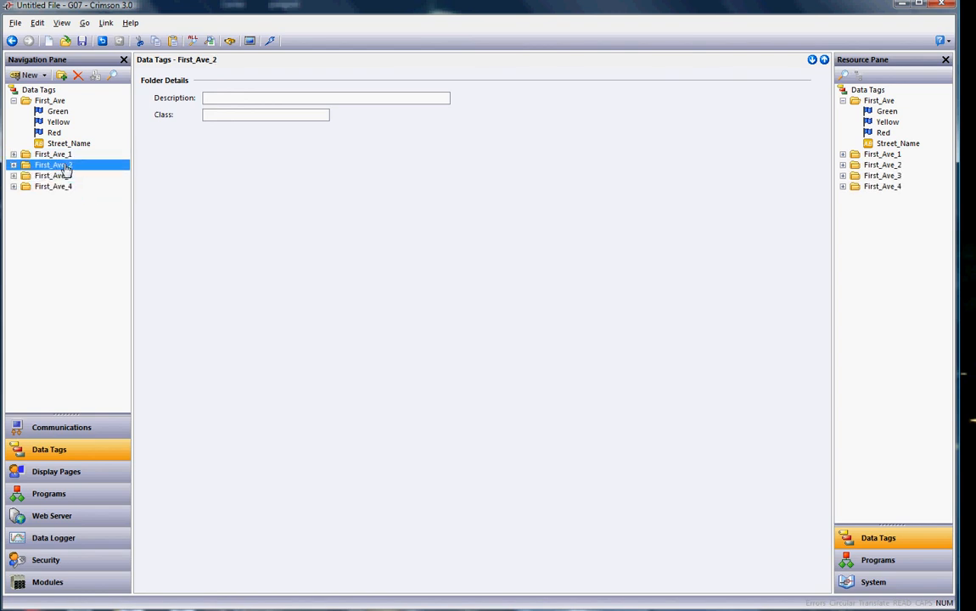
left_click(14, 164)
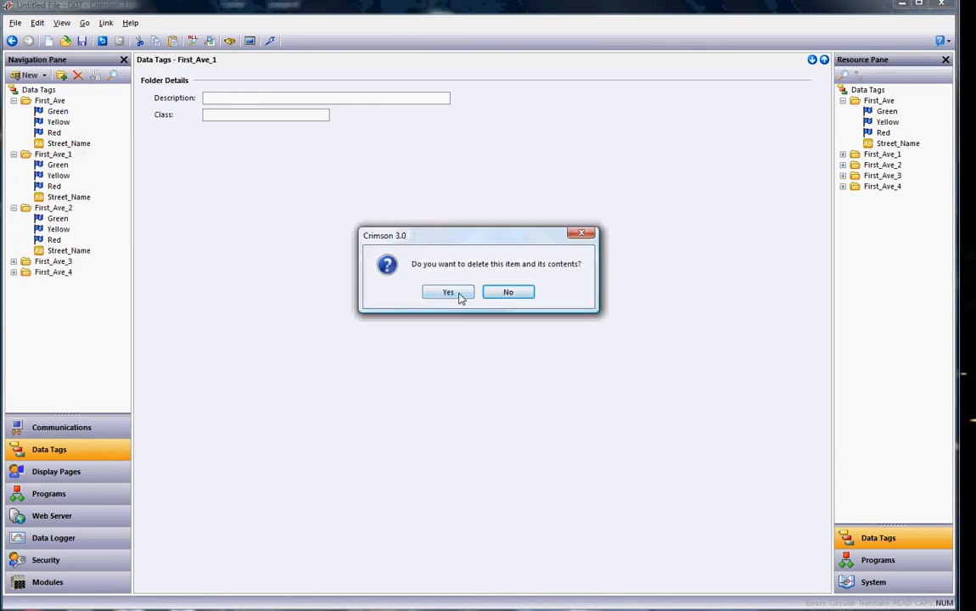
left_click(448, 291)
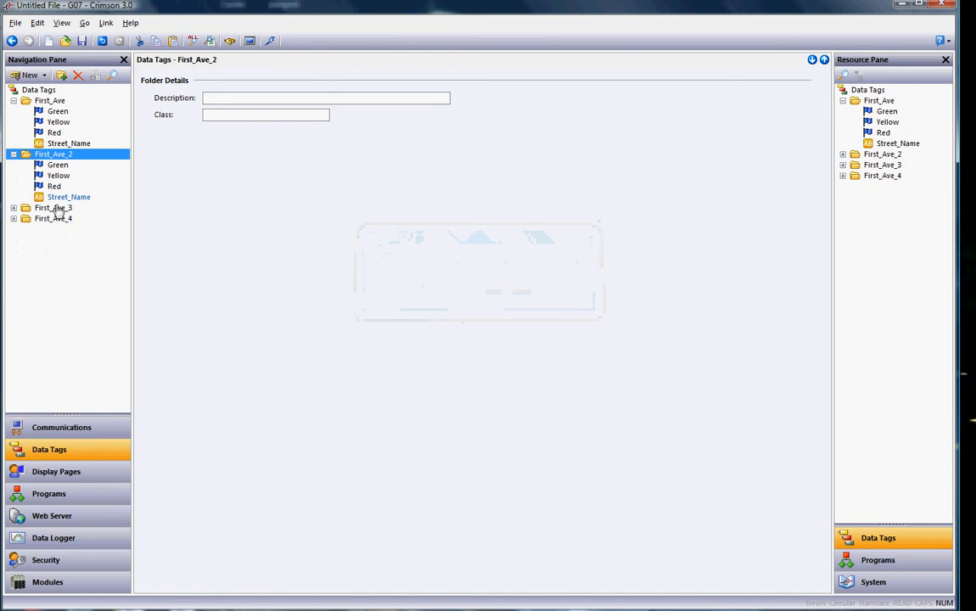
Set the copied Street_Name tags to 2nd Ave, 3rd Ave and 4th Ave.
left_click(68, 197)
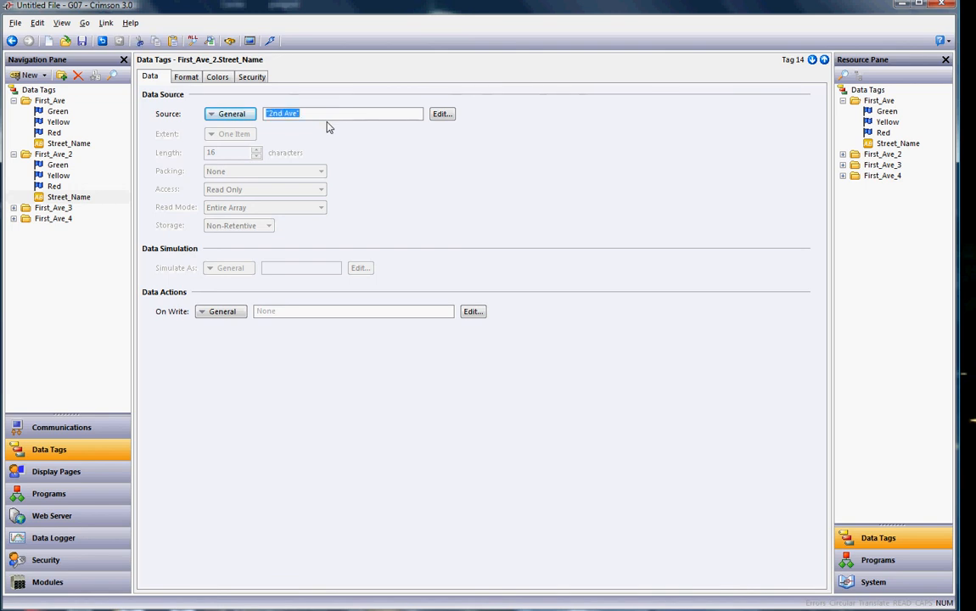
left_click(14, 207)
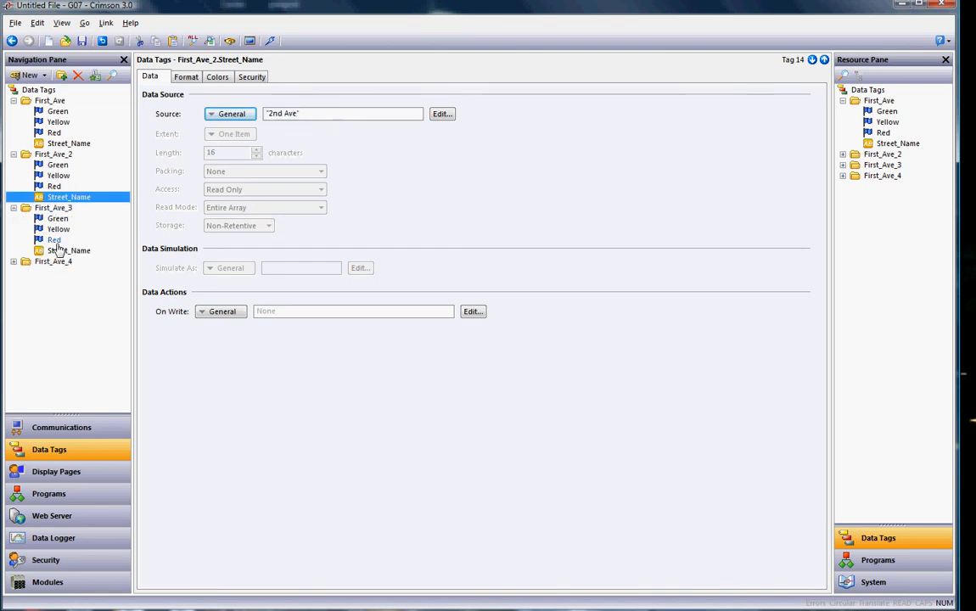
left_click(68, 251)
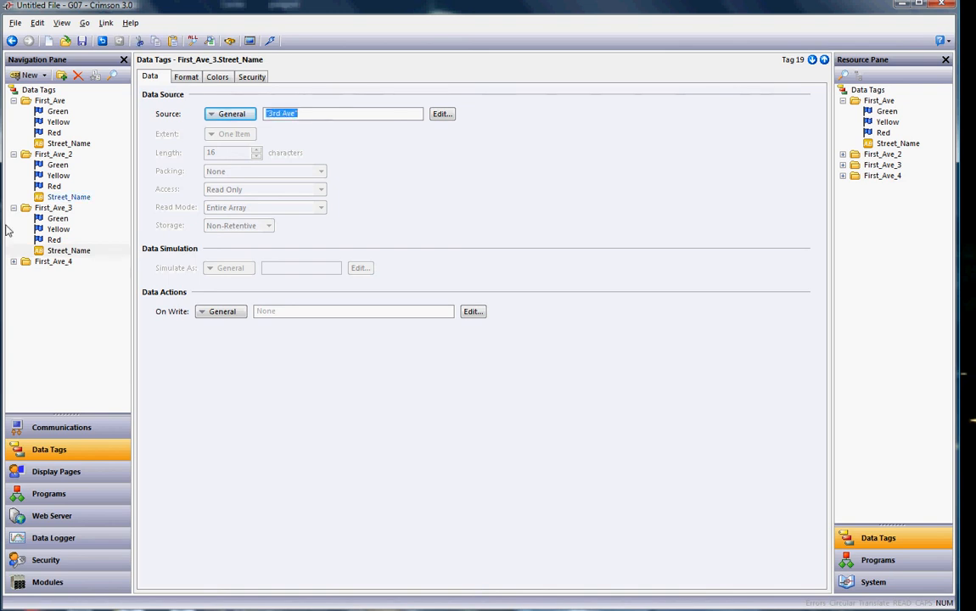
left_click(68, 303)
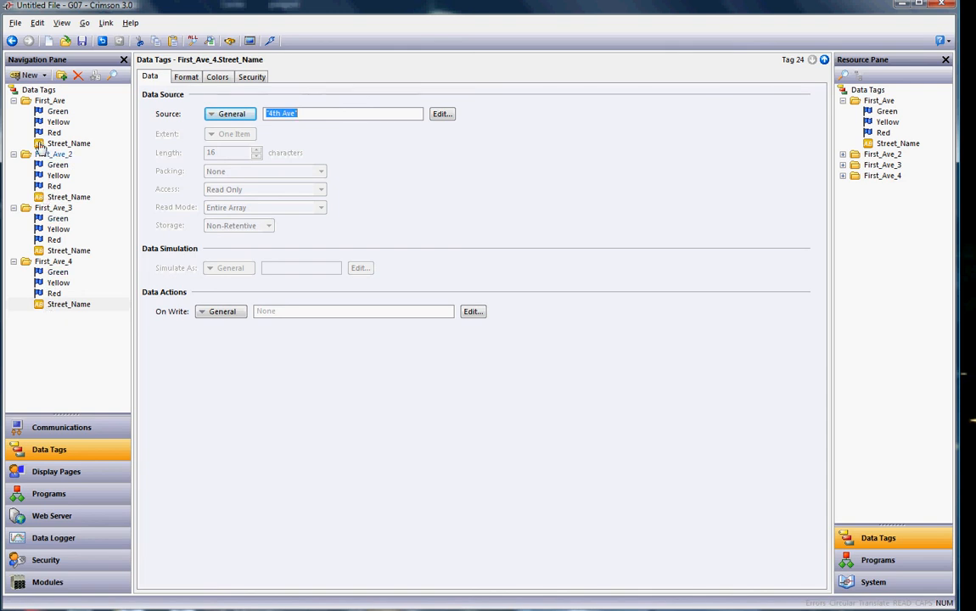
mouse_move(61, 332)
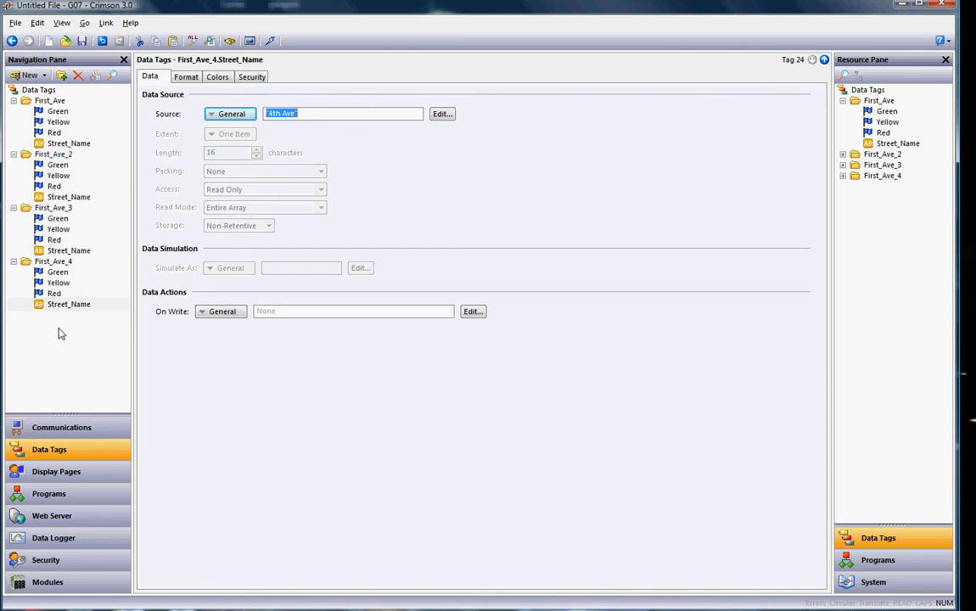
mouse_move(61, 428)
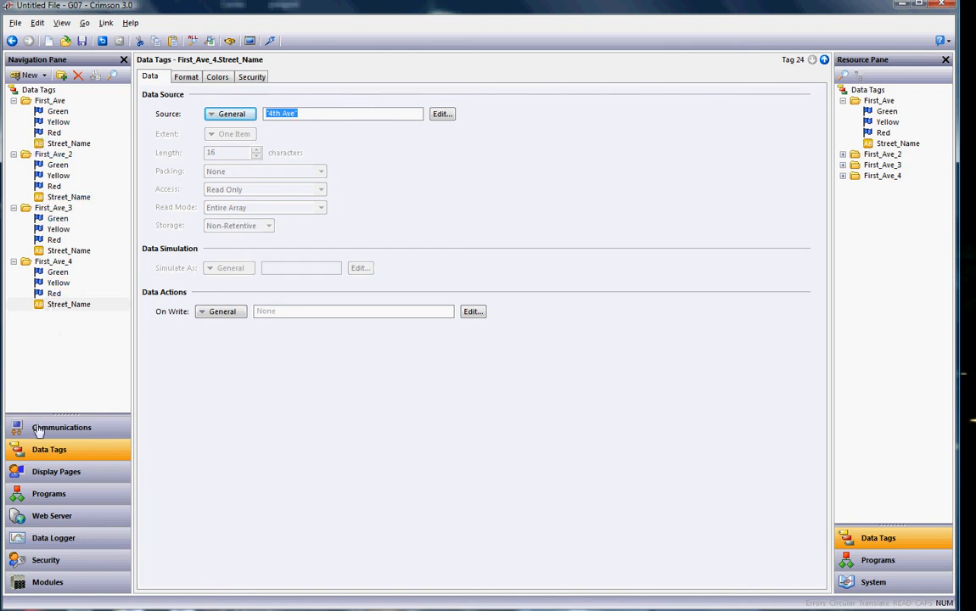
Duplicate the StopLight widget on Page1 into a row of four.
left_click(56, 471)
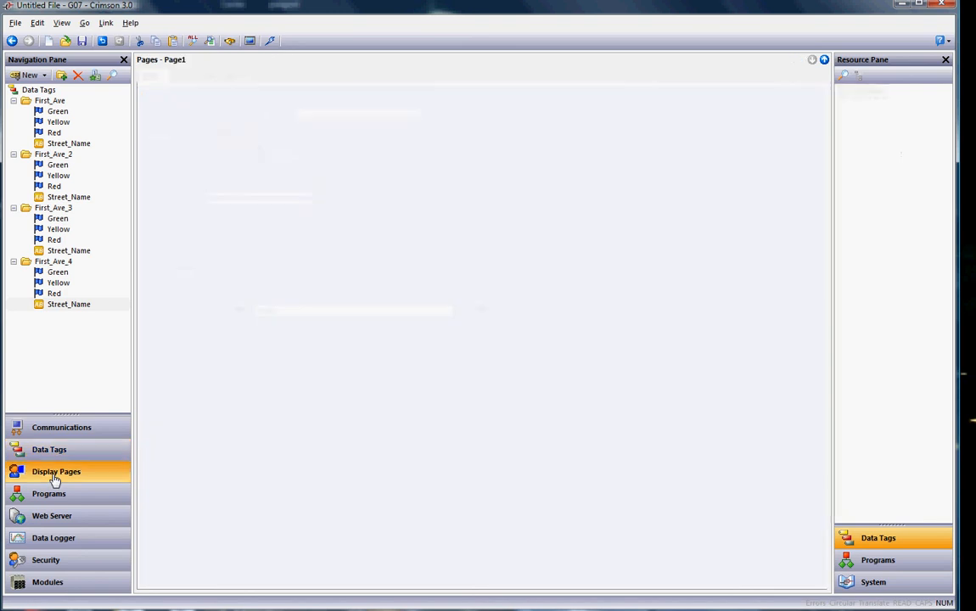
left_click(56, 472)
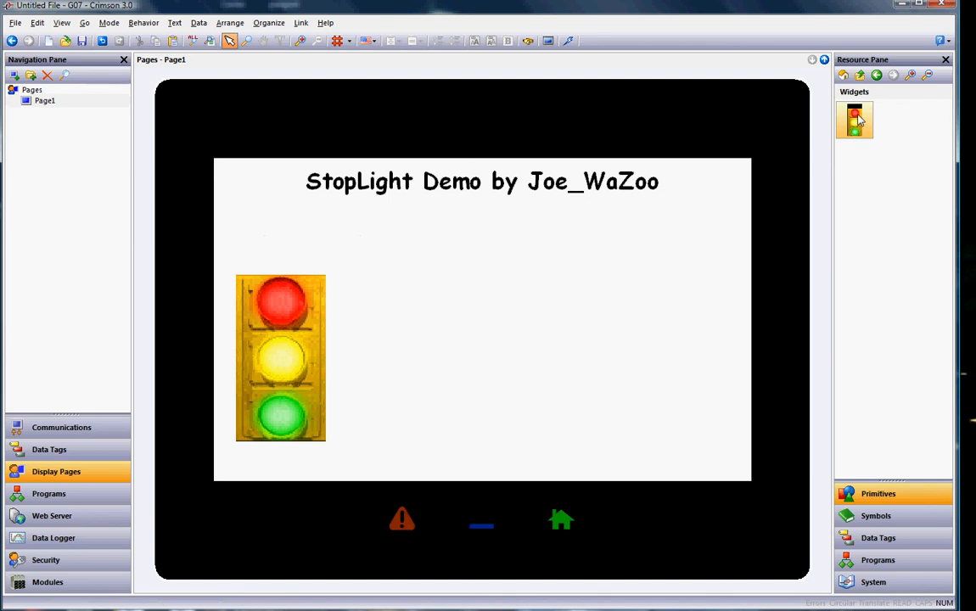
left_click_drag(855, 119, 403, 352)
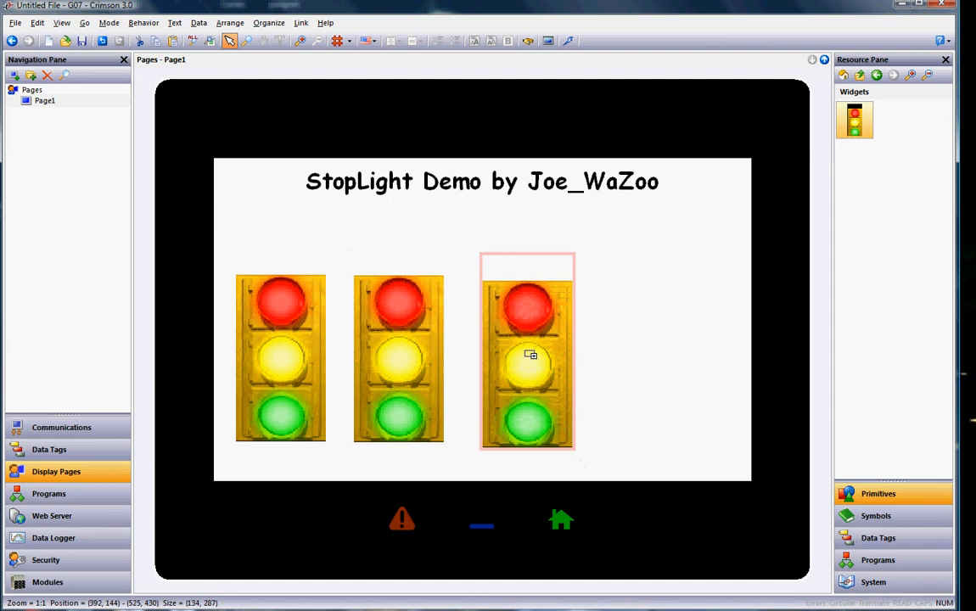
left_click_drag(530, 355, 522, 346)
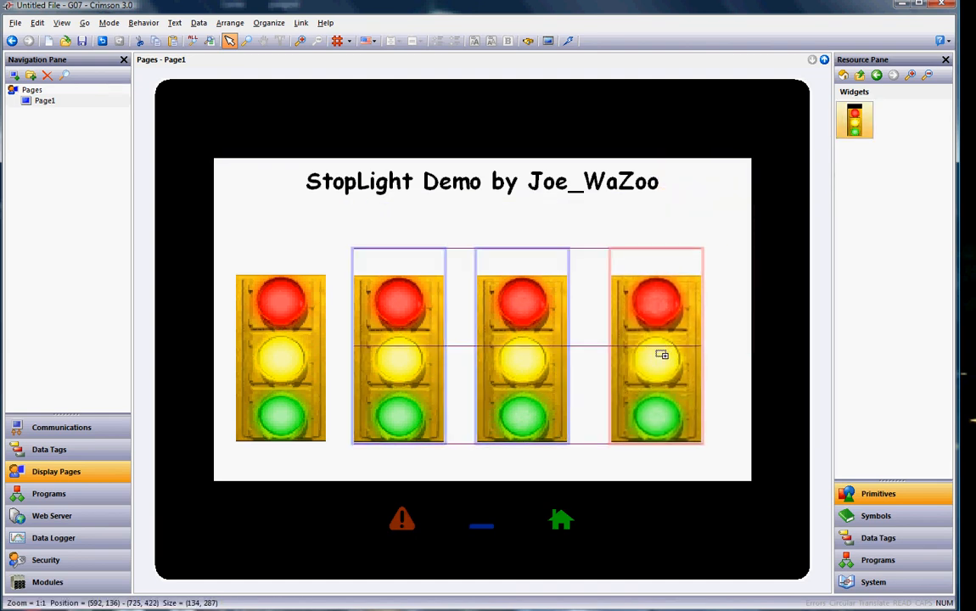
Select the first stoplight in the row, ready for binding.
left_click(655, 348)
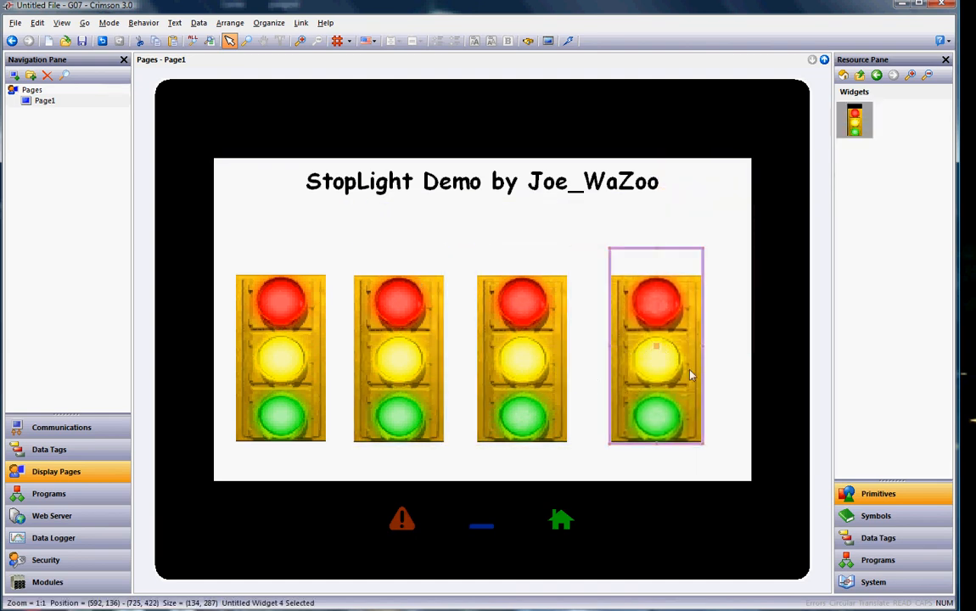
left_click(353, 230)
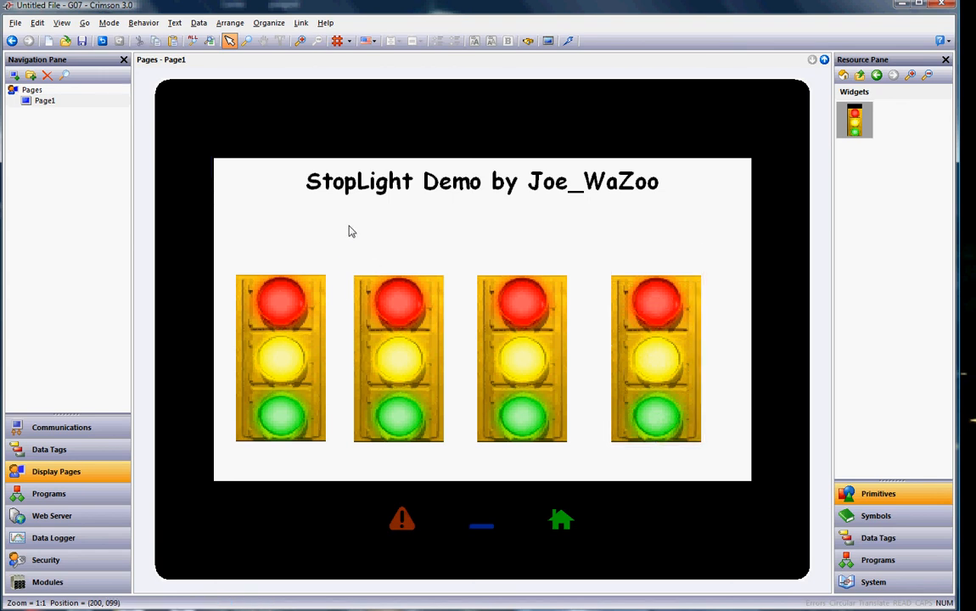
left_click(280, 356)
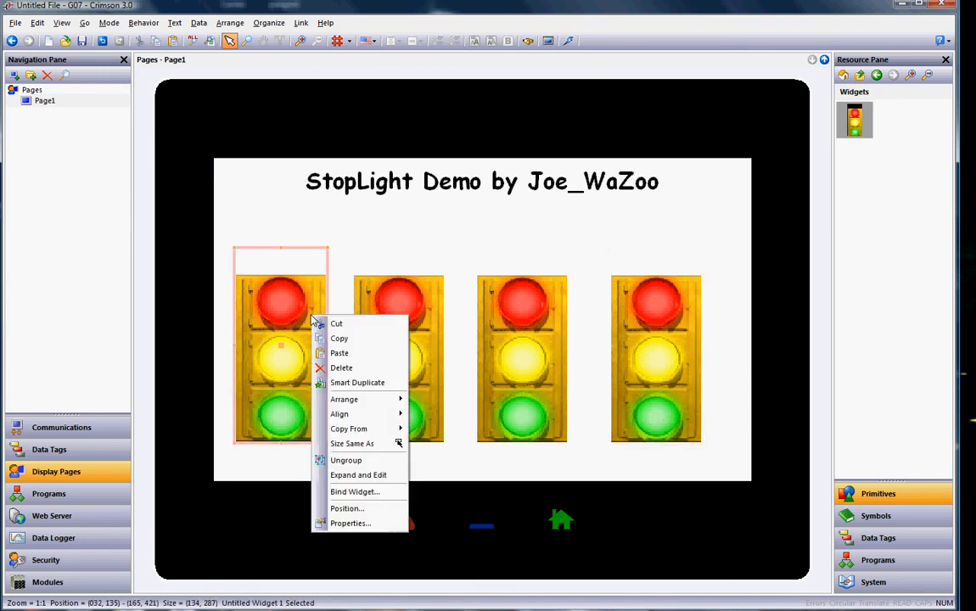
mouse_move(363, 492)
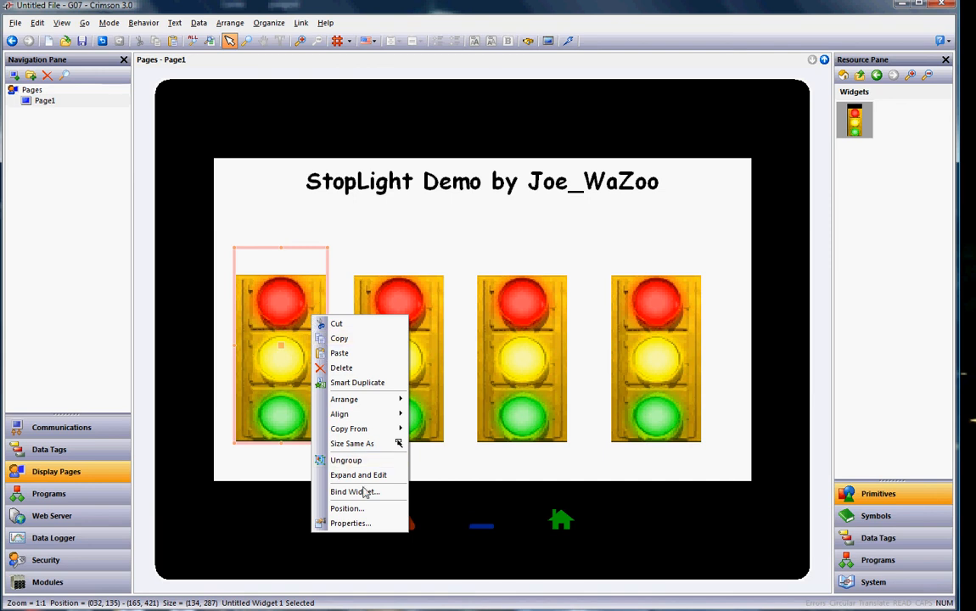
mouse_move(354, 492)
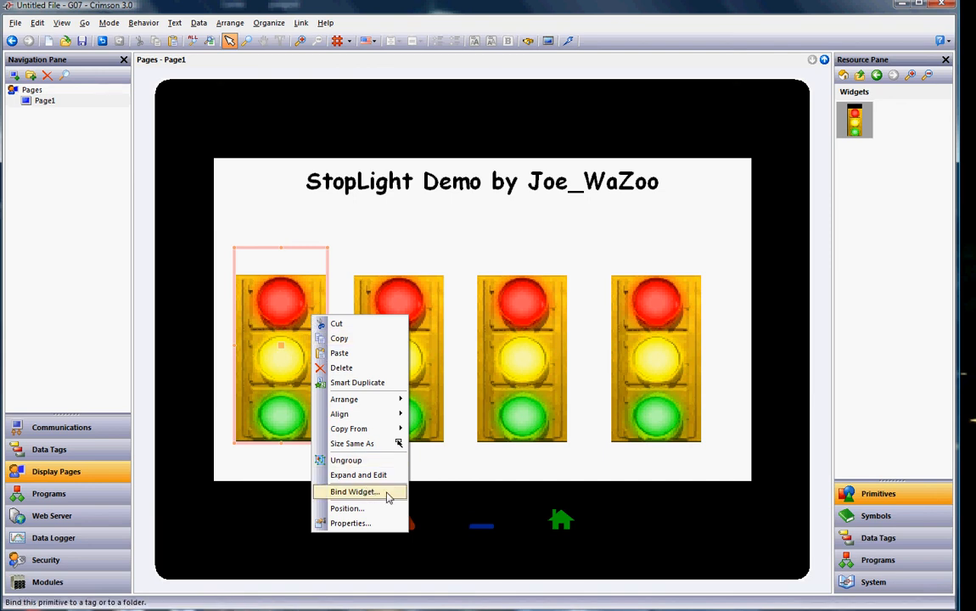
Bind the first and second stoplights to the First_Ave and First_Ave_2 folders.
left_click(356, 492)
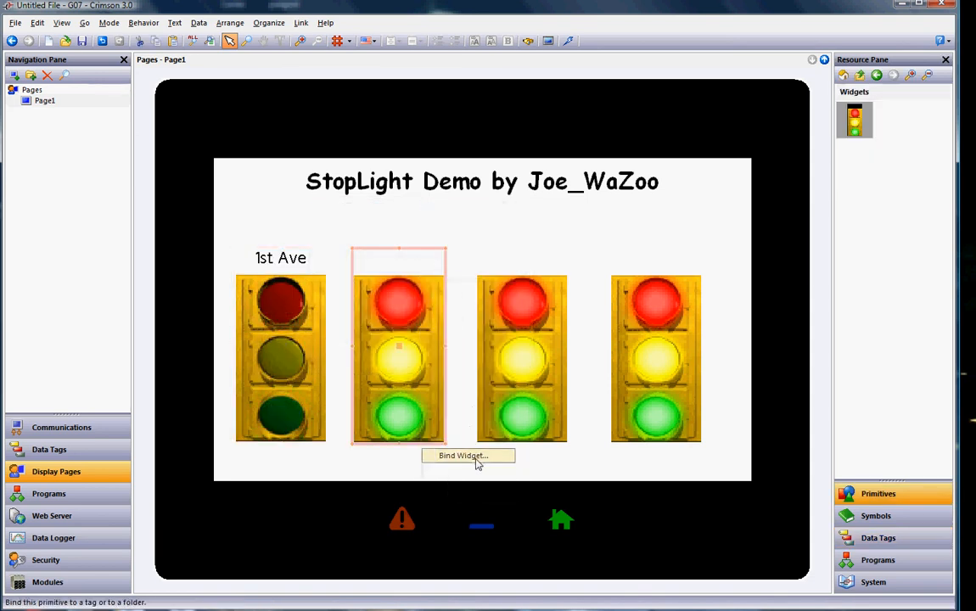
left_click(464, 454)
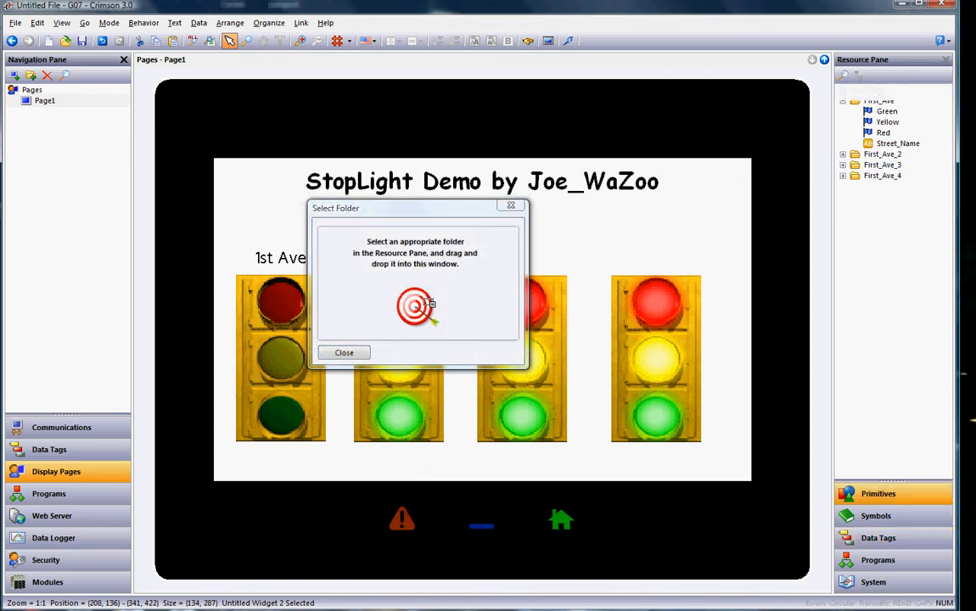
Bind the third stoplight to the First_Ave_3 folder.
right_click(523, 347)
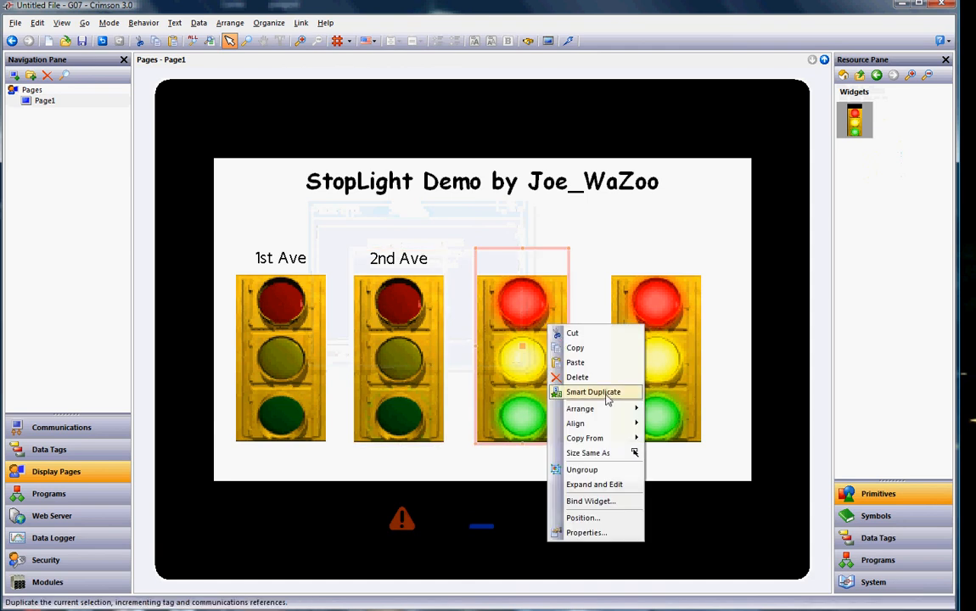
left_click(592, 391)
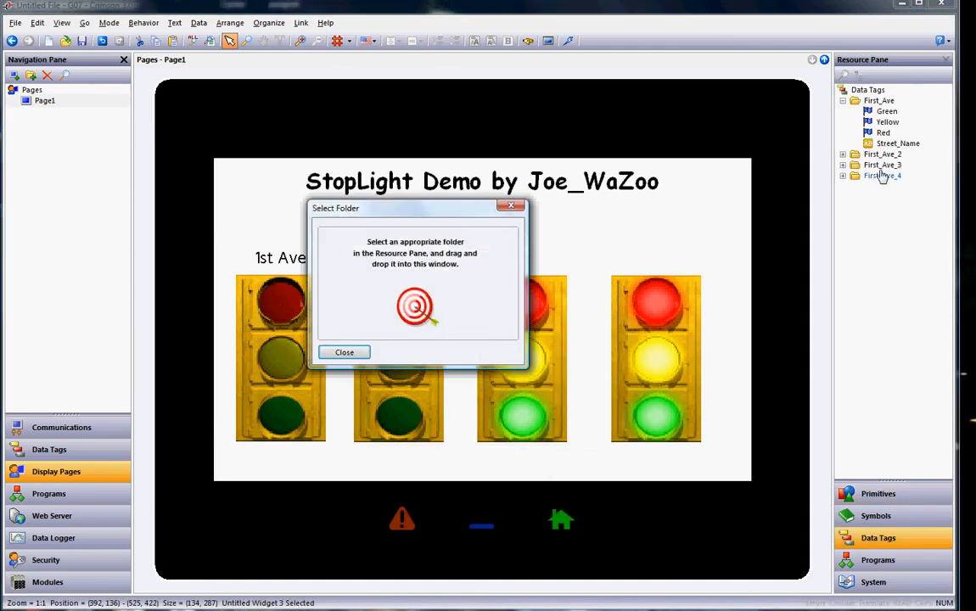
left_click(344, 352)
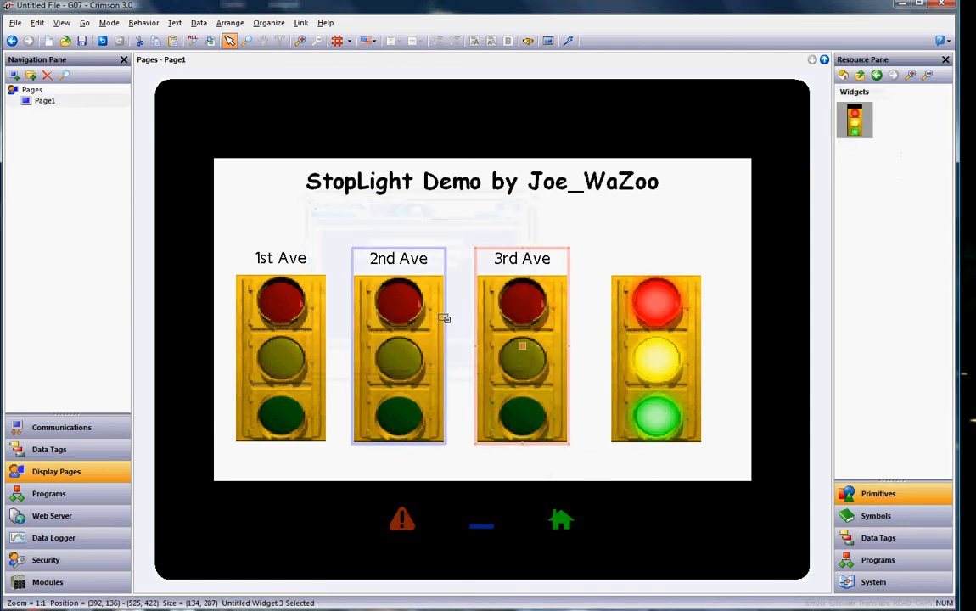
Bind the fourth stoplight to the First_Ave_4 folder so it reads 4th Ave.
right_click(655, 348)
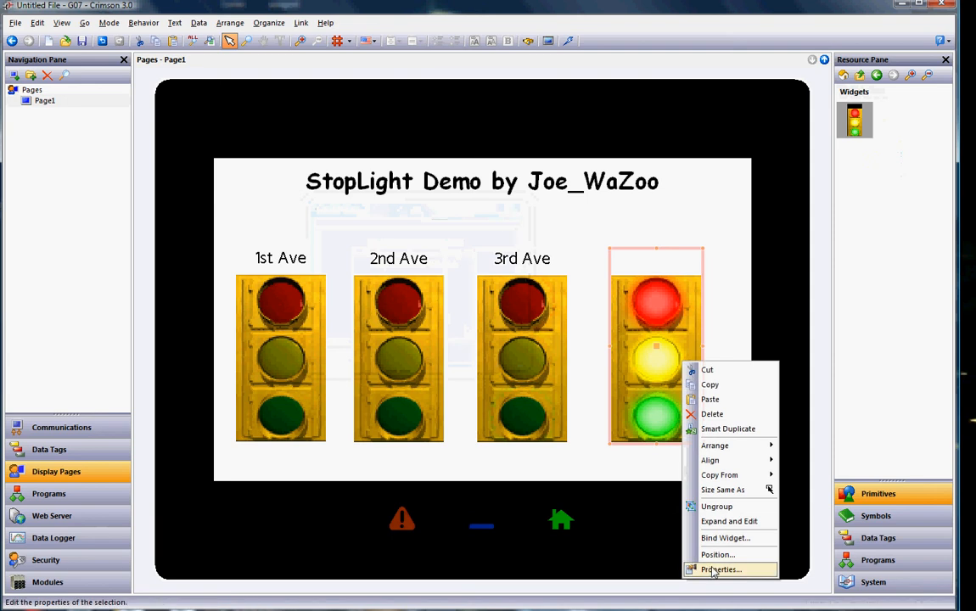
left_click(720, 570)
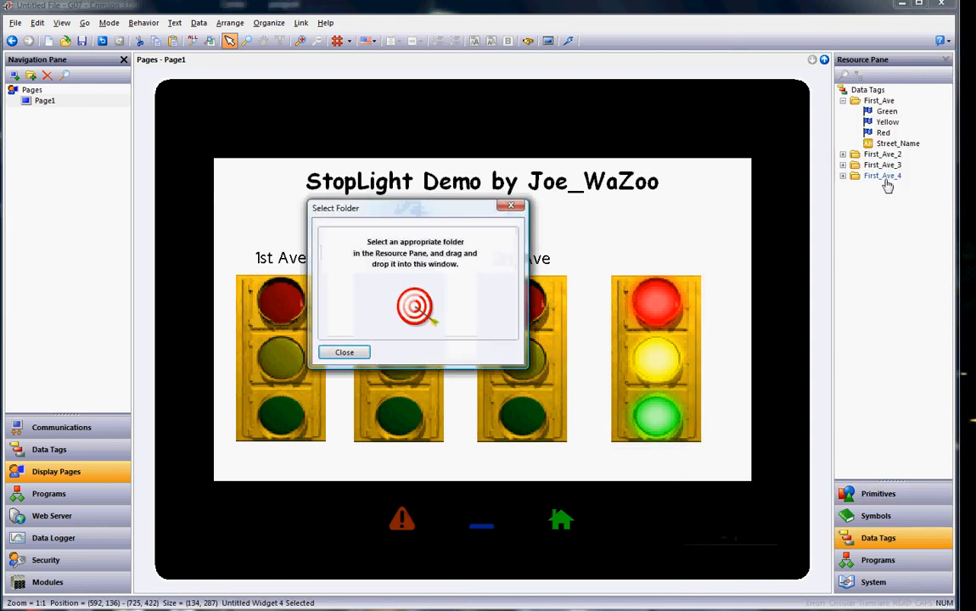
left_click(343, 351)
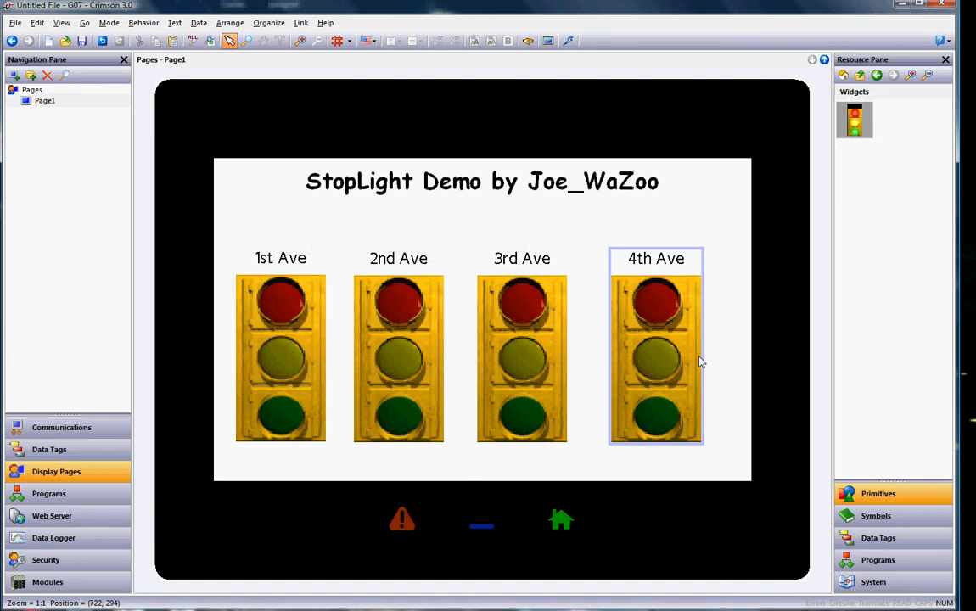
left_click(655, 348)
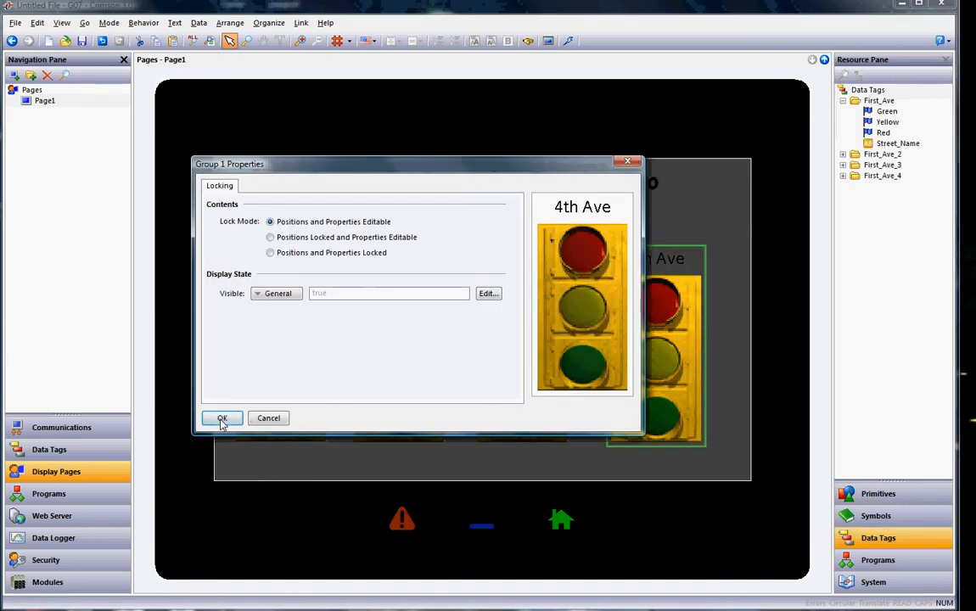
left_click(220, 418)
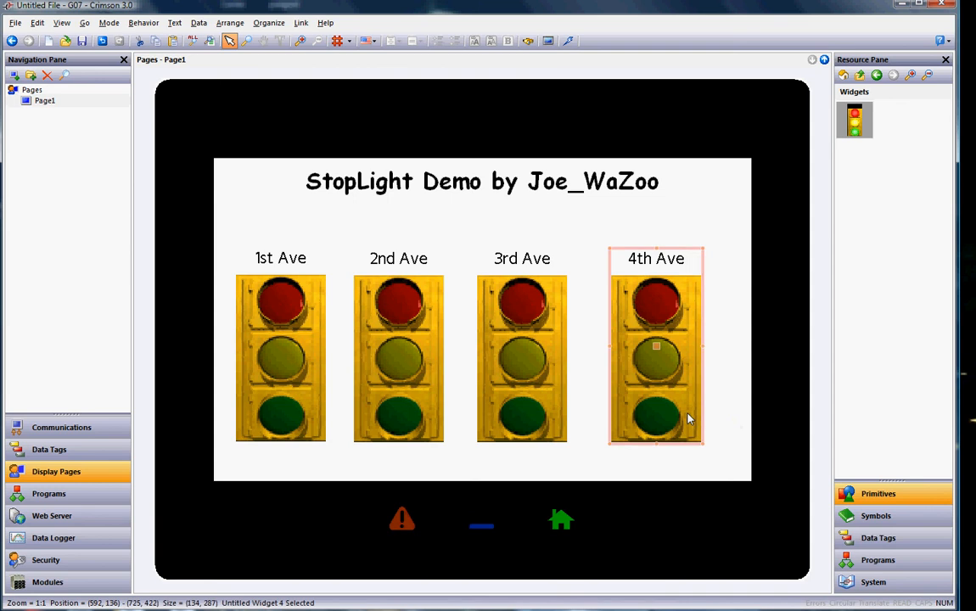
double_click(655, 356)
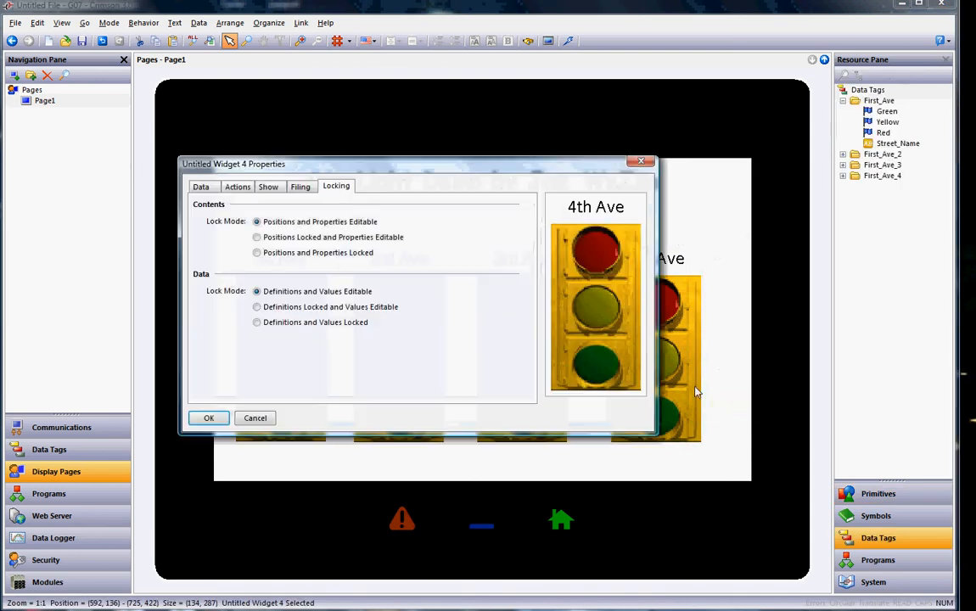
left_click(200, 185)
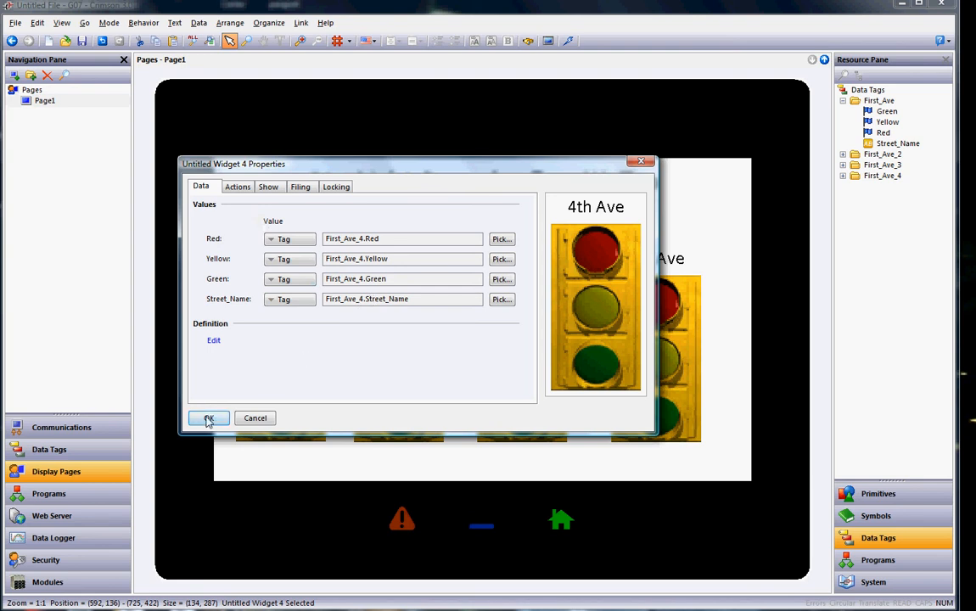
left_click(209, 417)
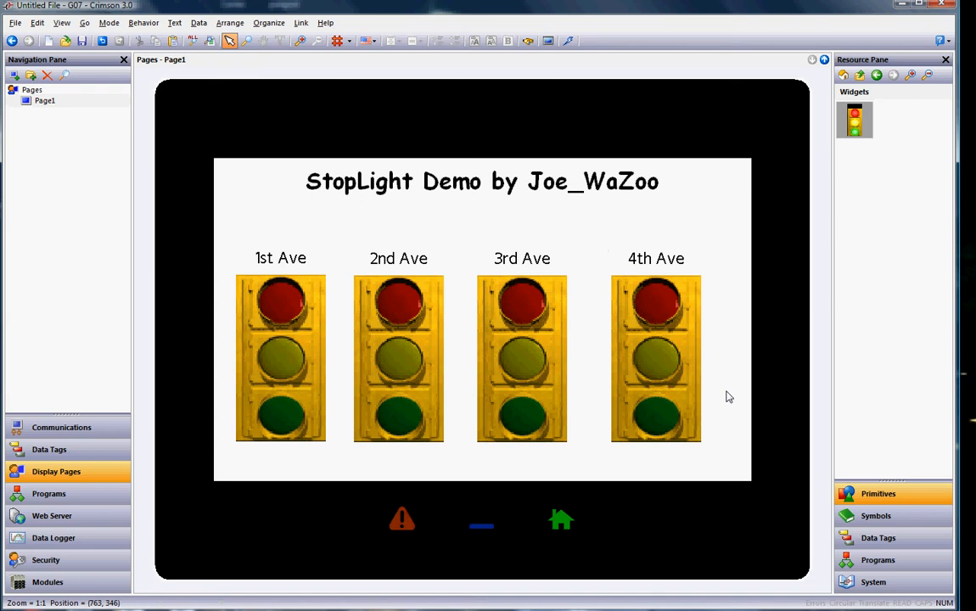
mouse_move(726, 397)
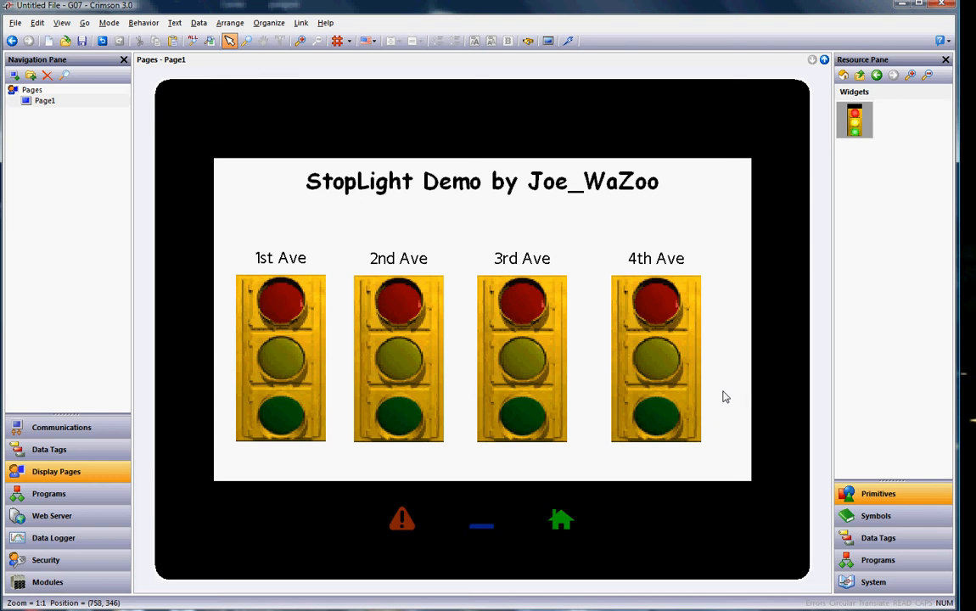